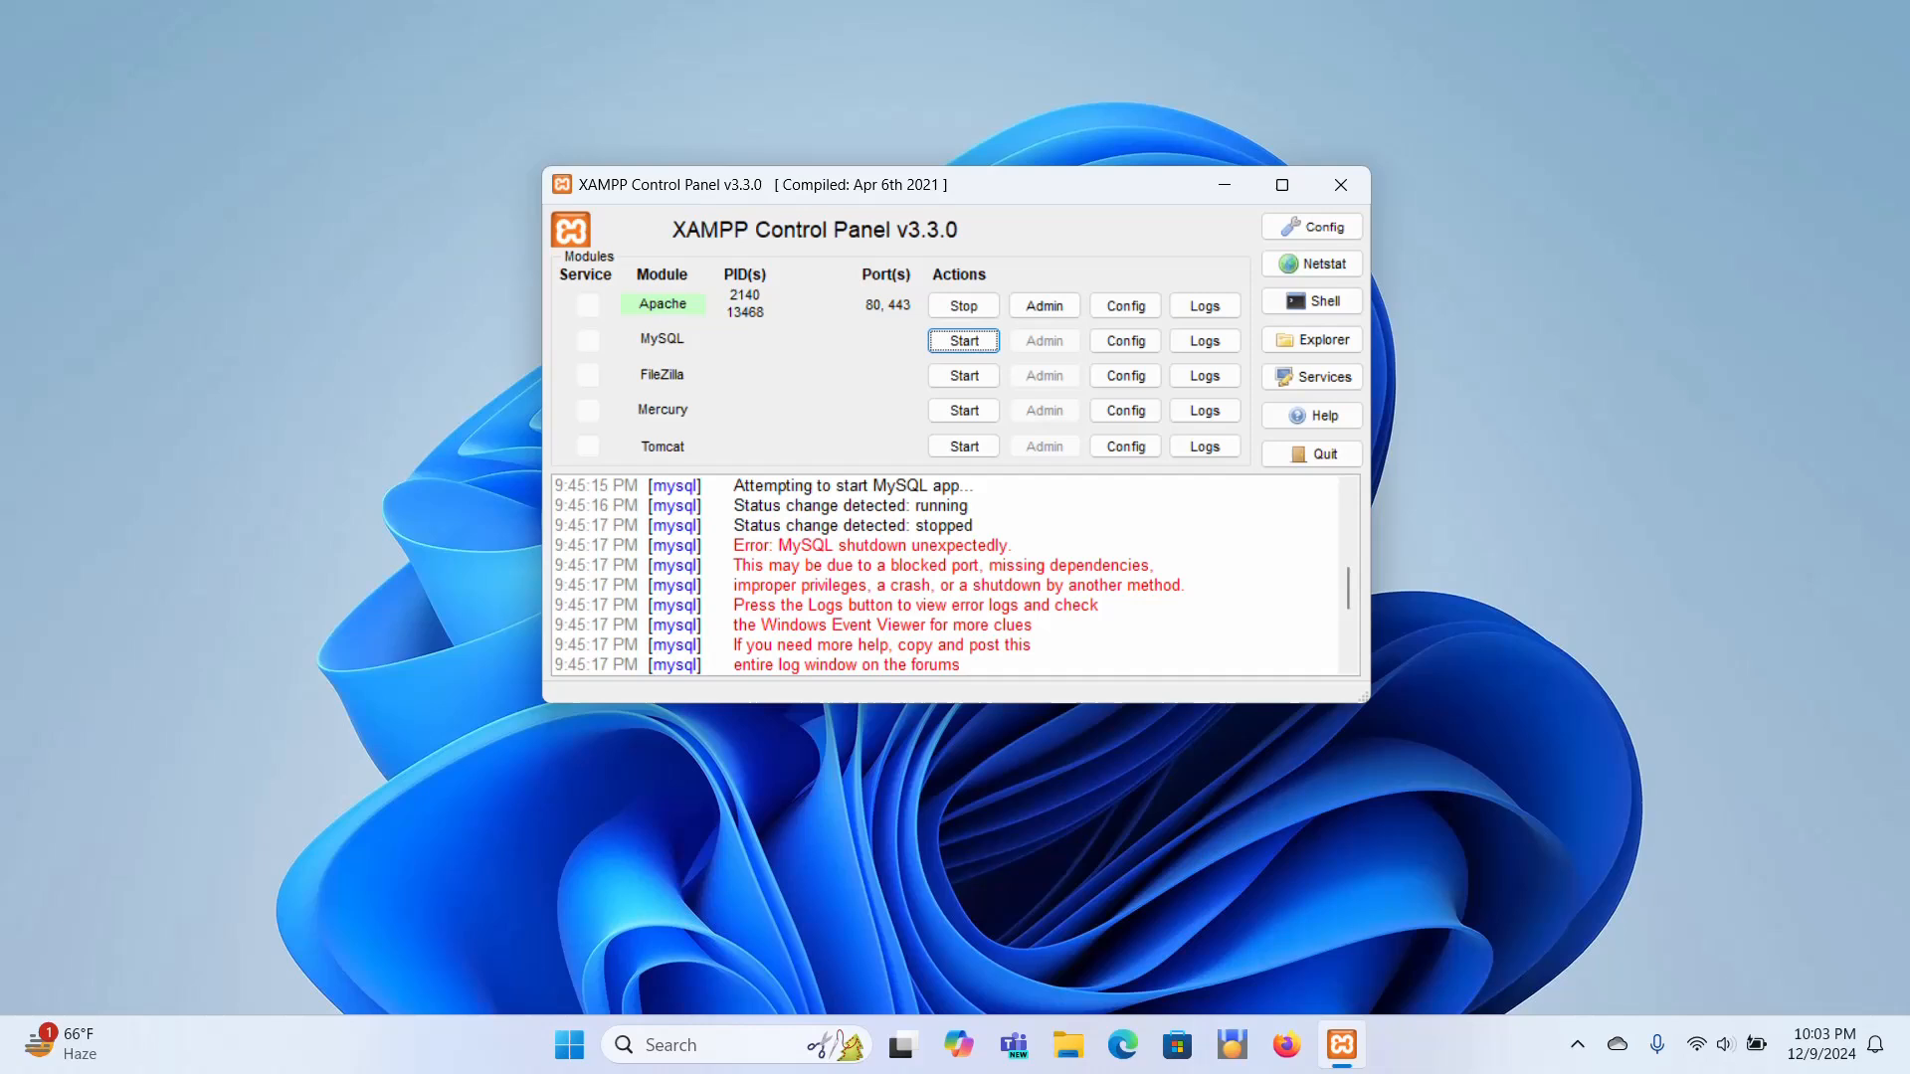
mouse_move(989, 169)
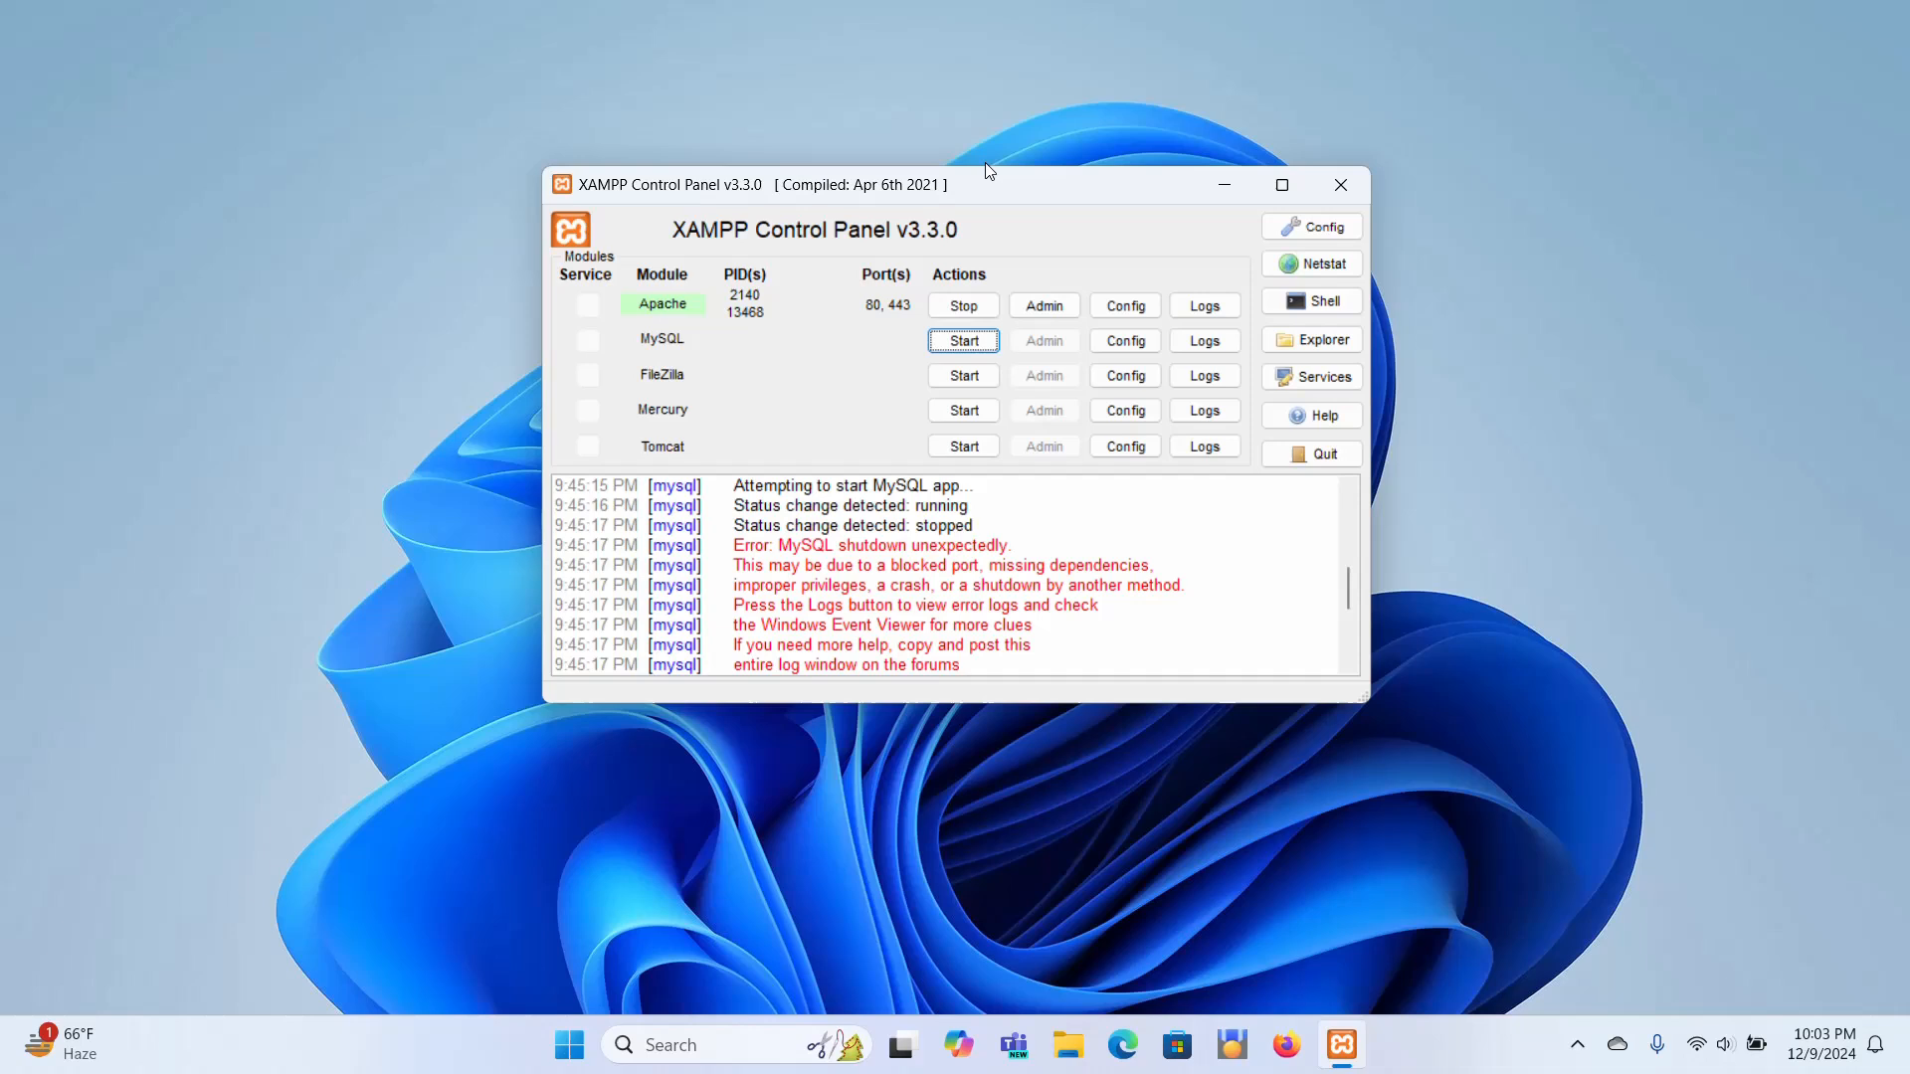
mouse_move(982, 279)
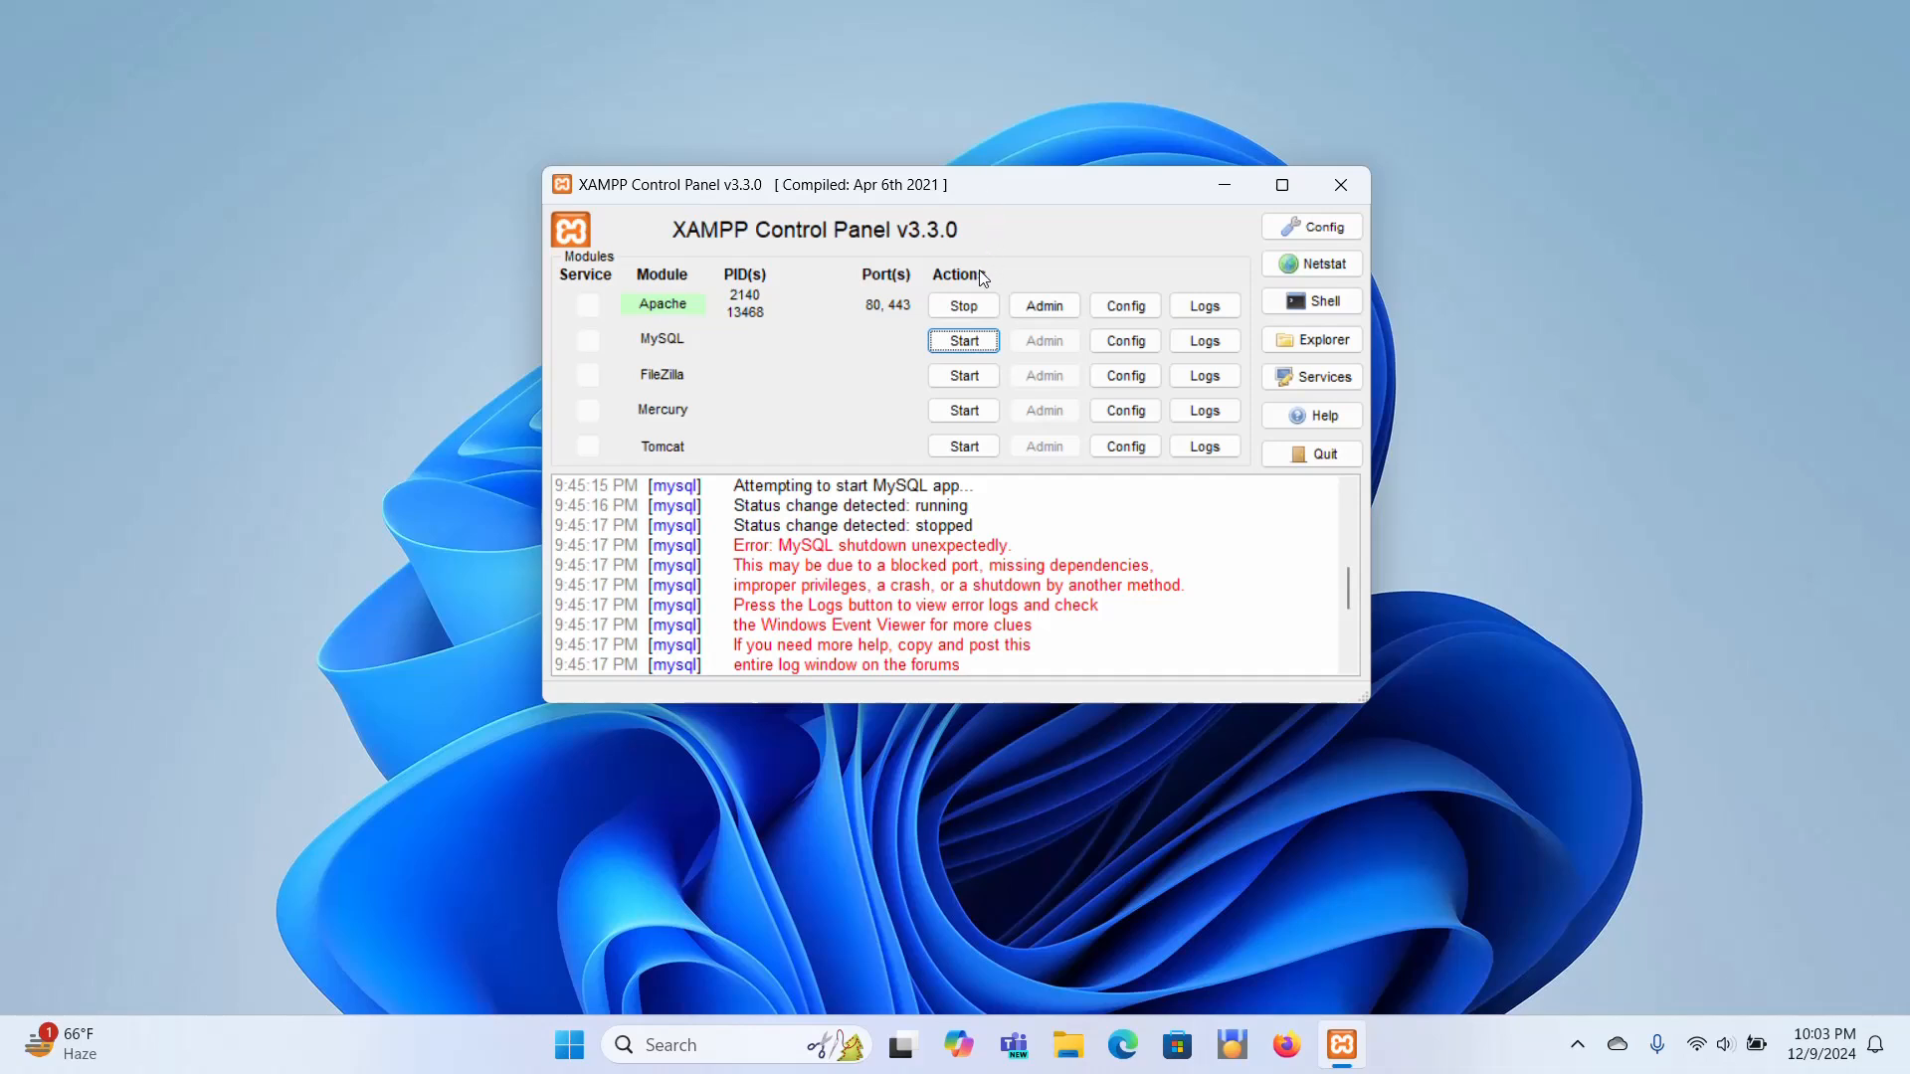
Stop the running Apache server and close the XAMPP Control Panel
left_click(963, 305)
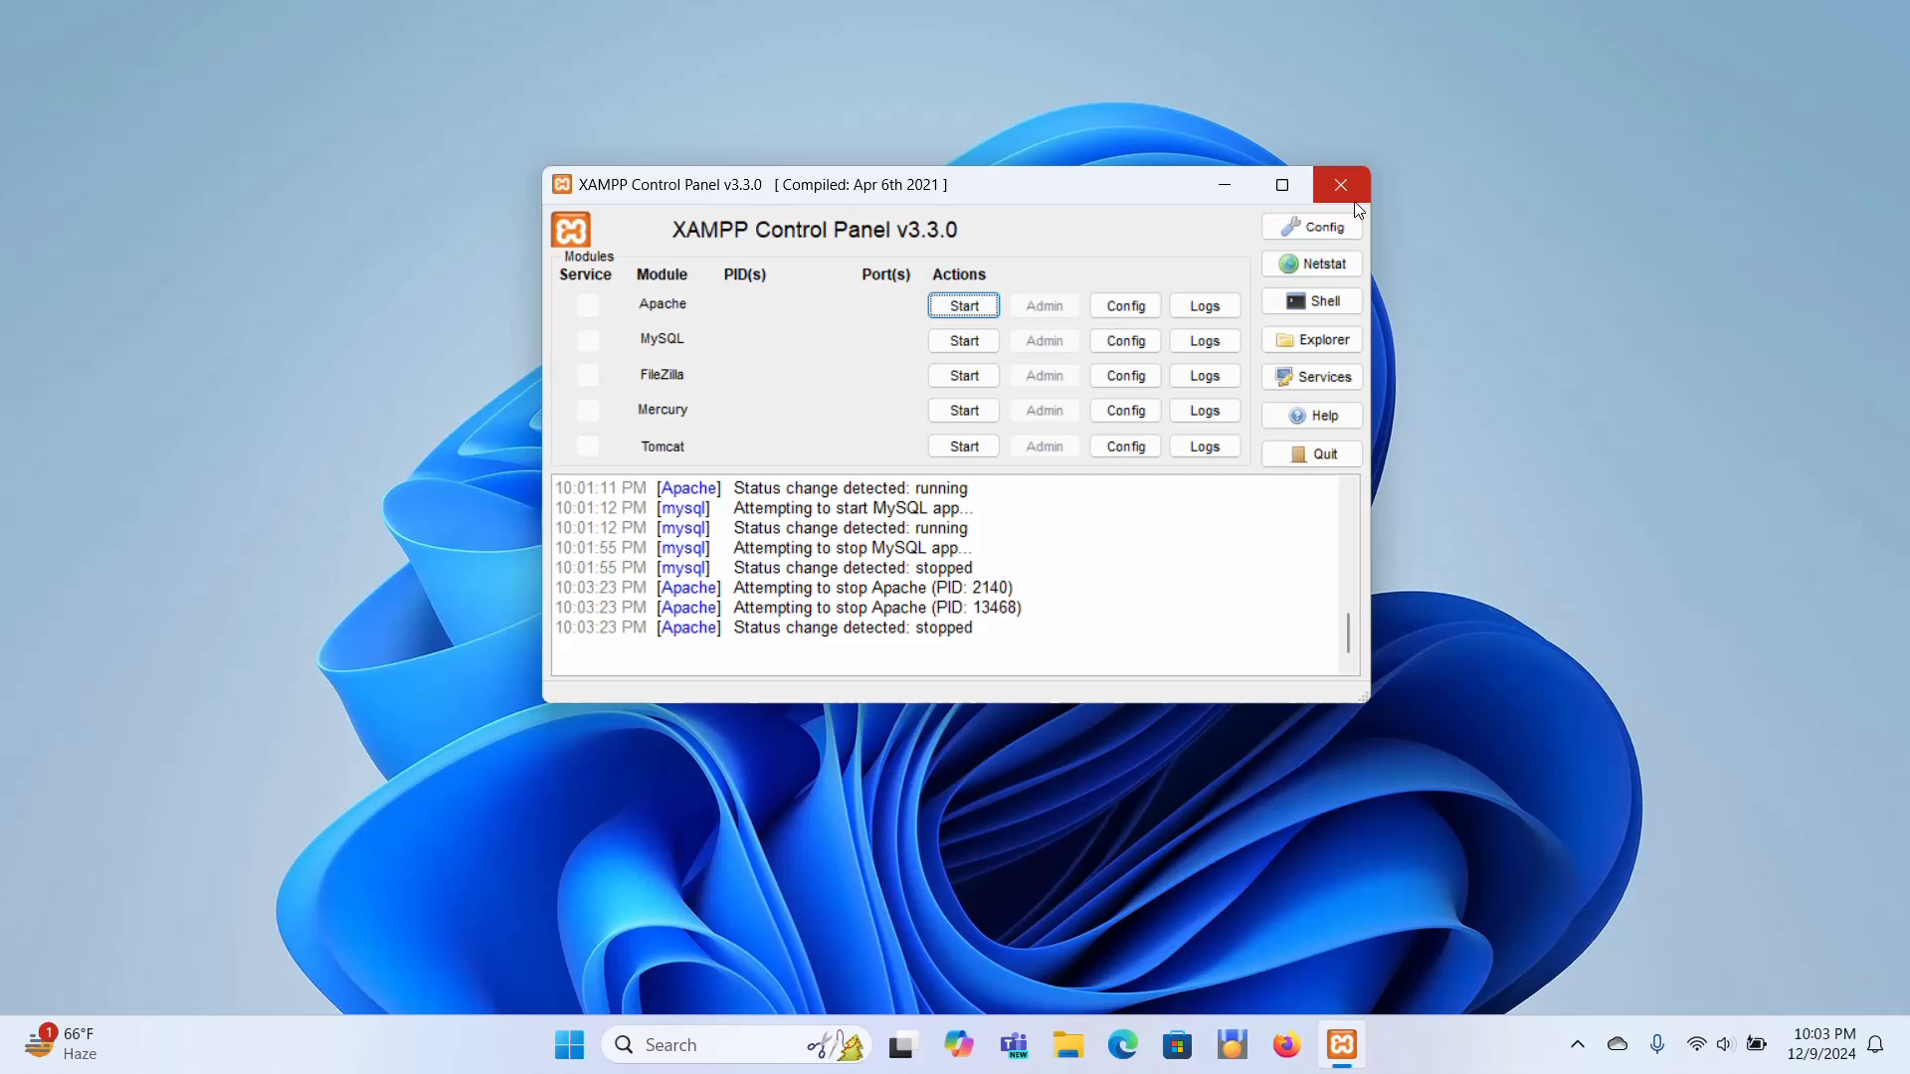
left_click(1339, 185)
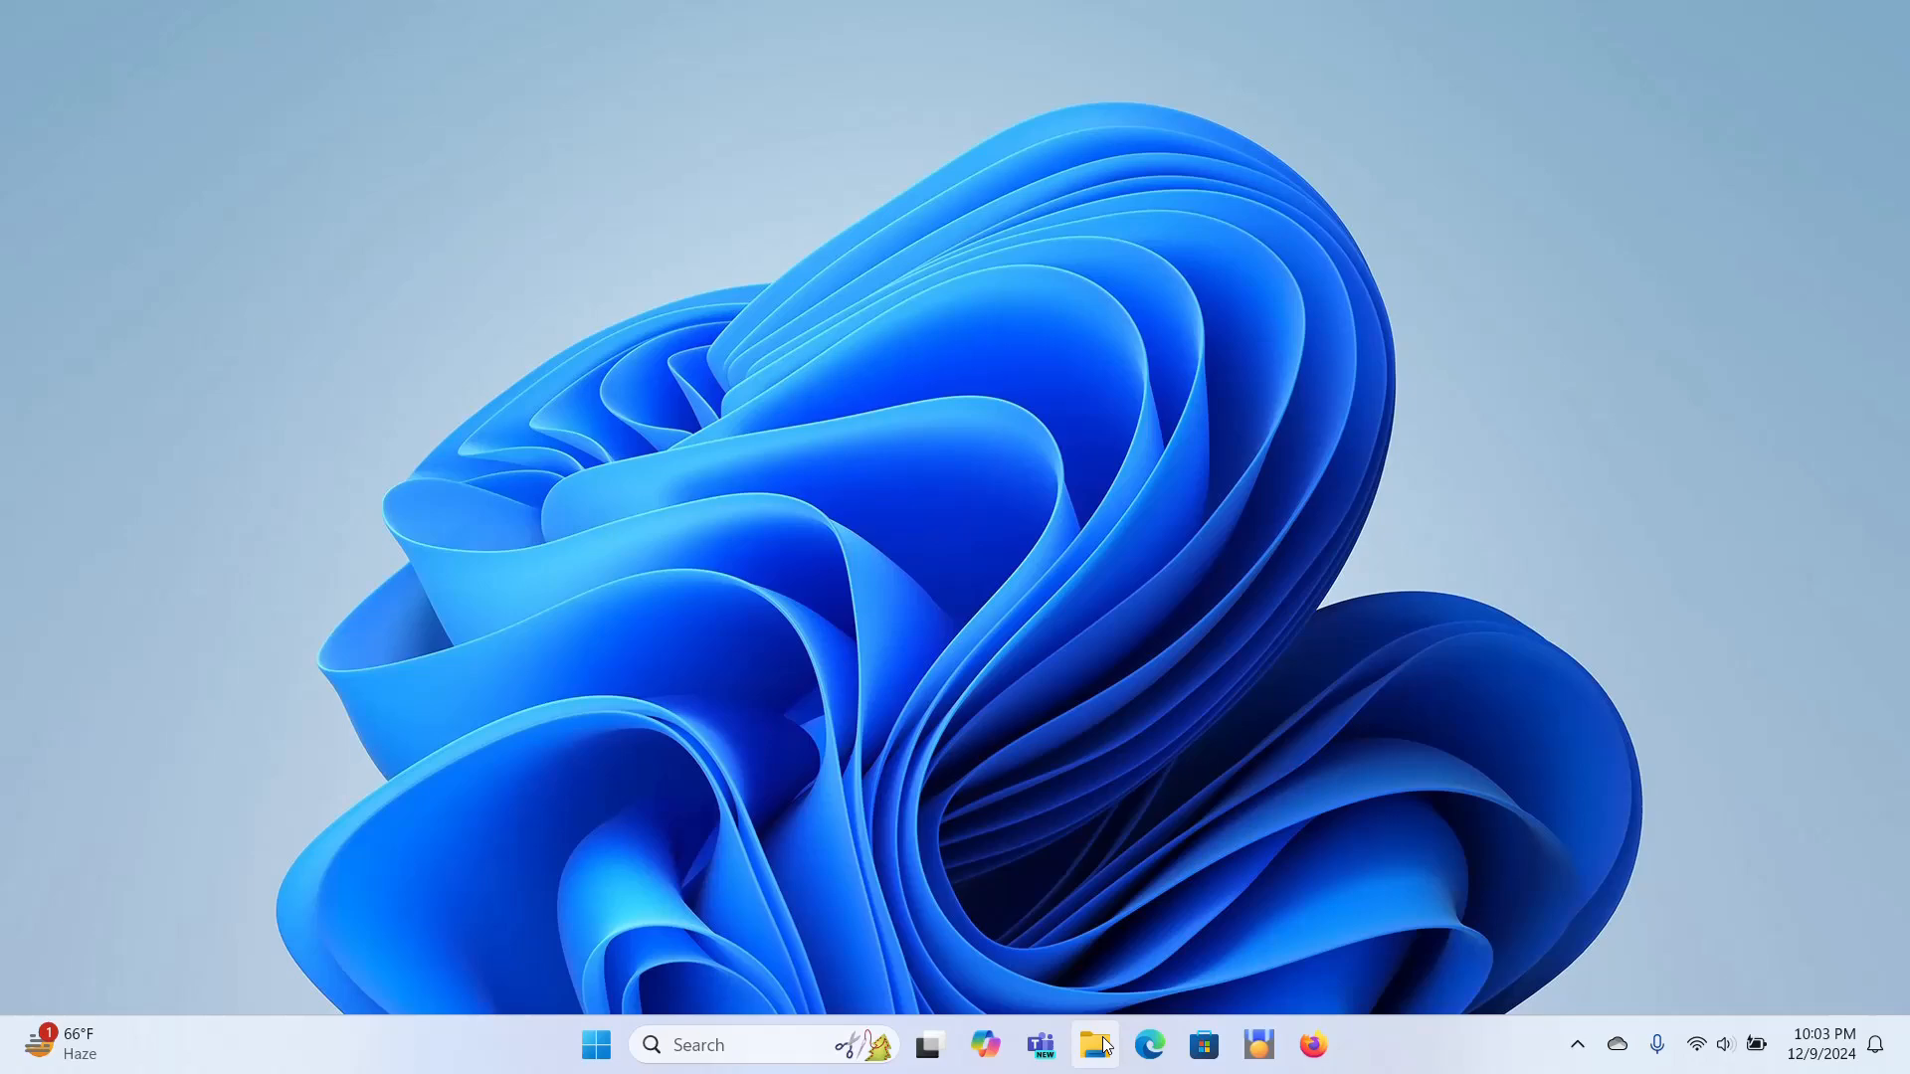
mouse_move(1095, 1044)
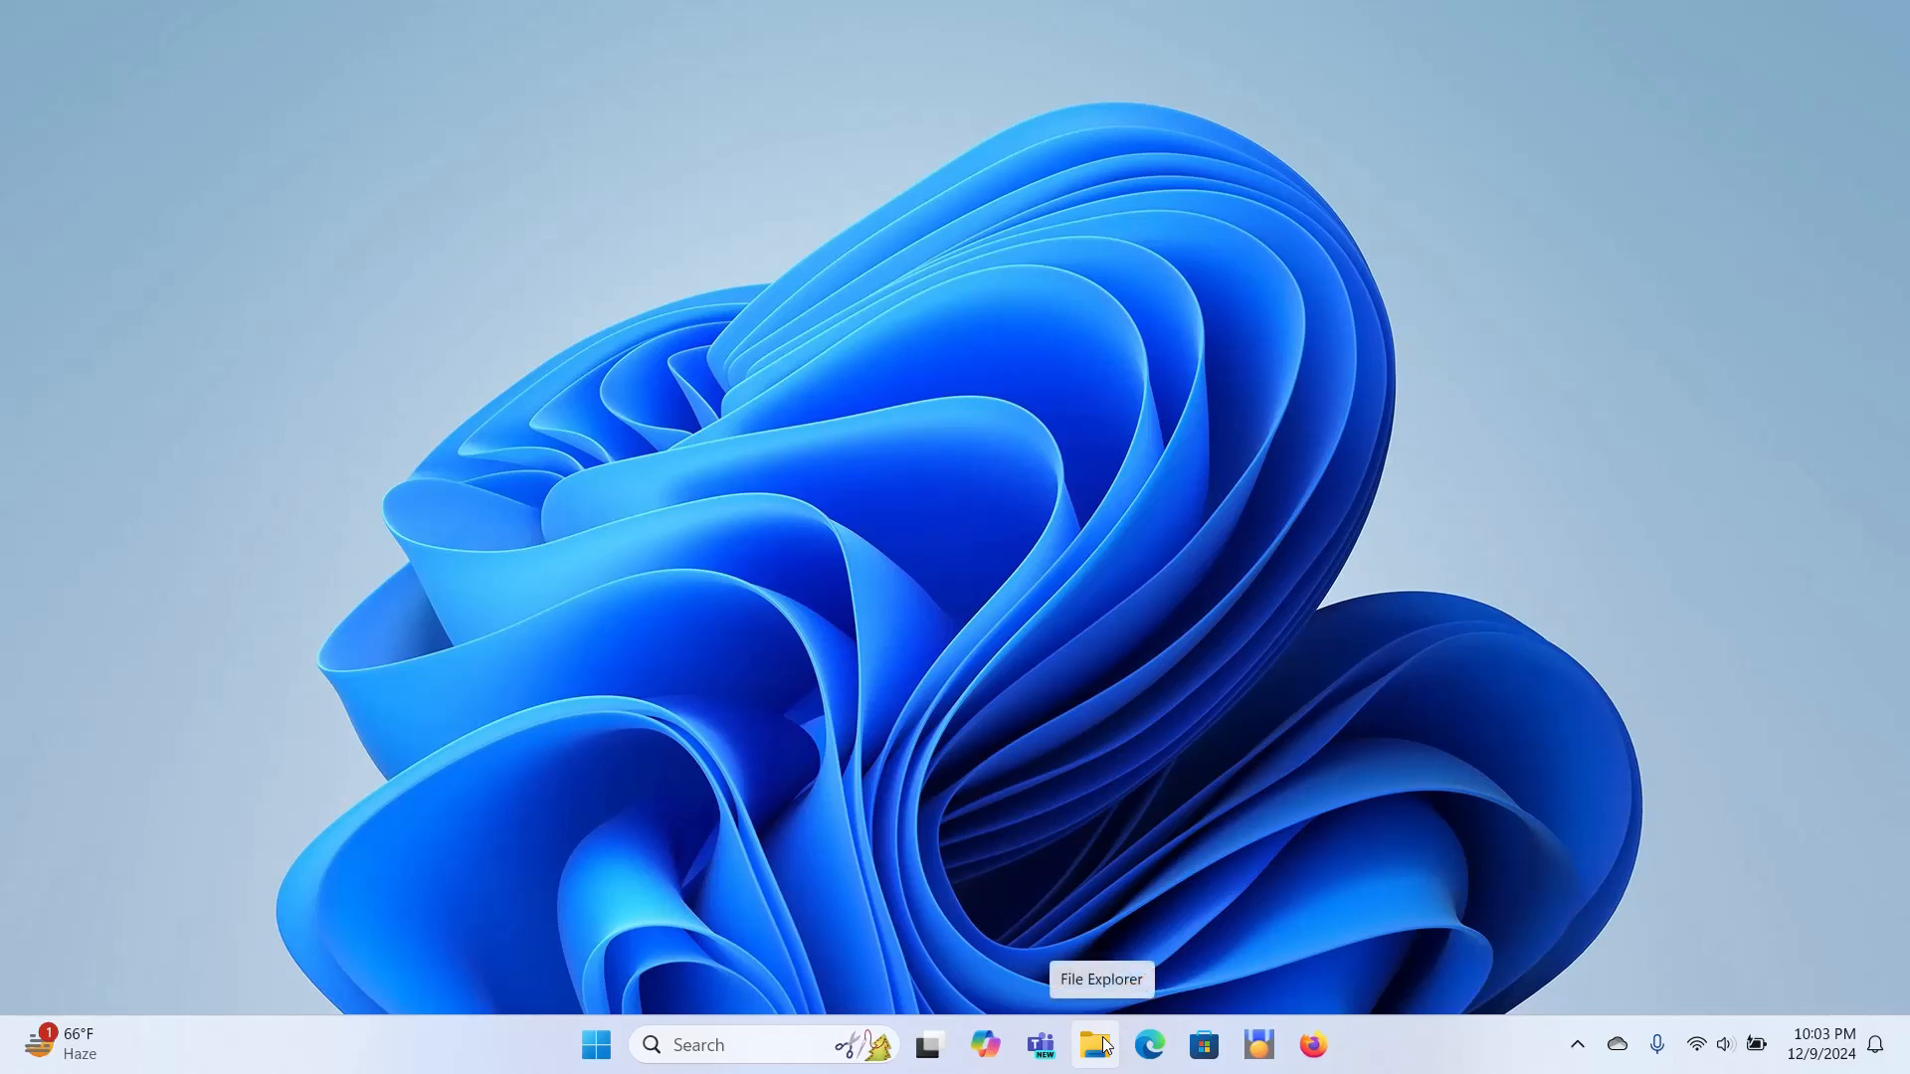
mouse_move(1095, 1045)
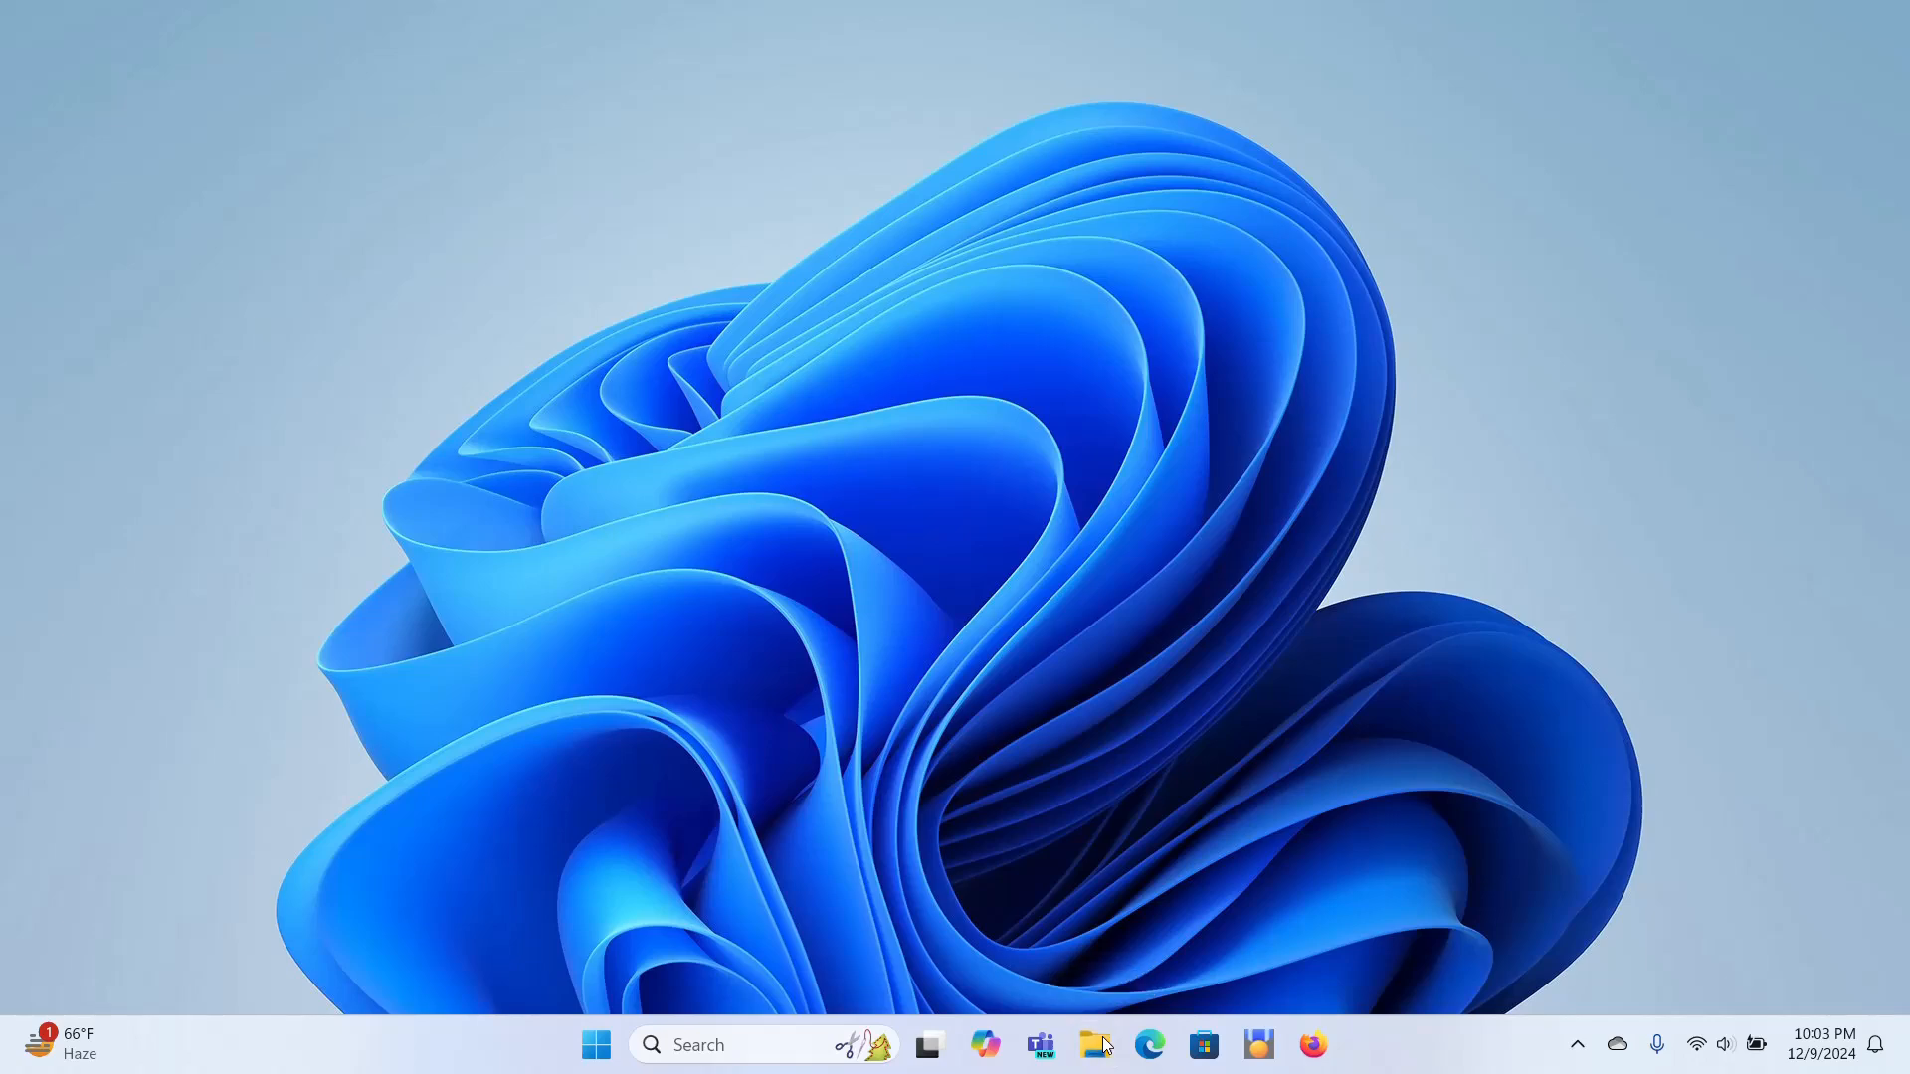
Navigate into C:\xampp\mysql from Local Disk (C:)
left_click(1092, 1044)
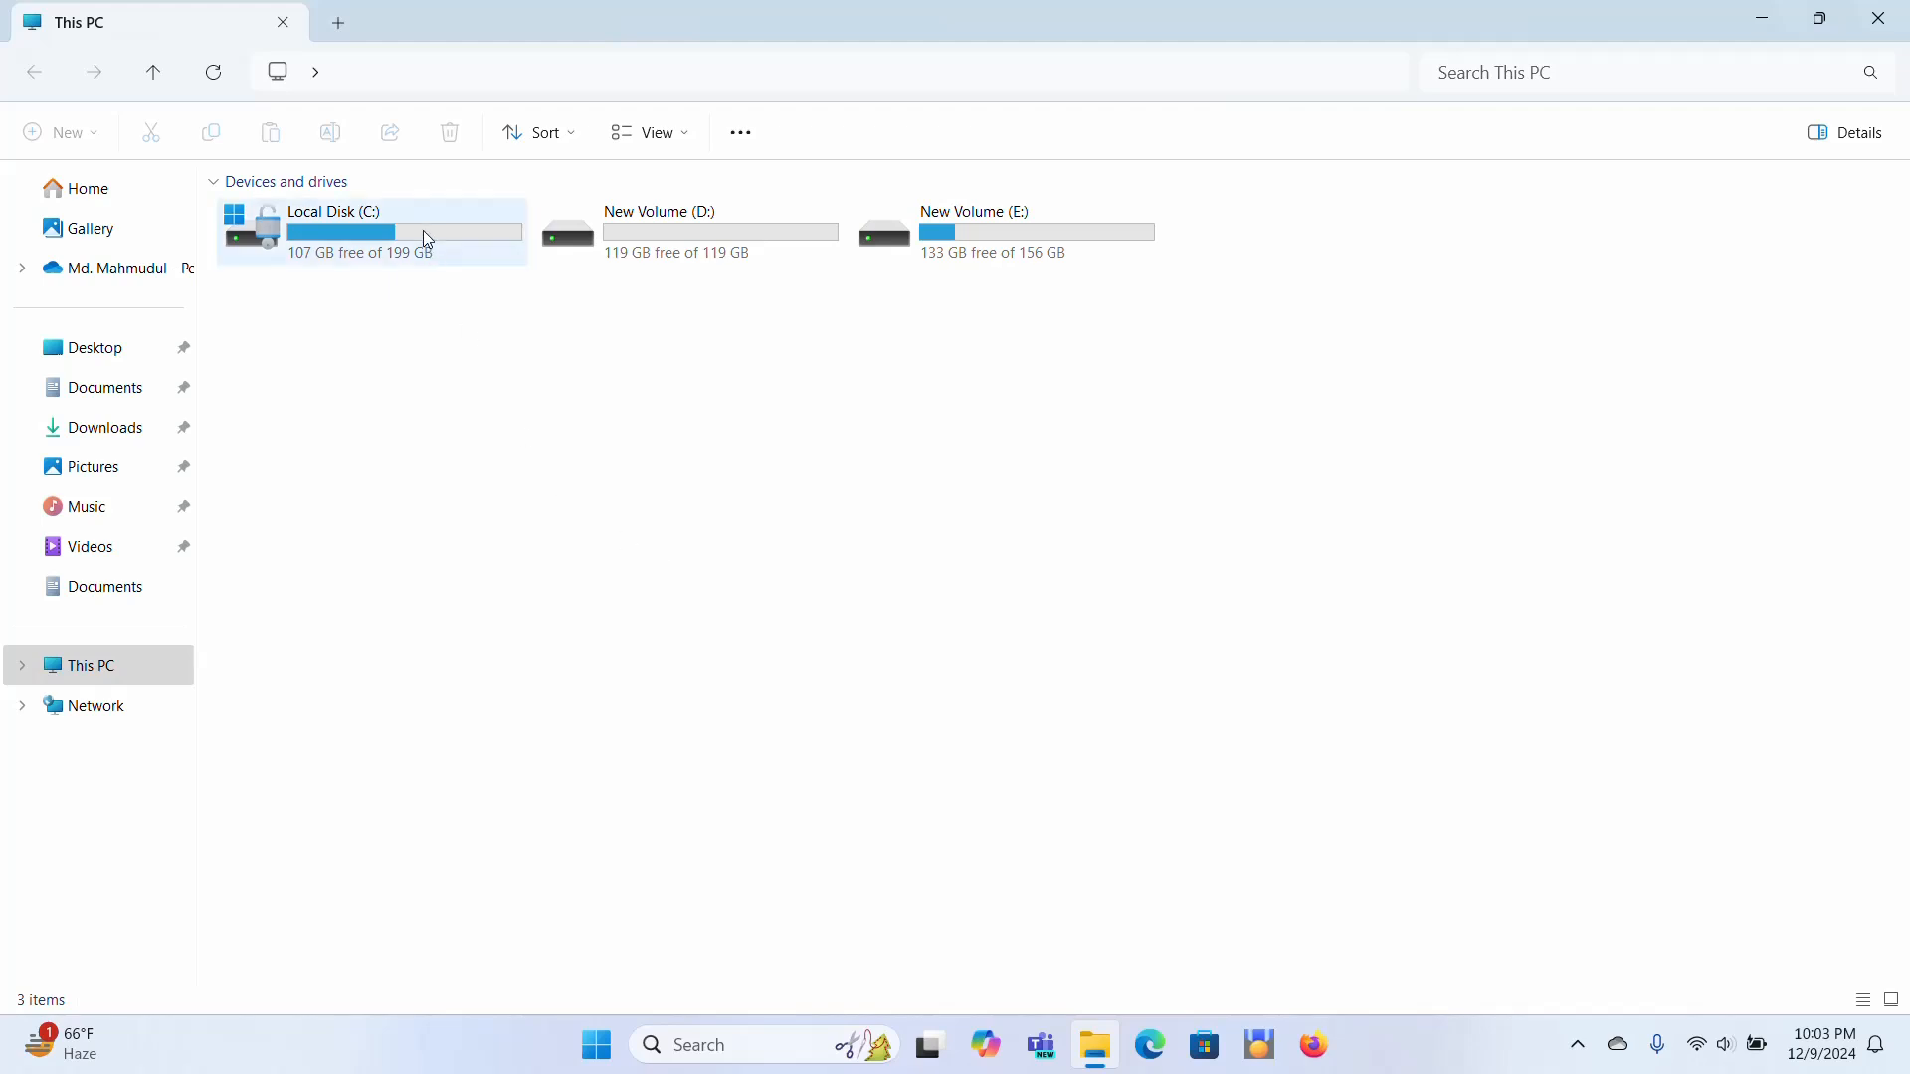
mouse_move(424, 237)
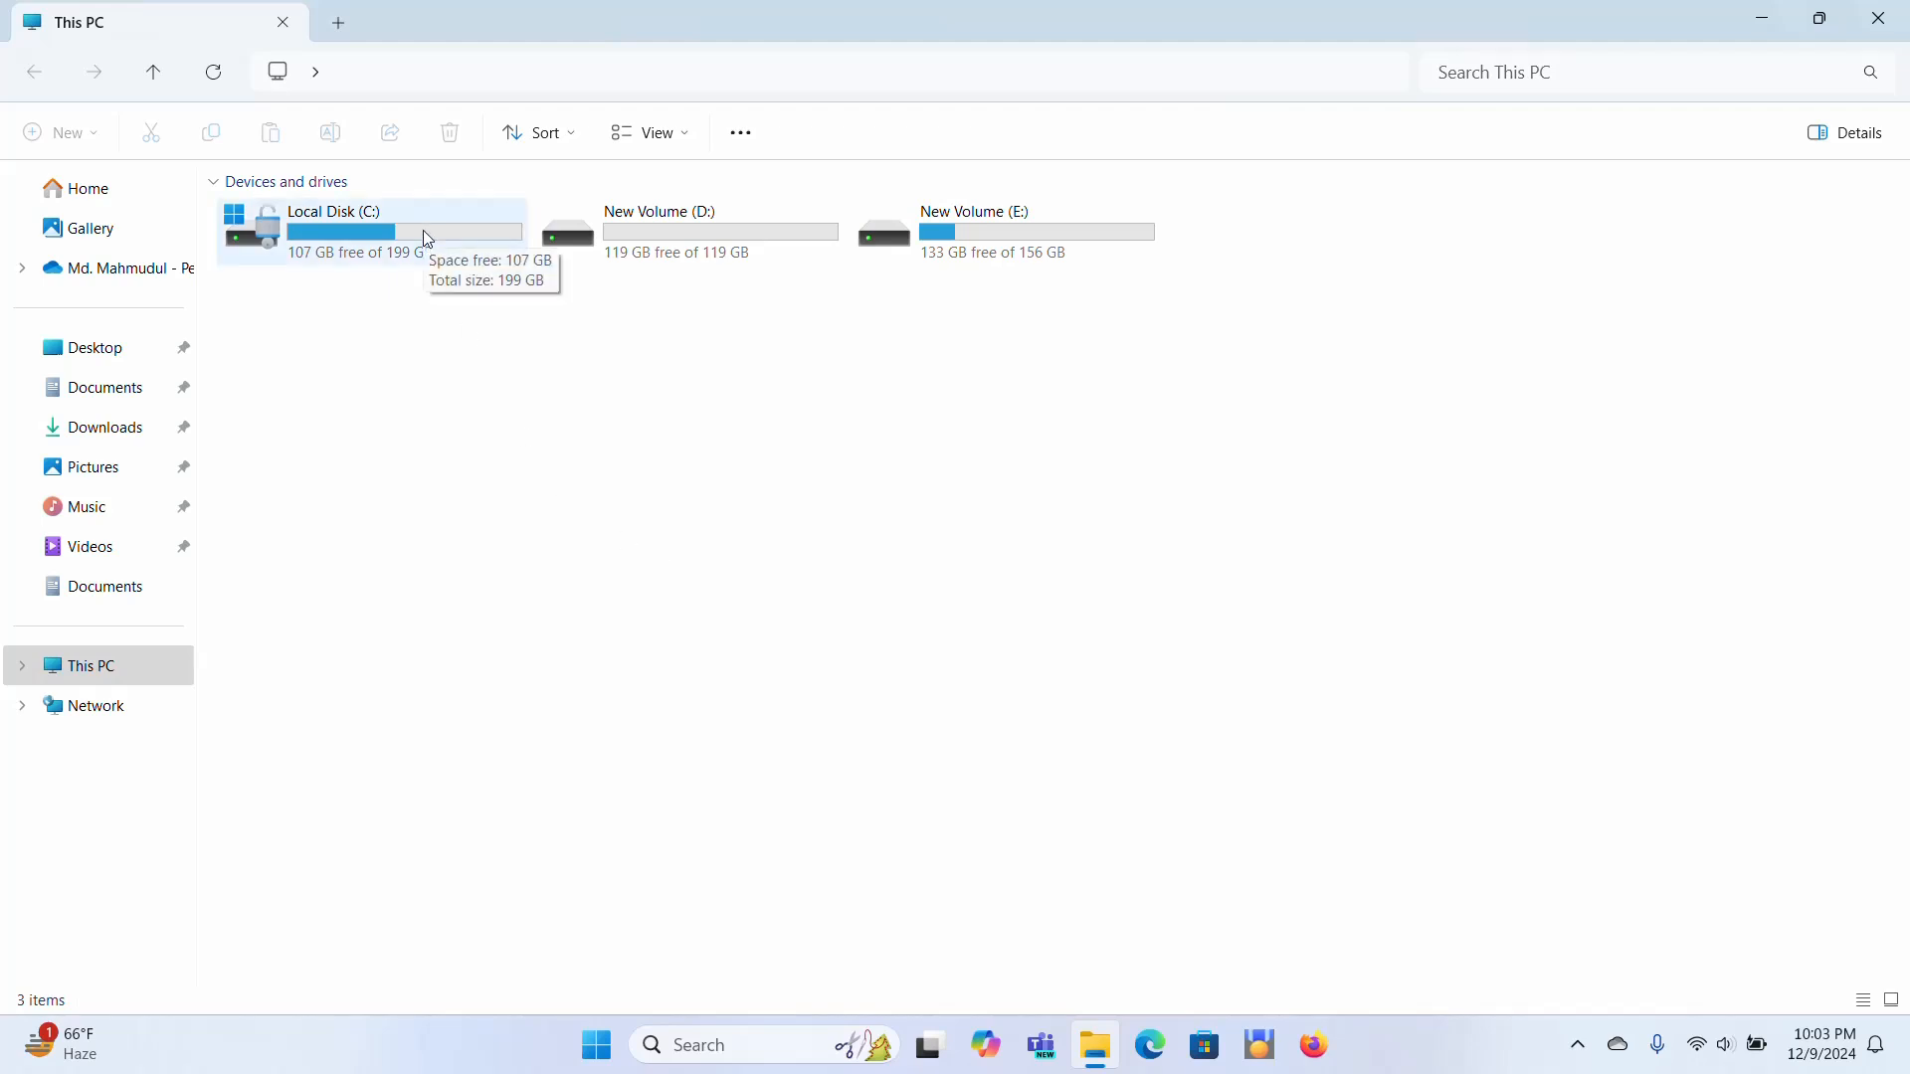
double_click(333, 231)
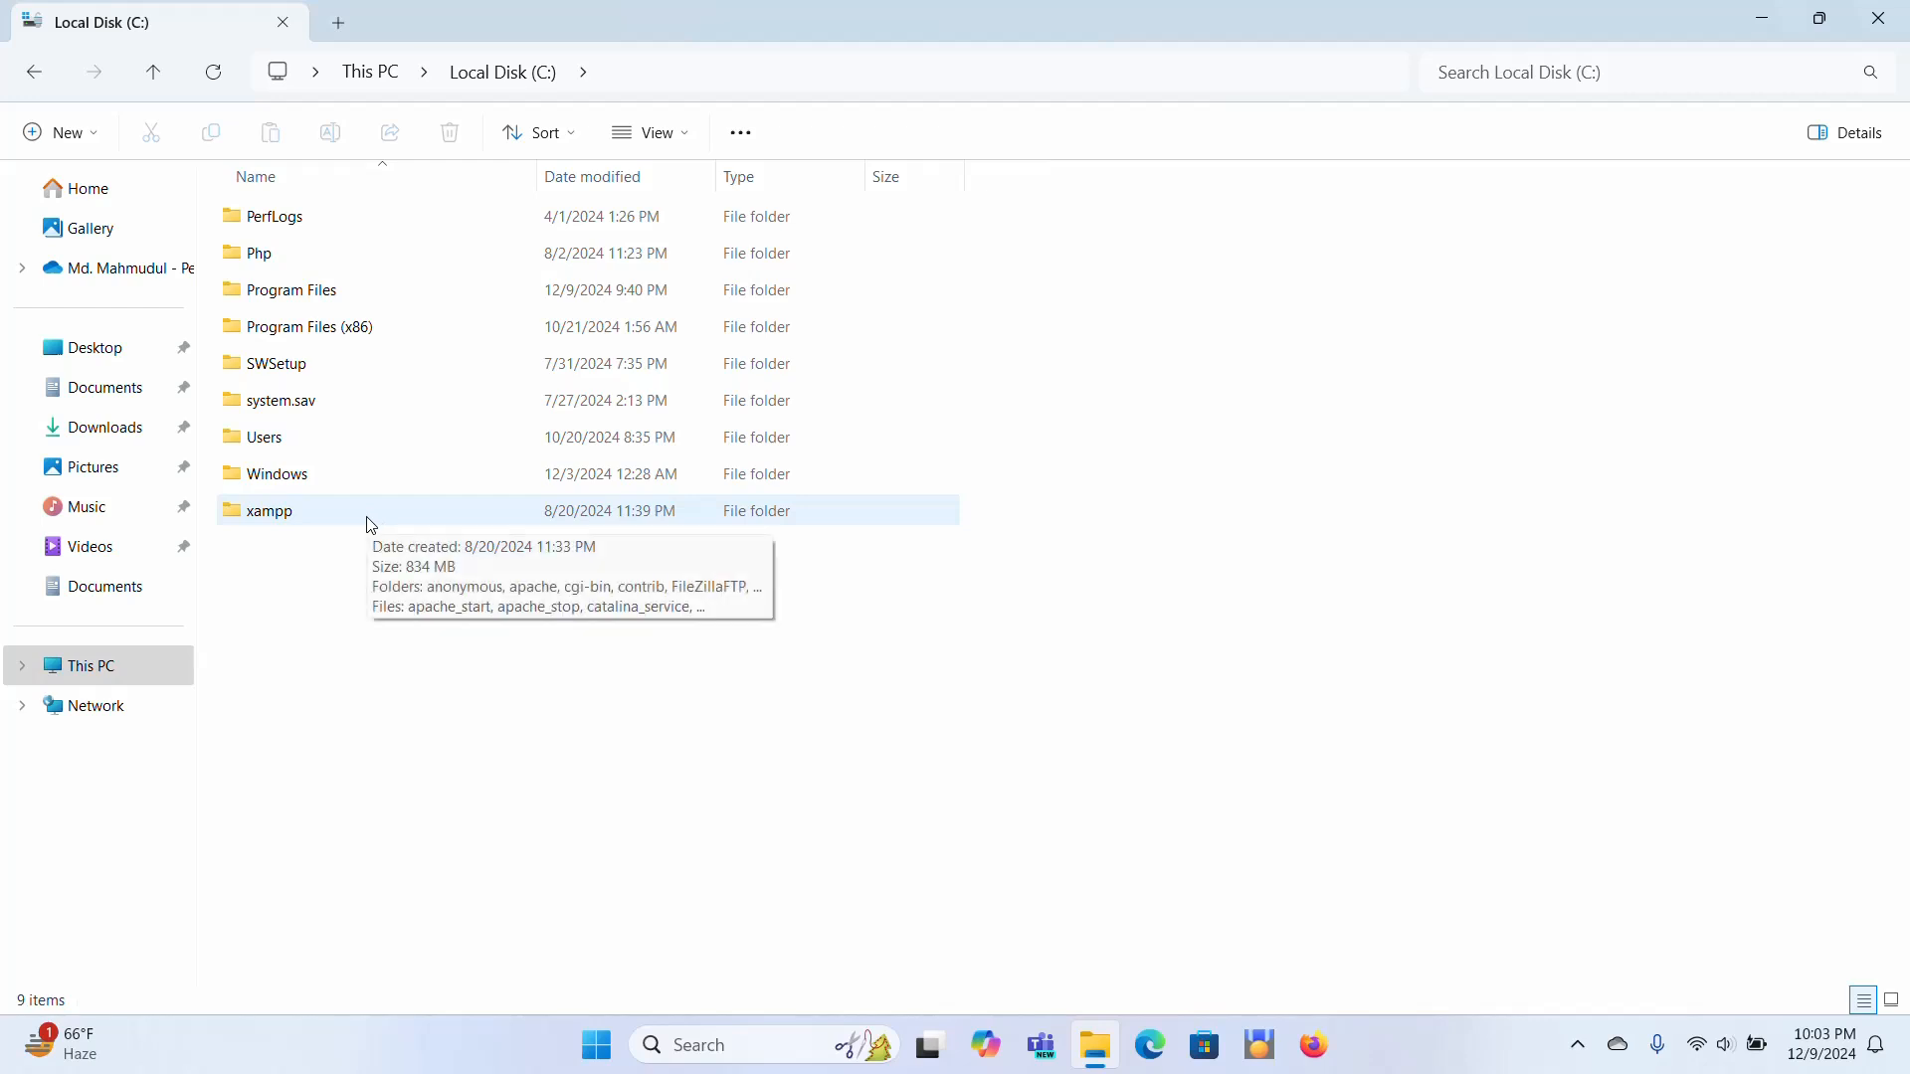
double_click(269, 512)
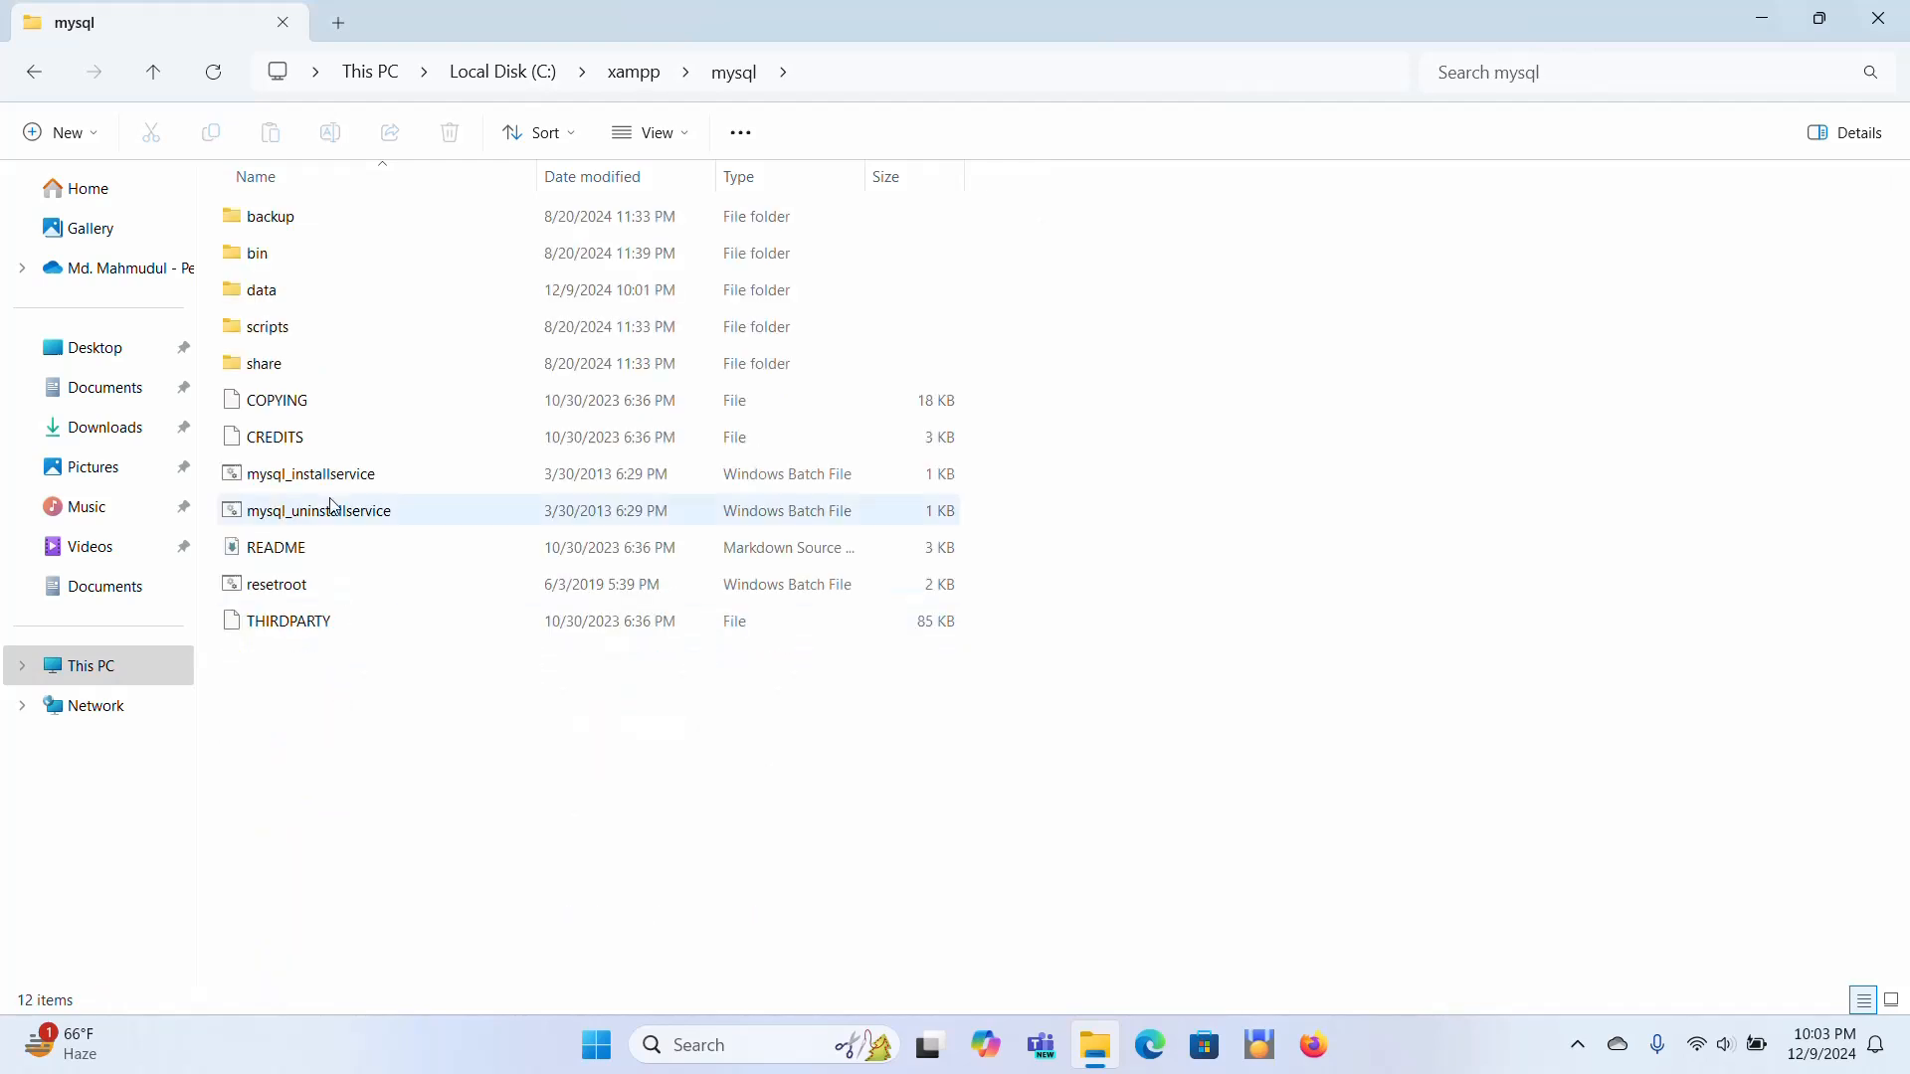
Rename the mysql data folder to data_old via the context menu
left_click(262, 291)
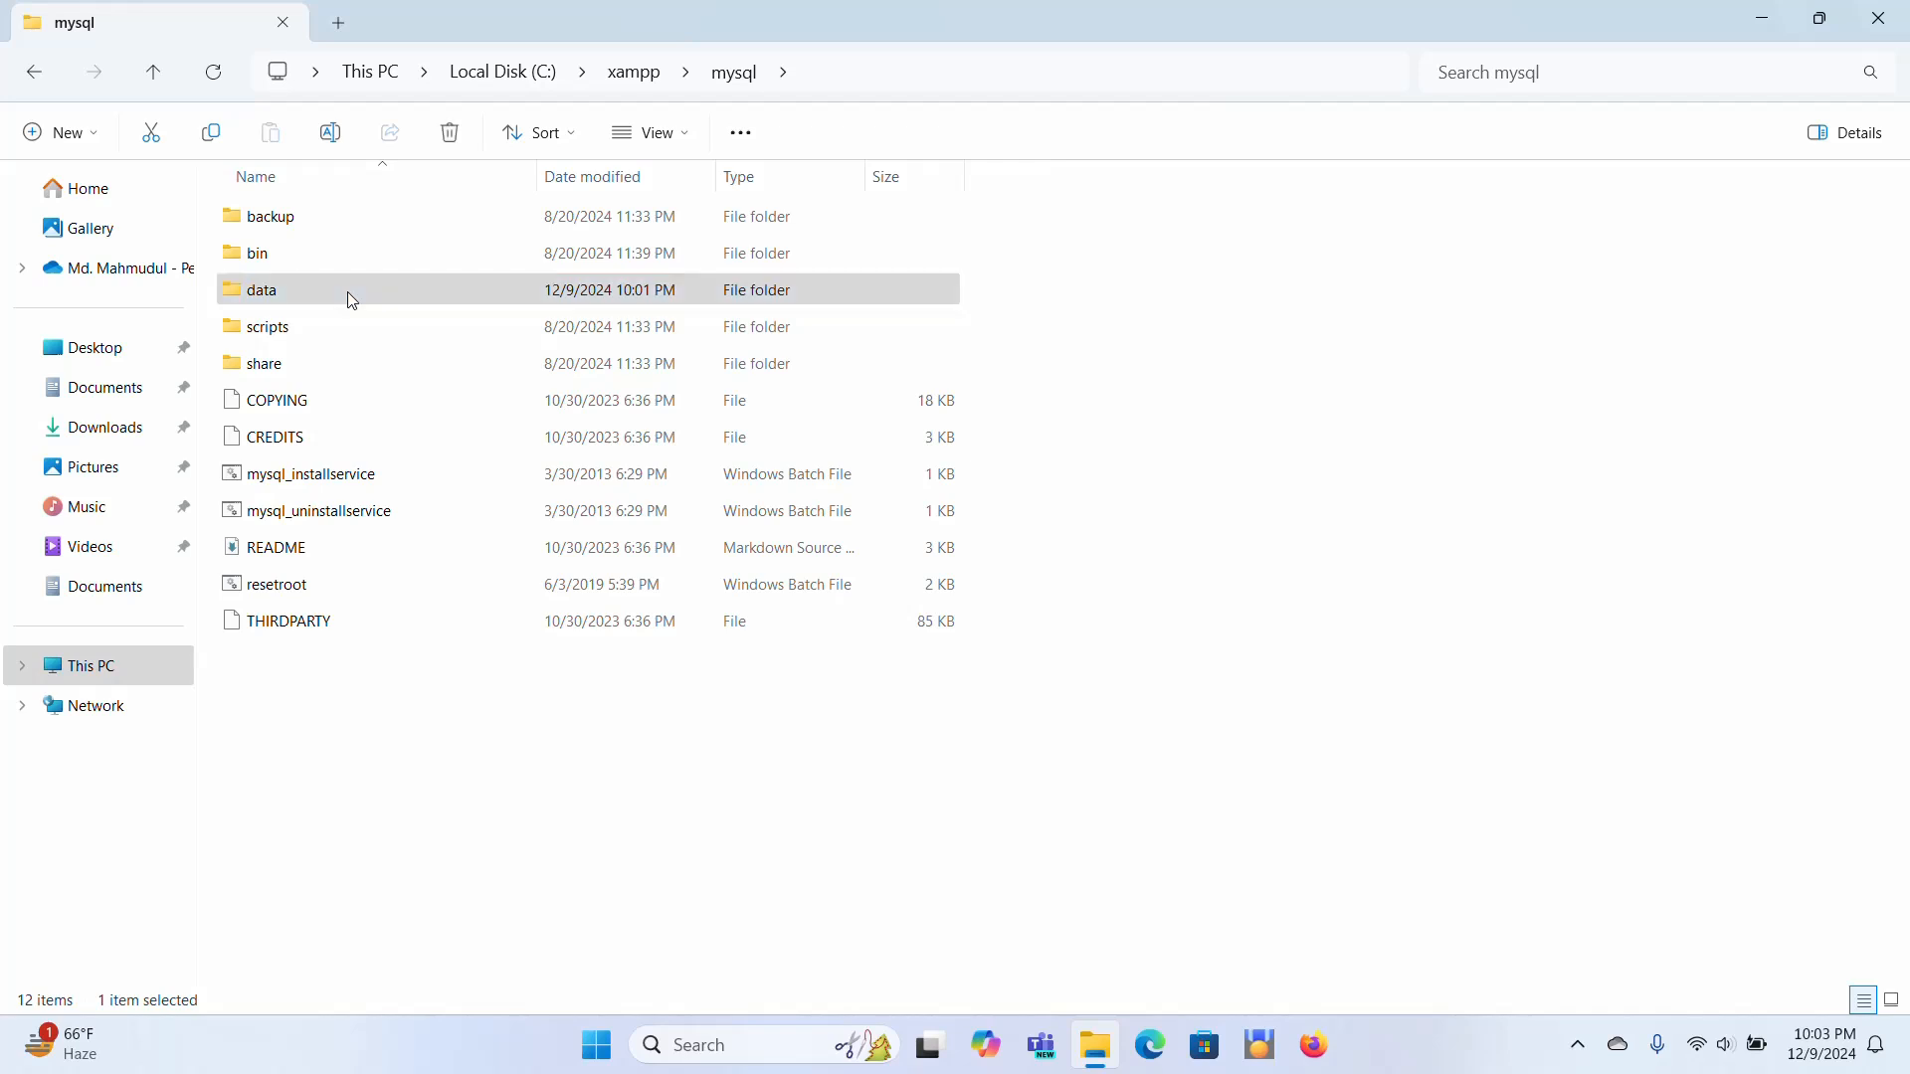
right_click(261, 290)
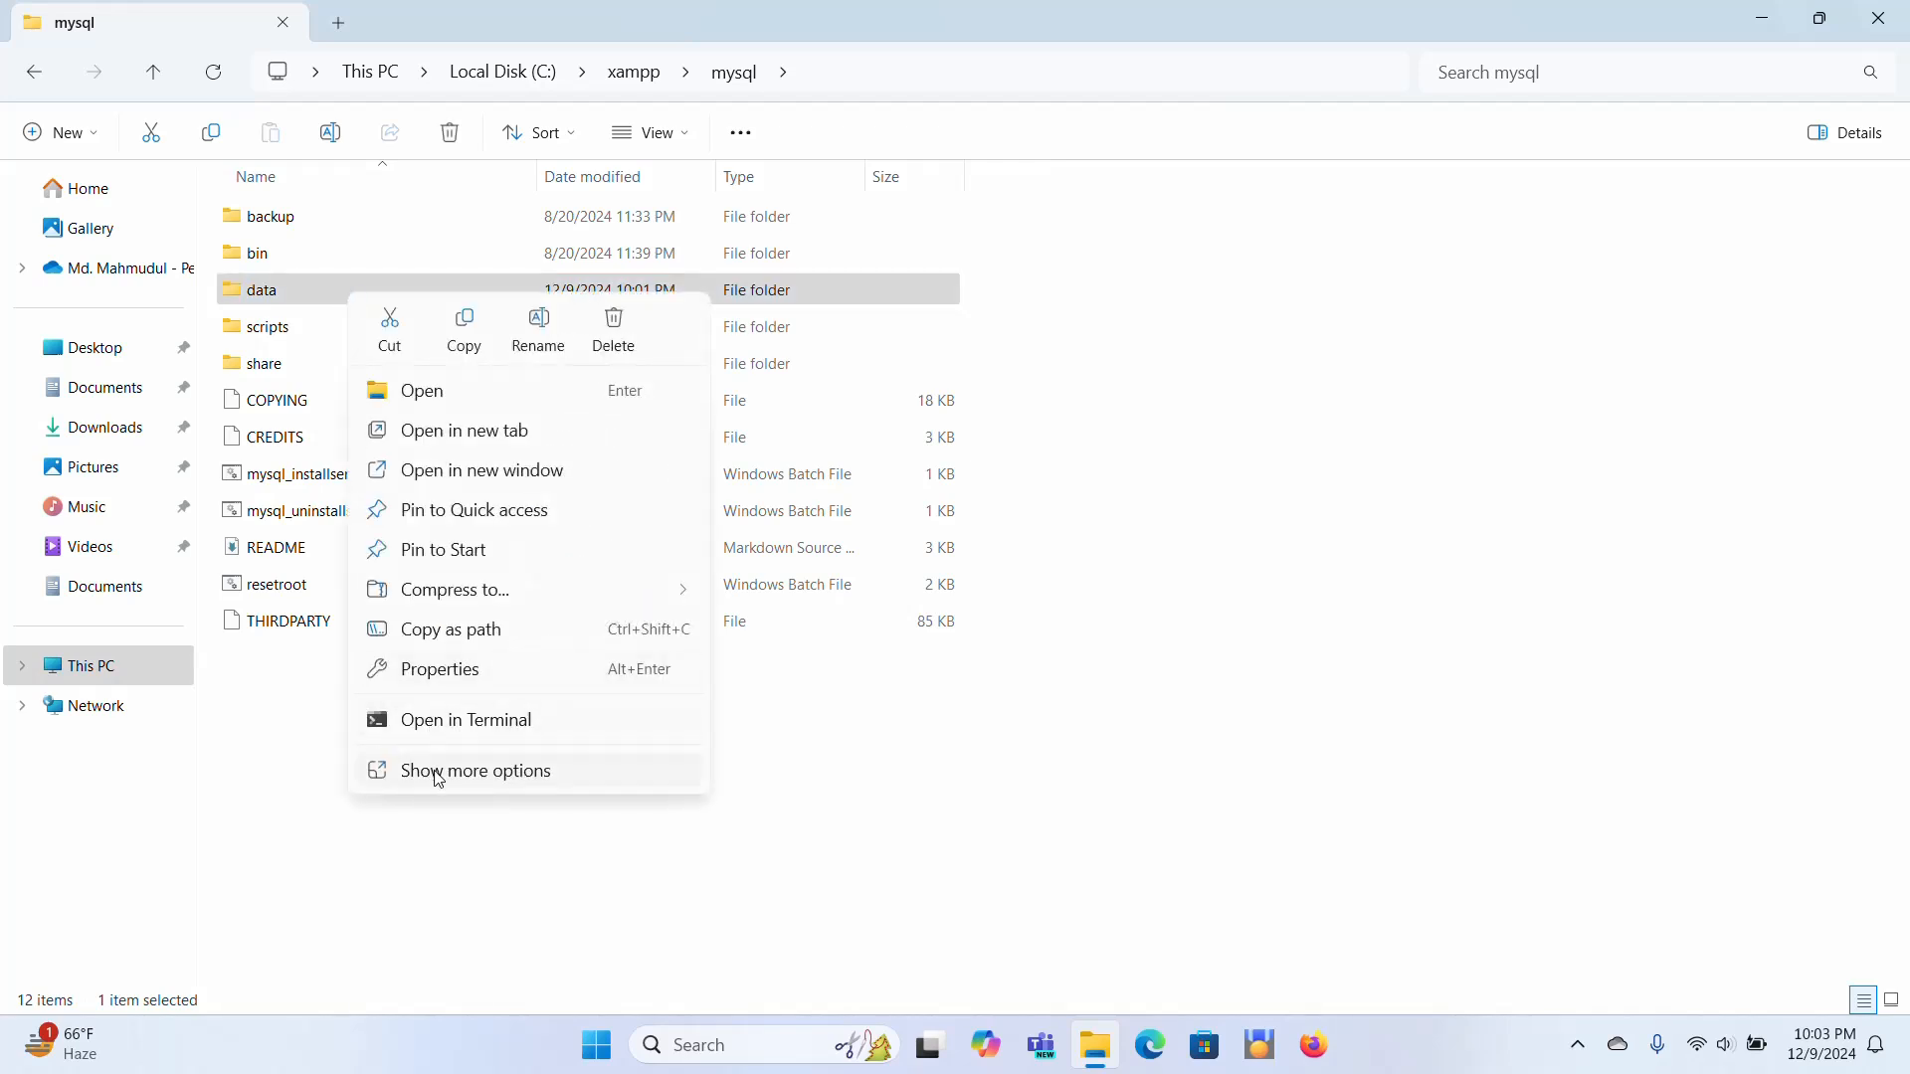
left_click(475, 770)
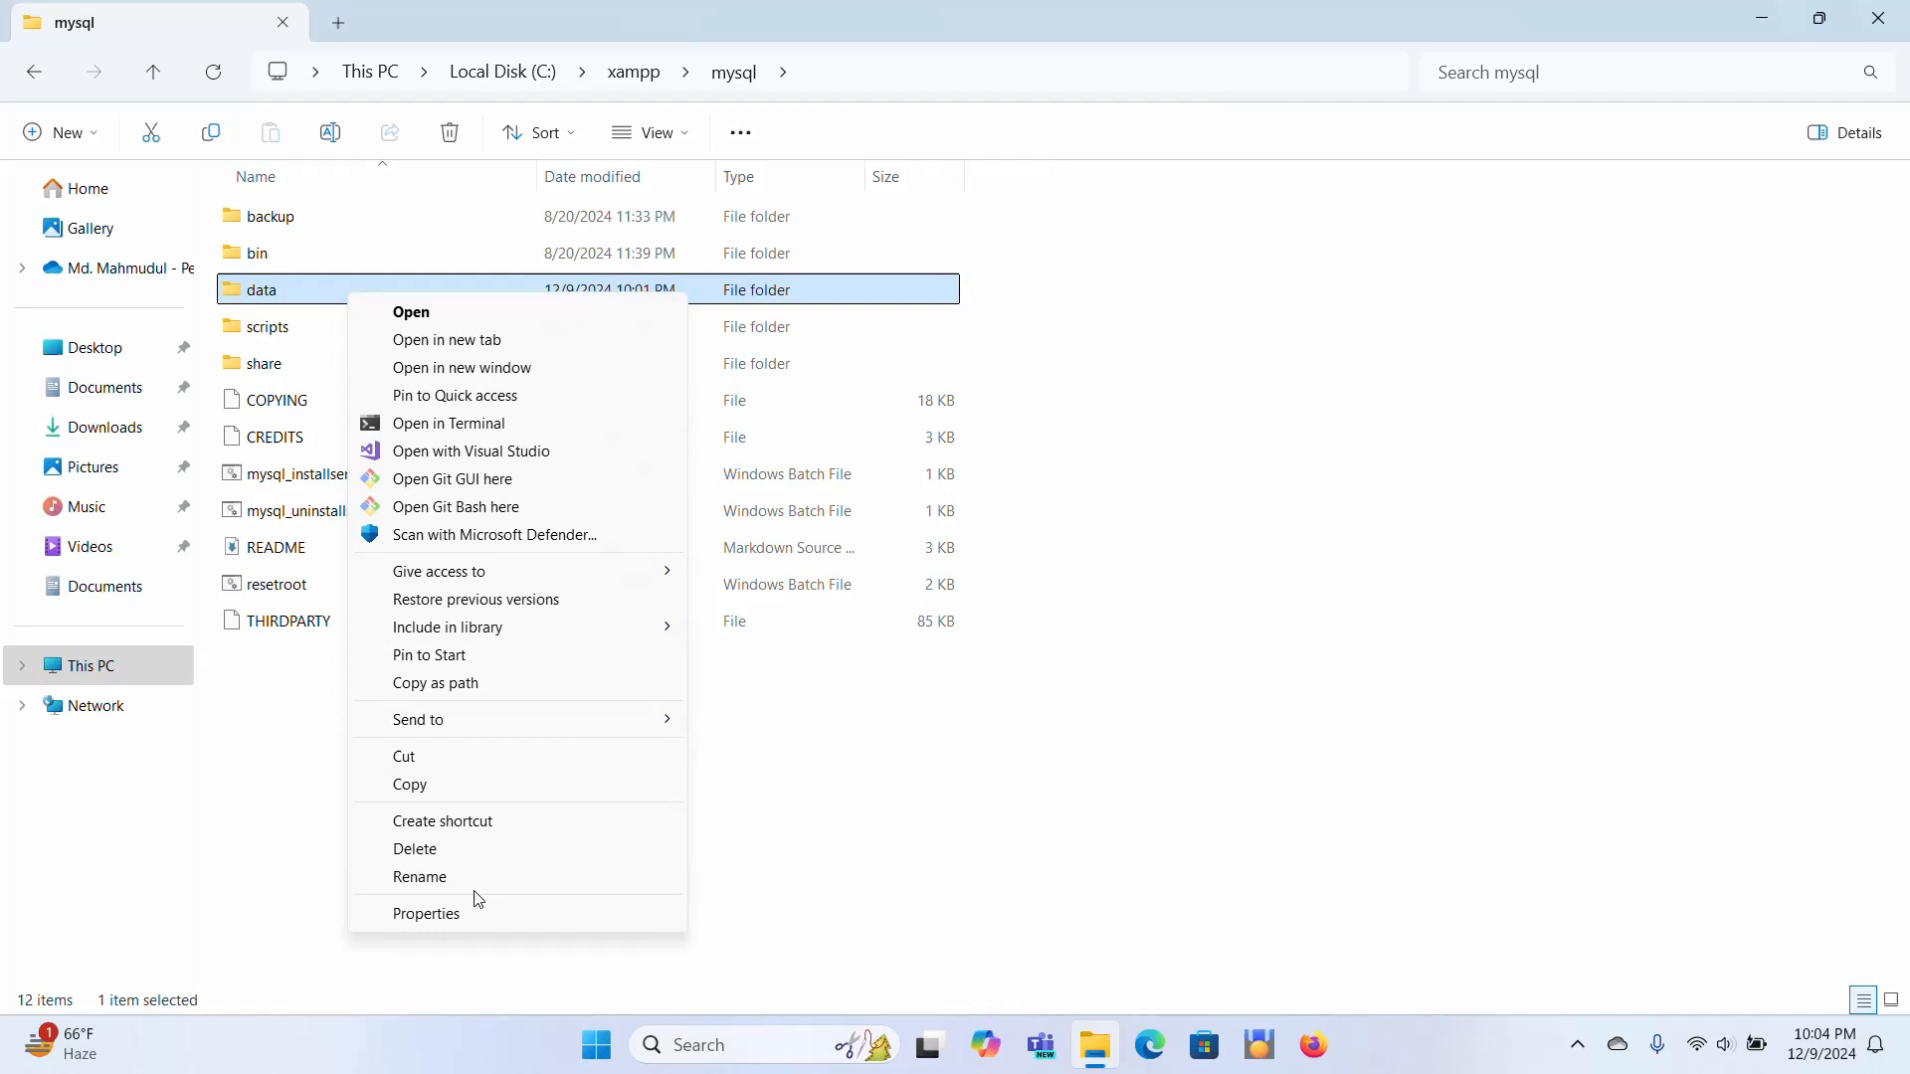
left_click(420, 878)
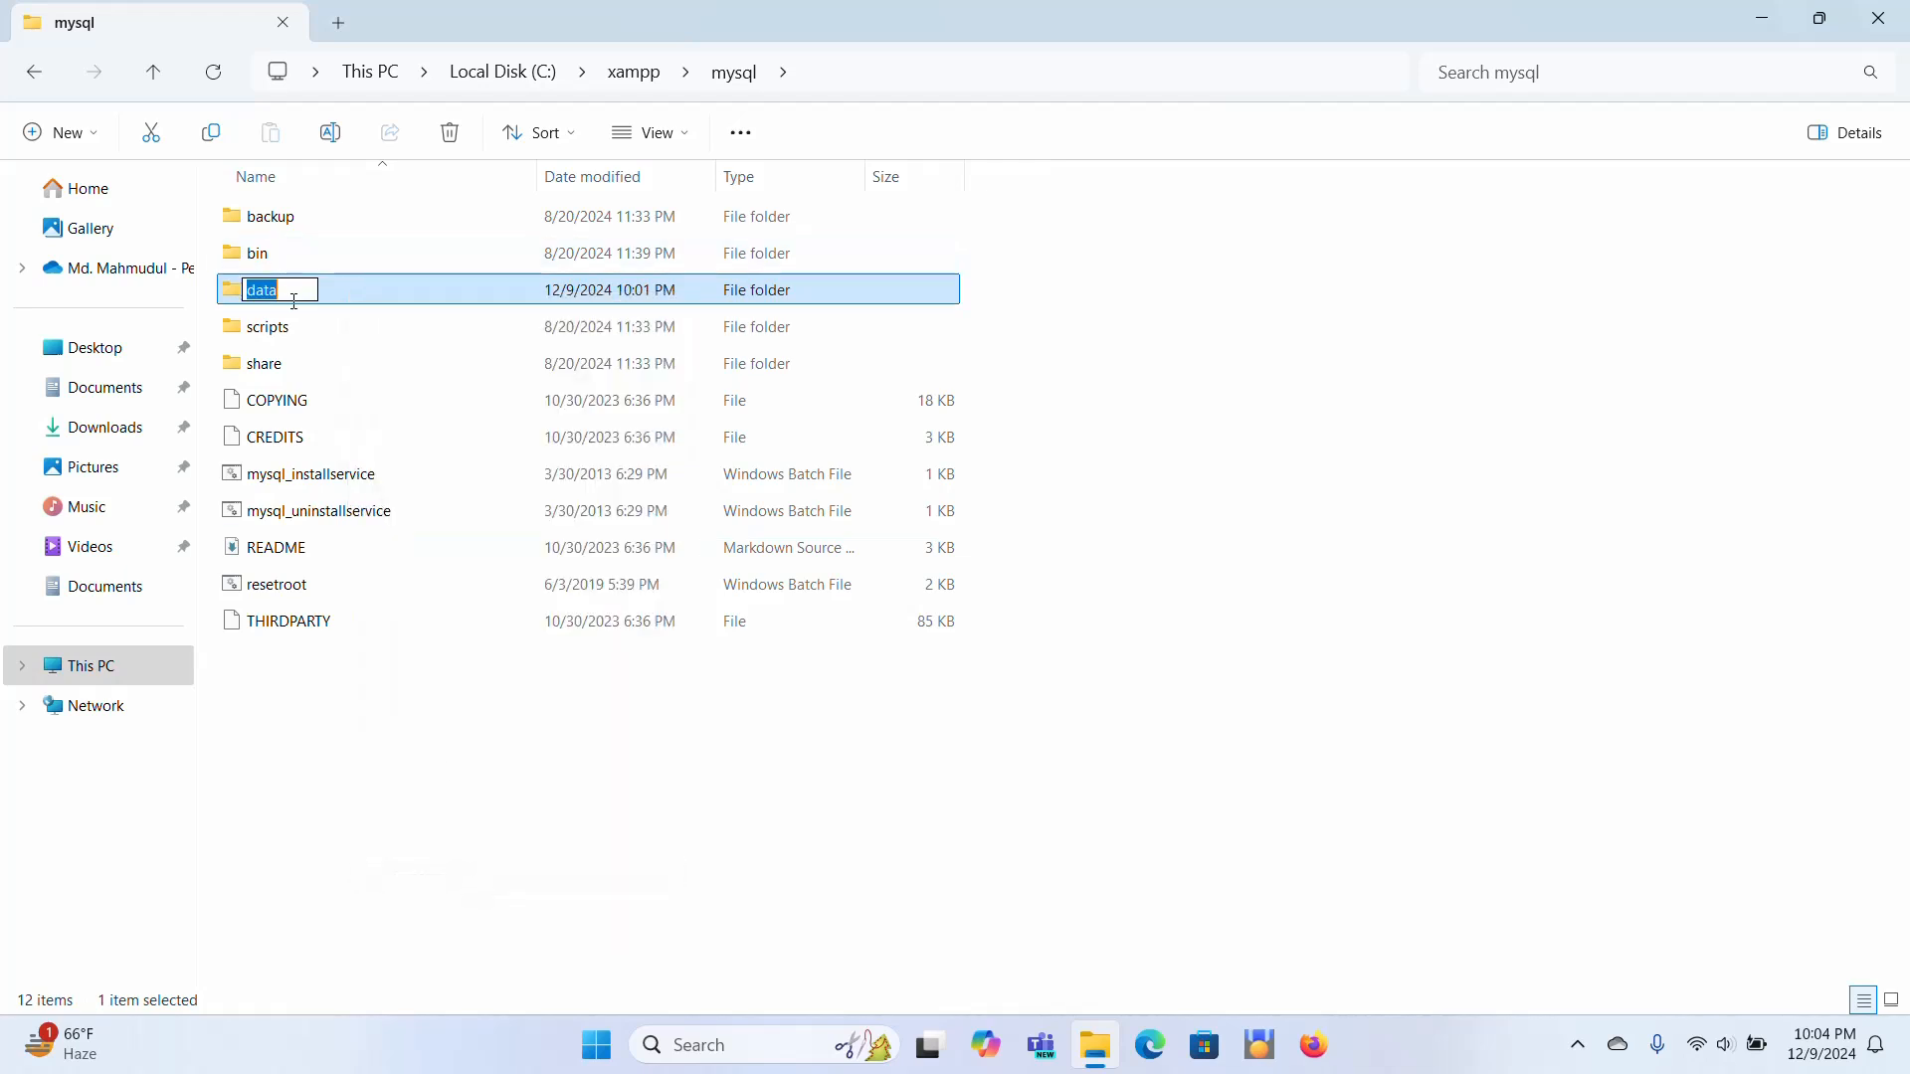
right_click(293, 289)
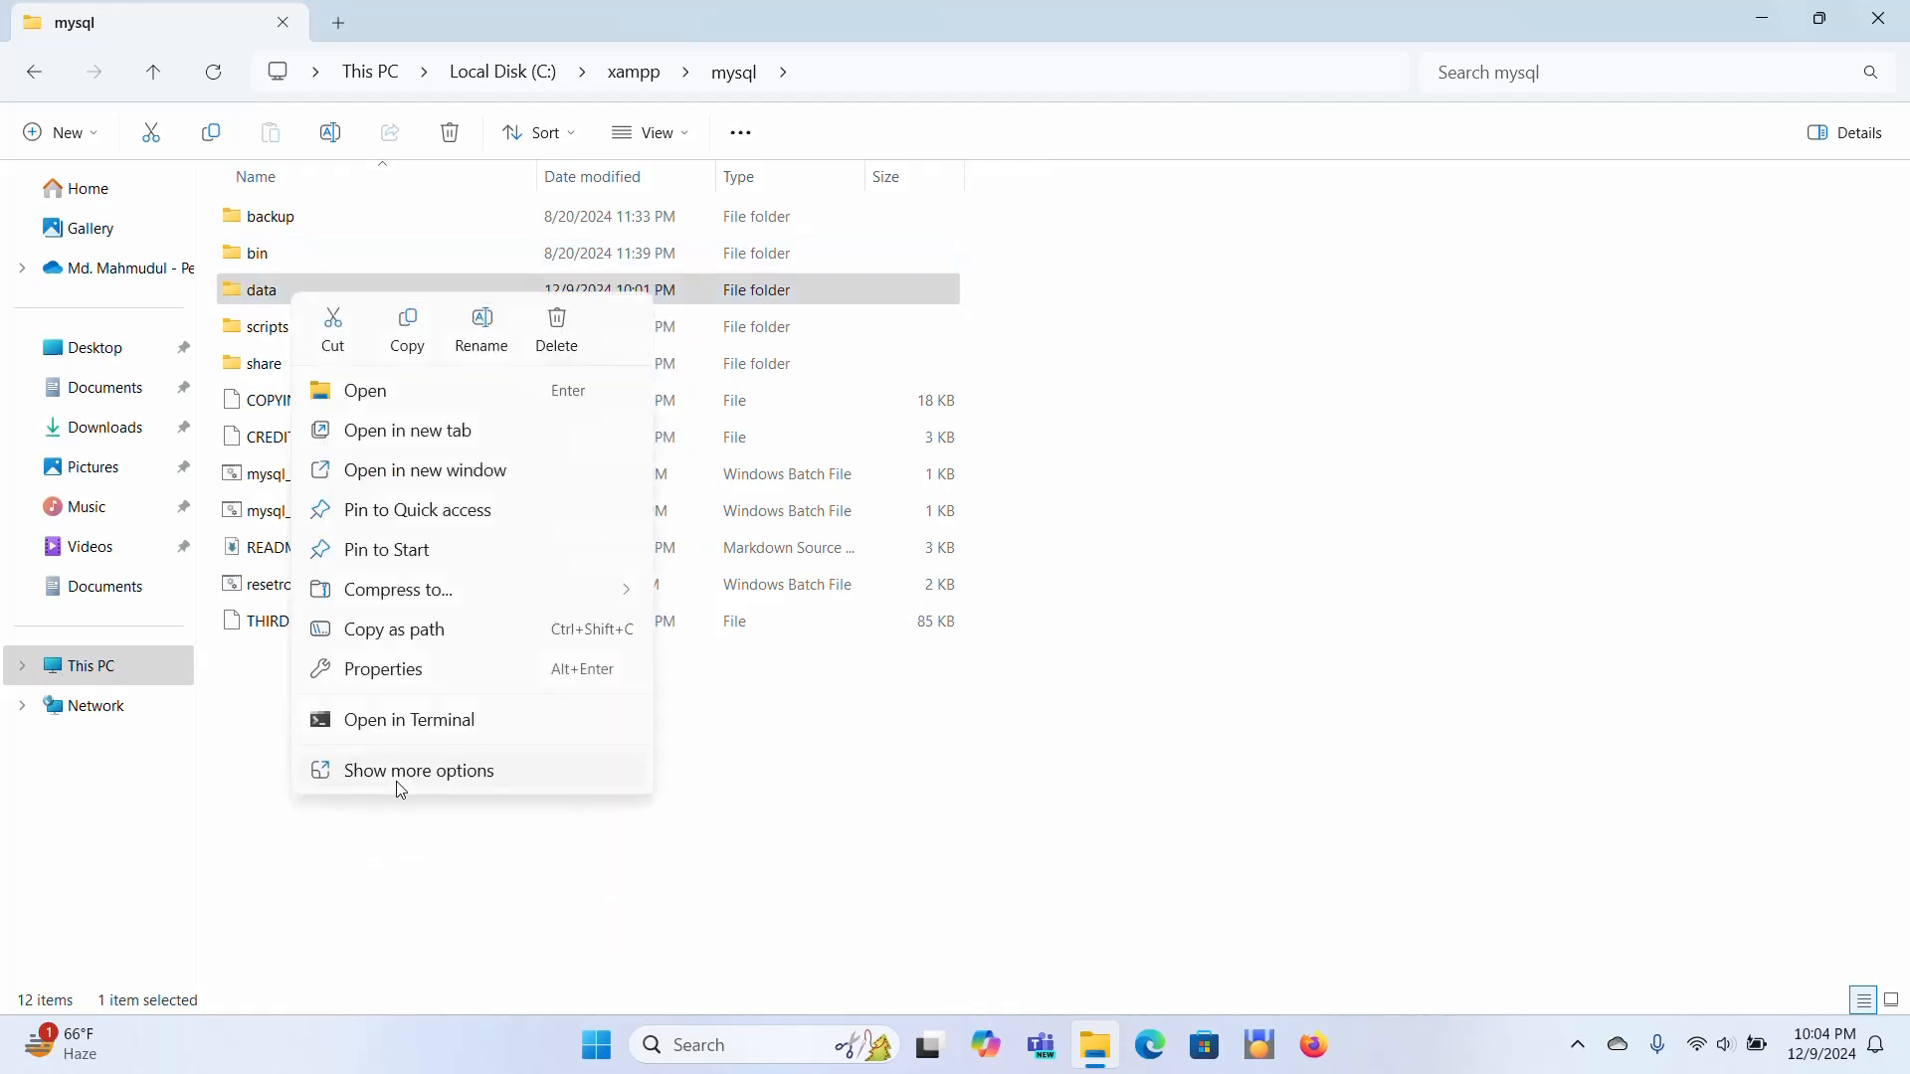
left_click(418, 770)
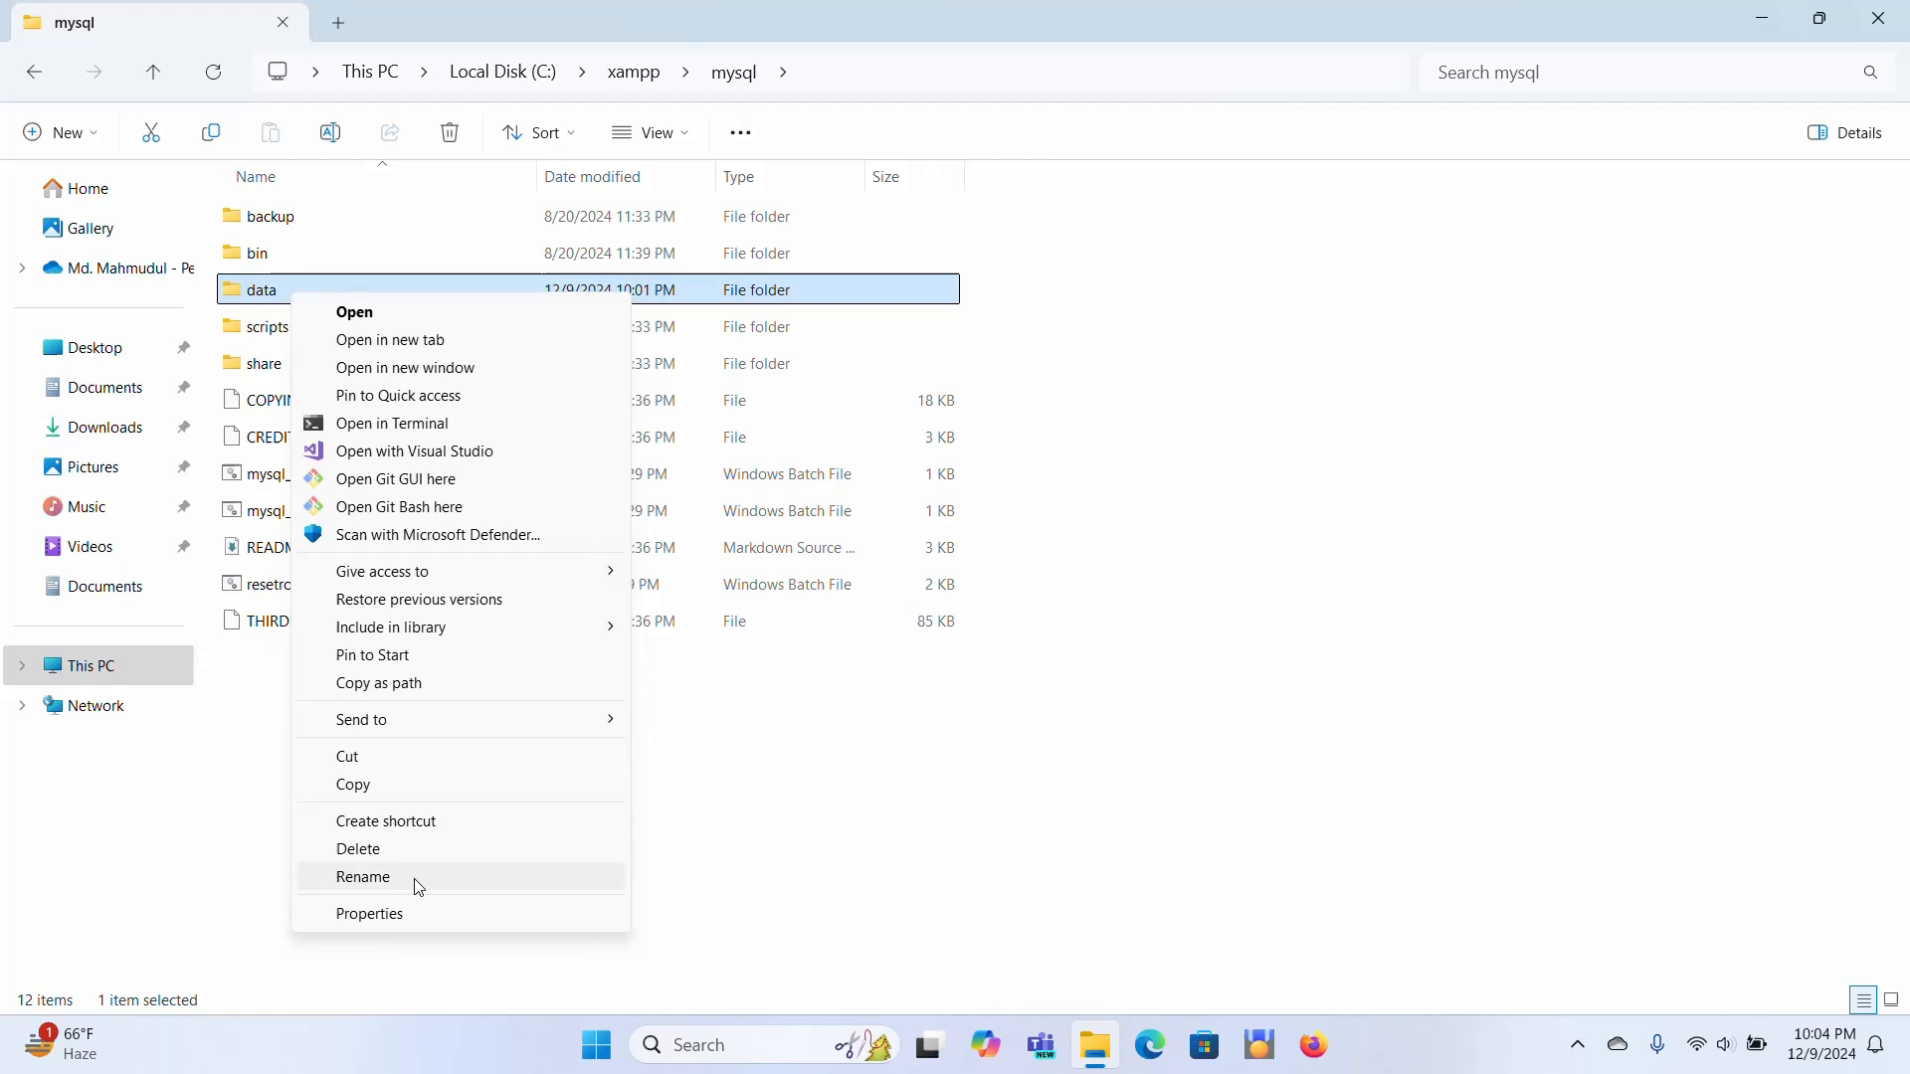
left_click(362, 877)
type("_old")
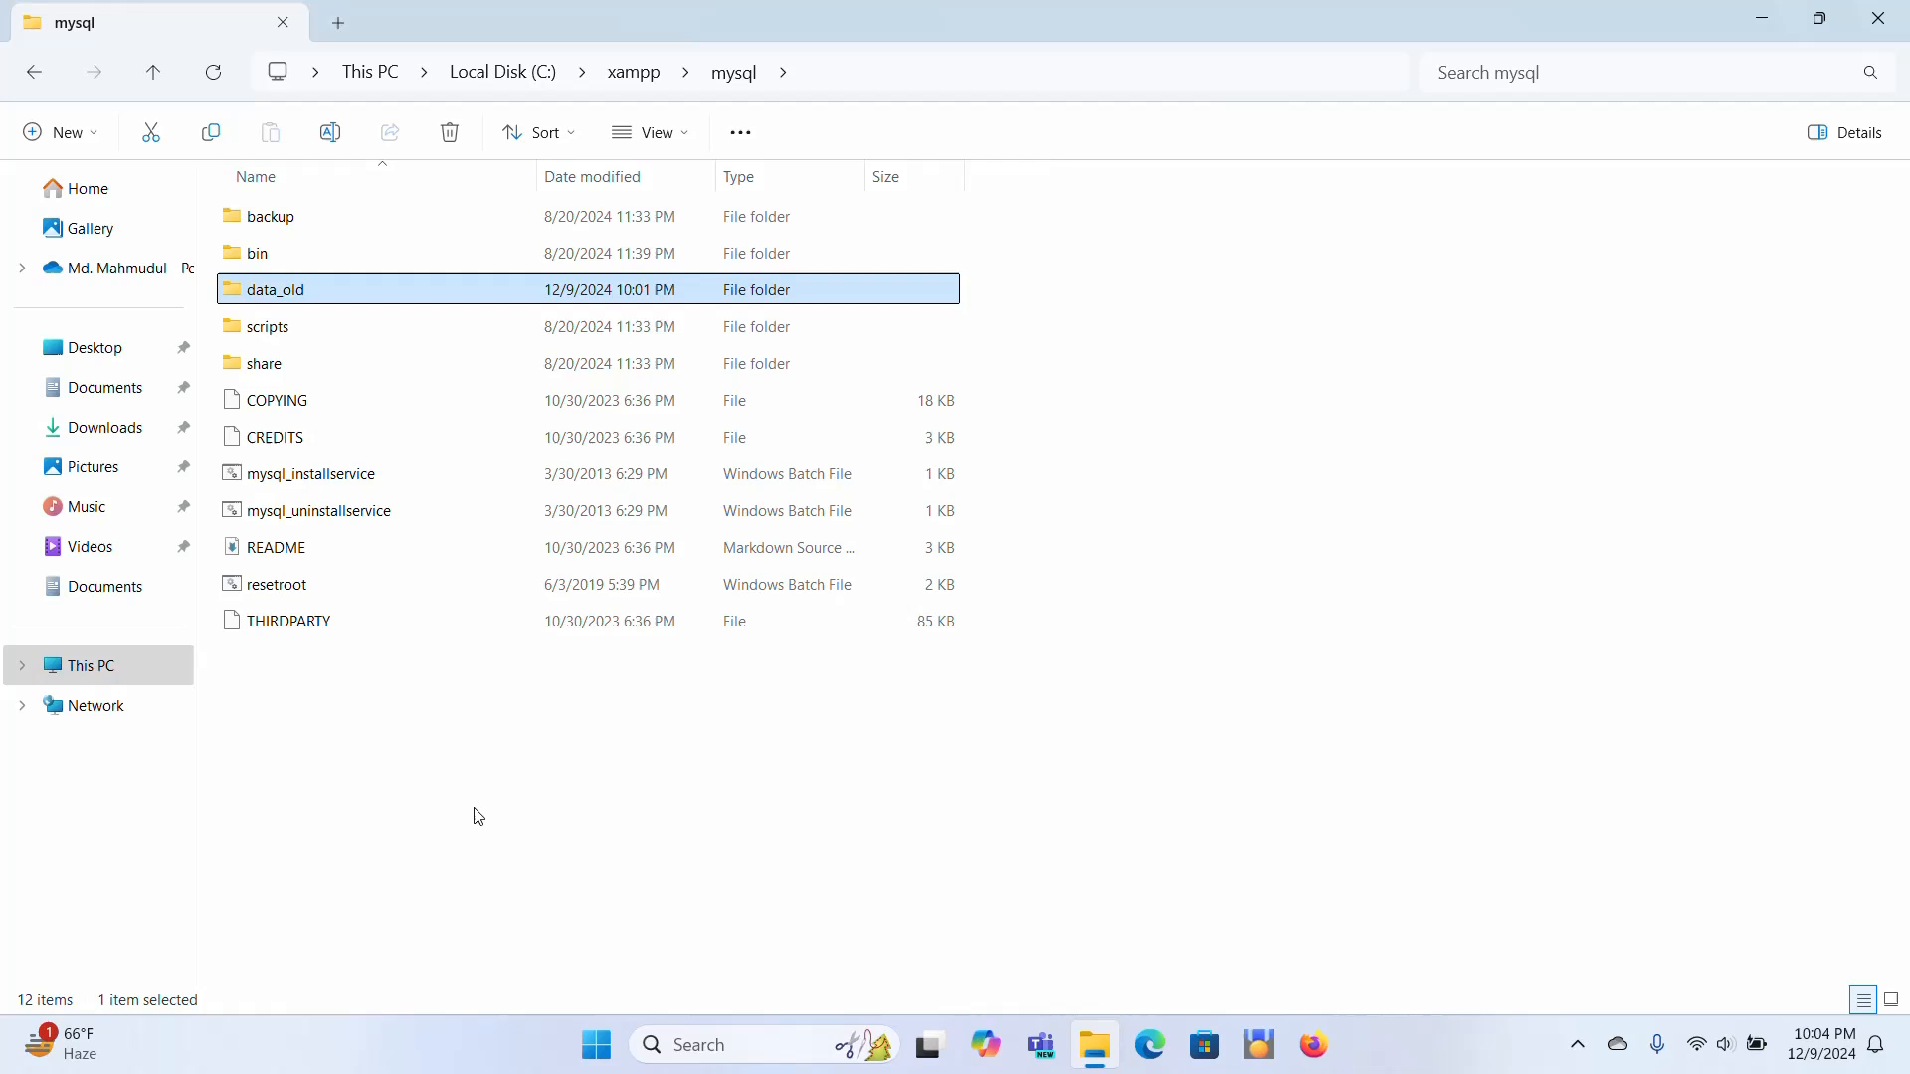
left_click(478, 860)
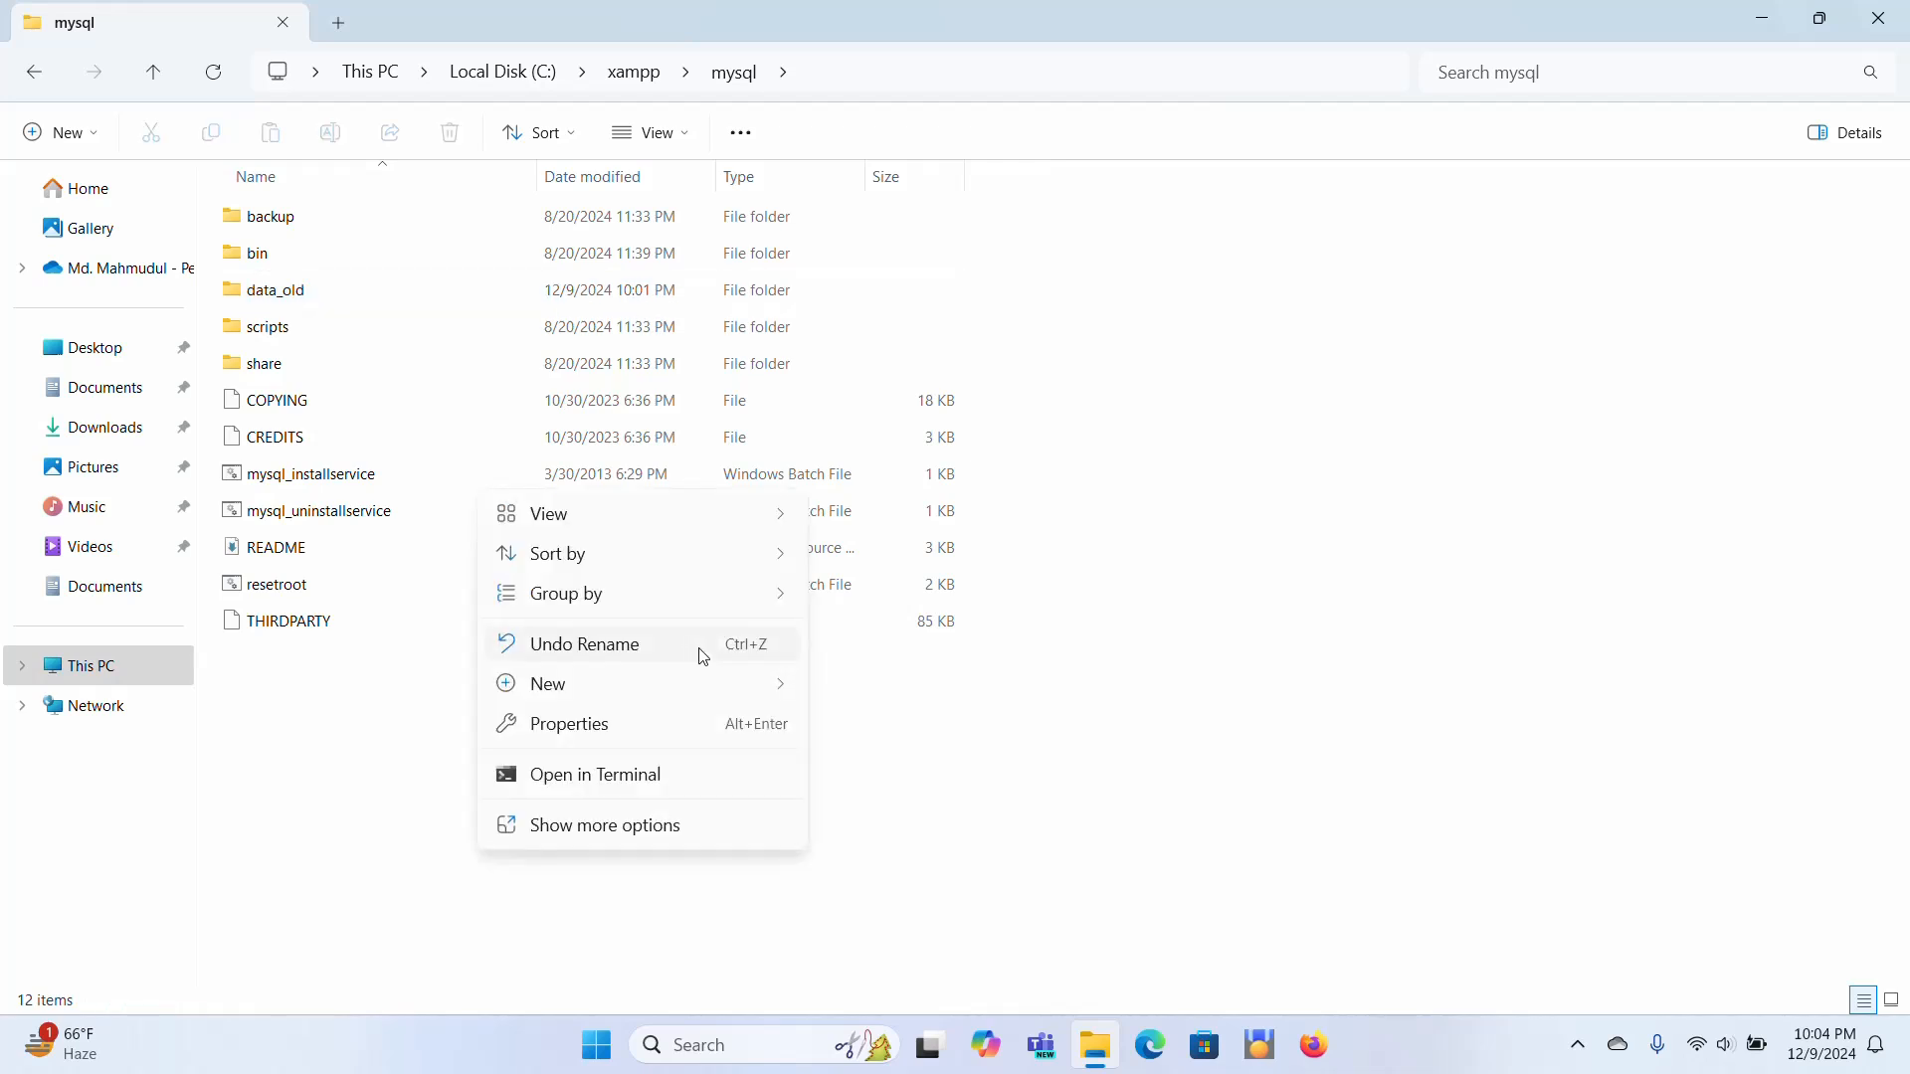
Create a new empty folder named data beside data_old
left_click(549, 683)
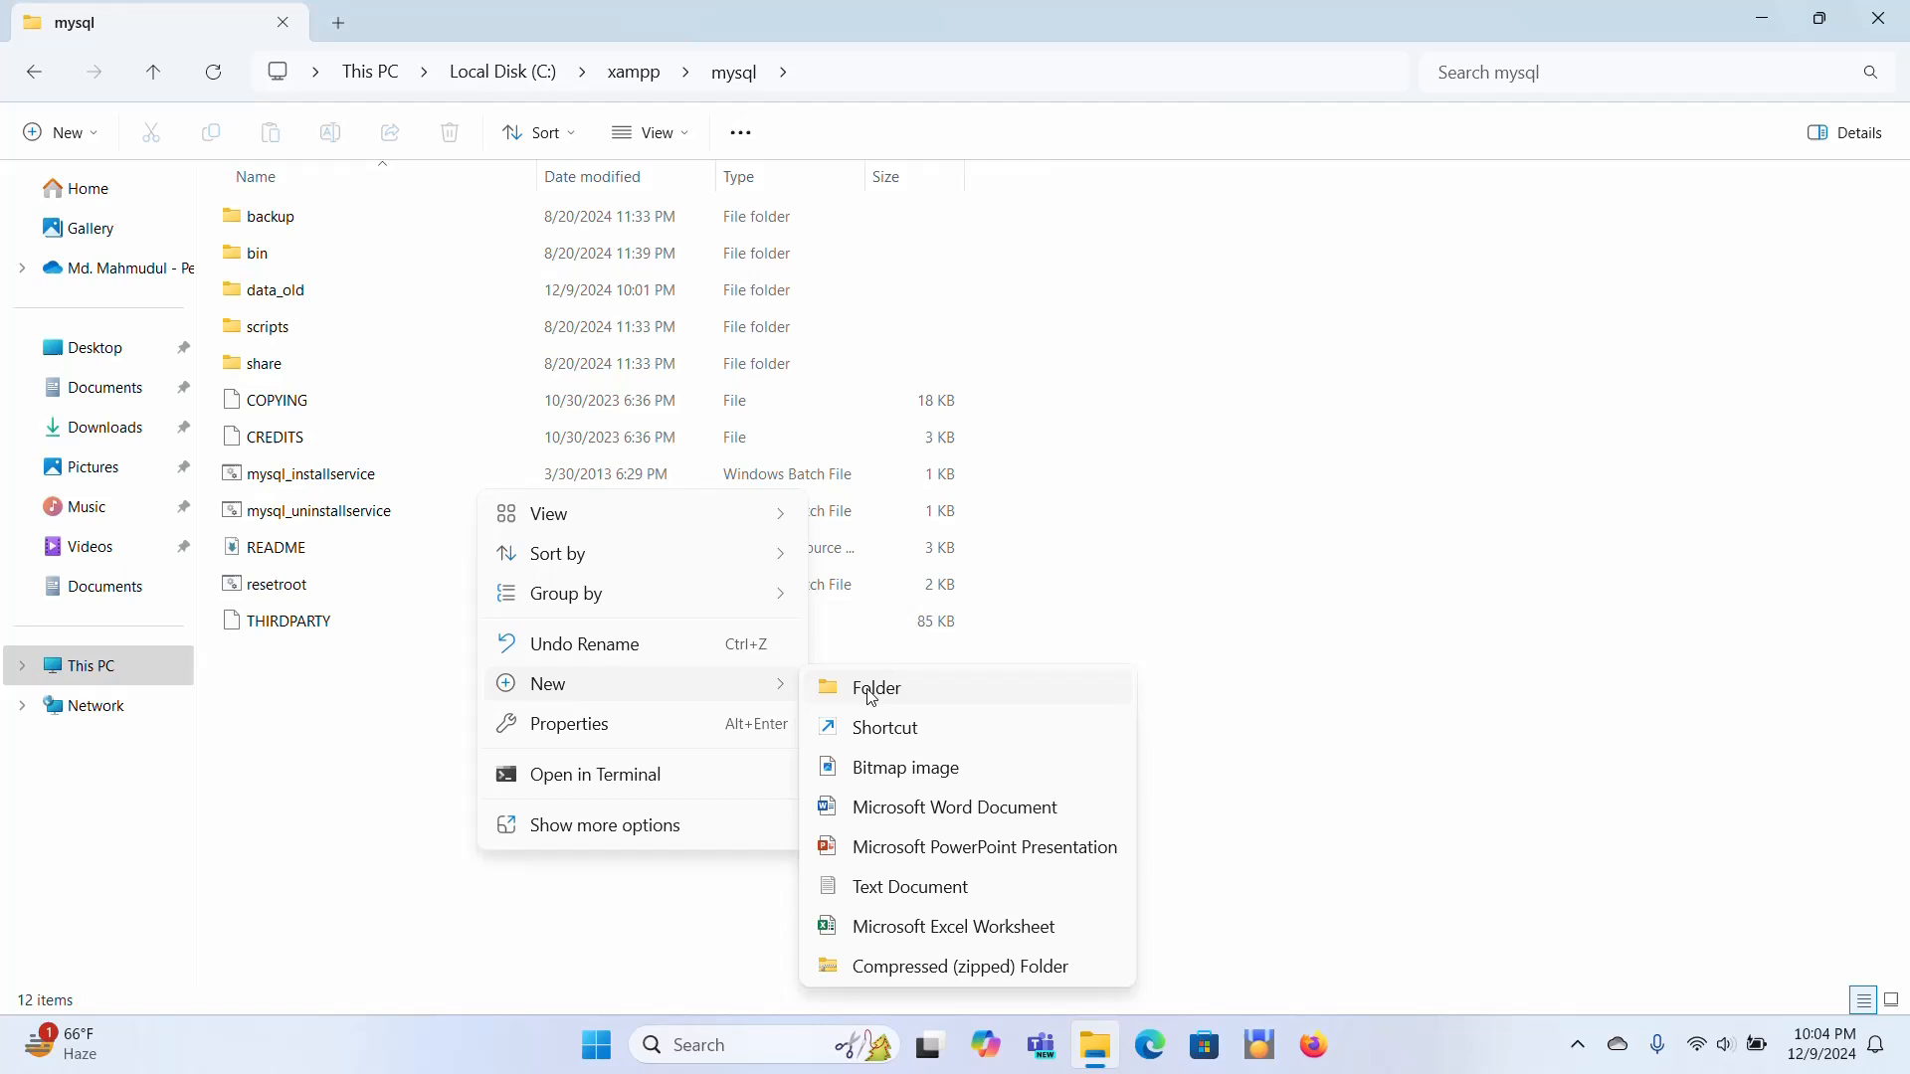
left_click(876, 687)
type("data")
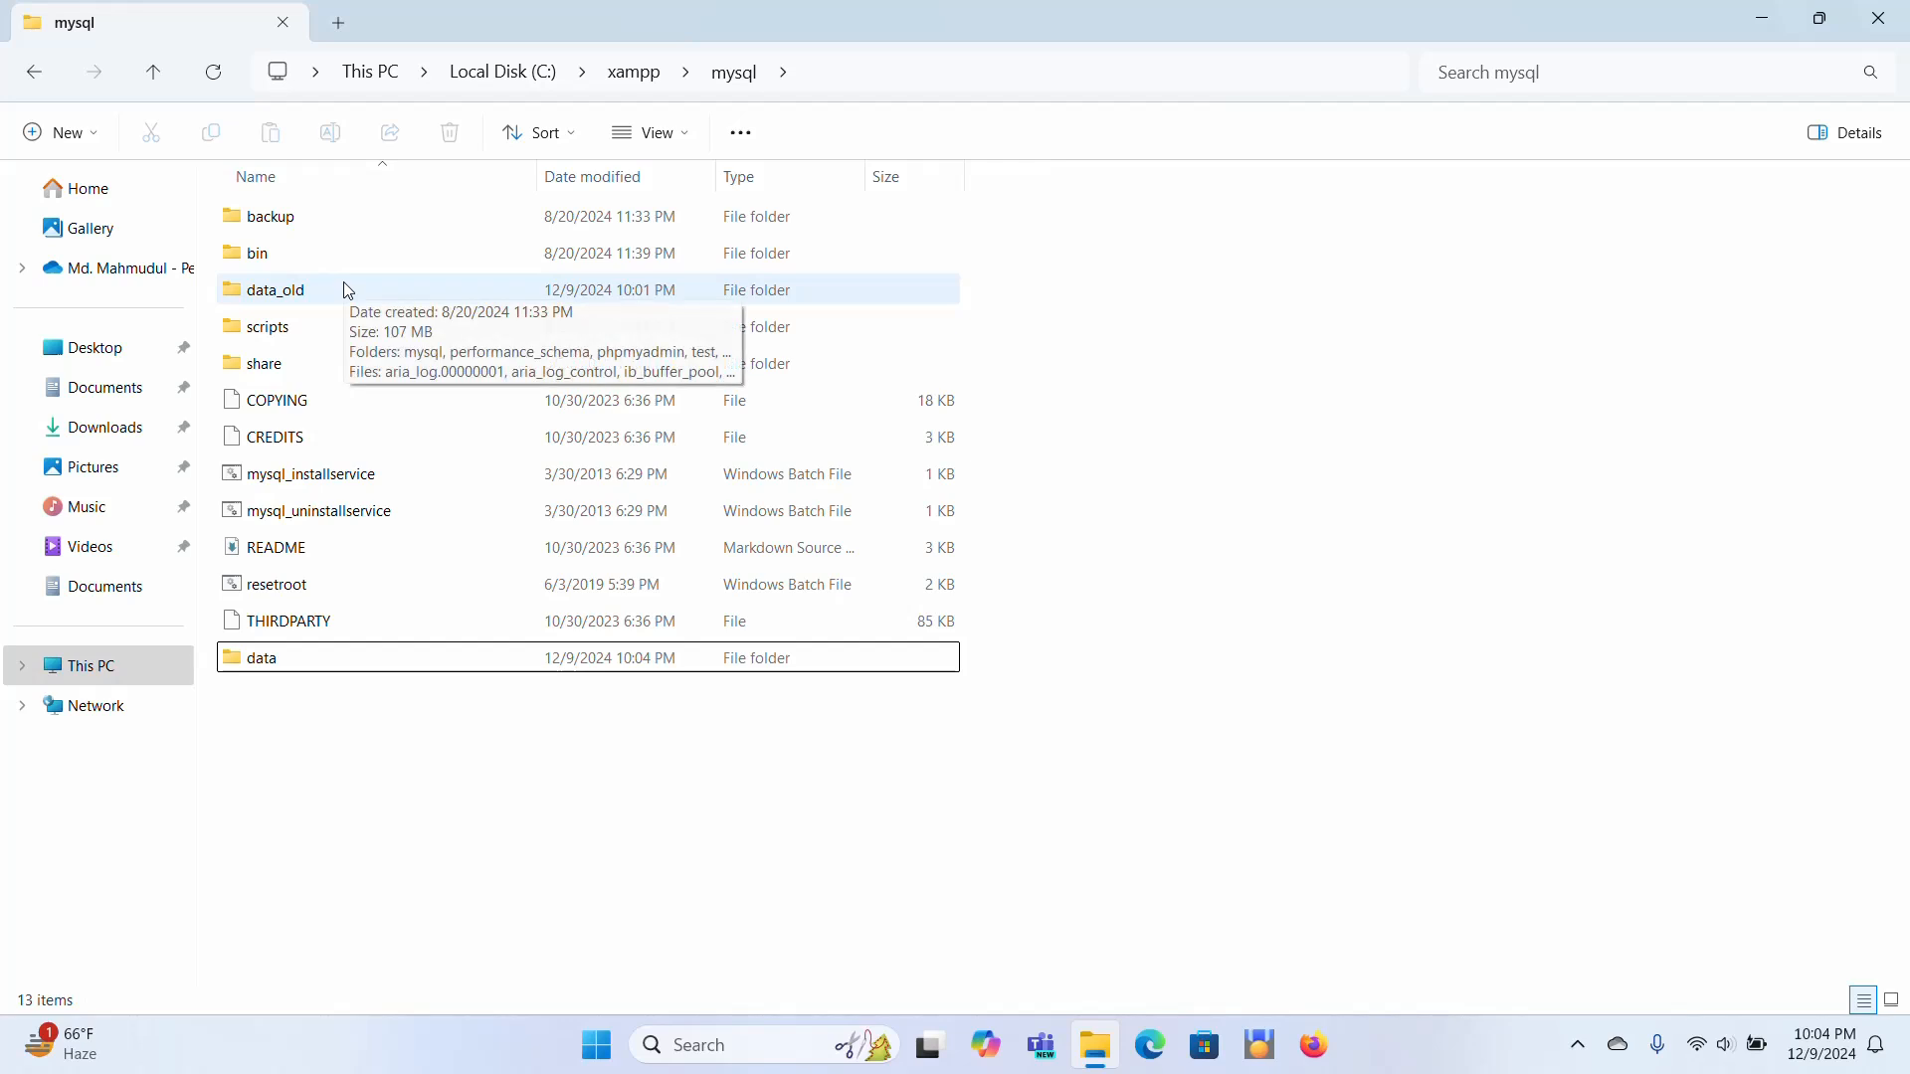
Select everything in data_old except ibdata1 and the system folders, and copy it
double_click(275, 290)
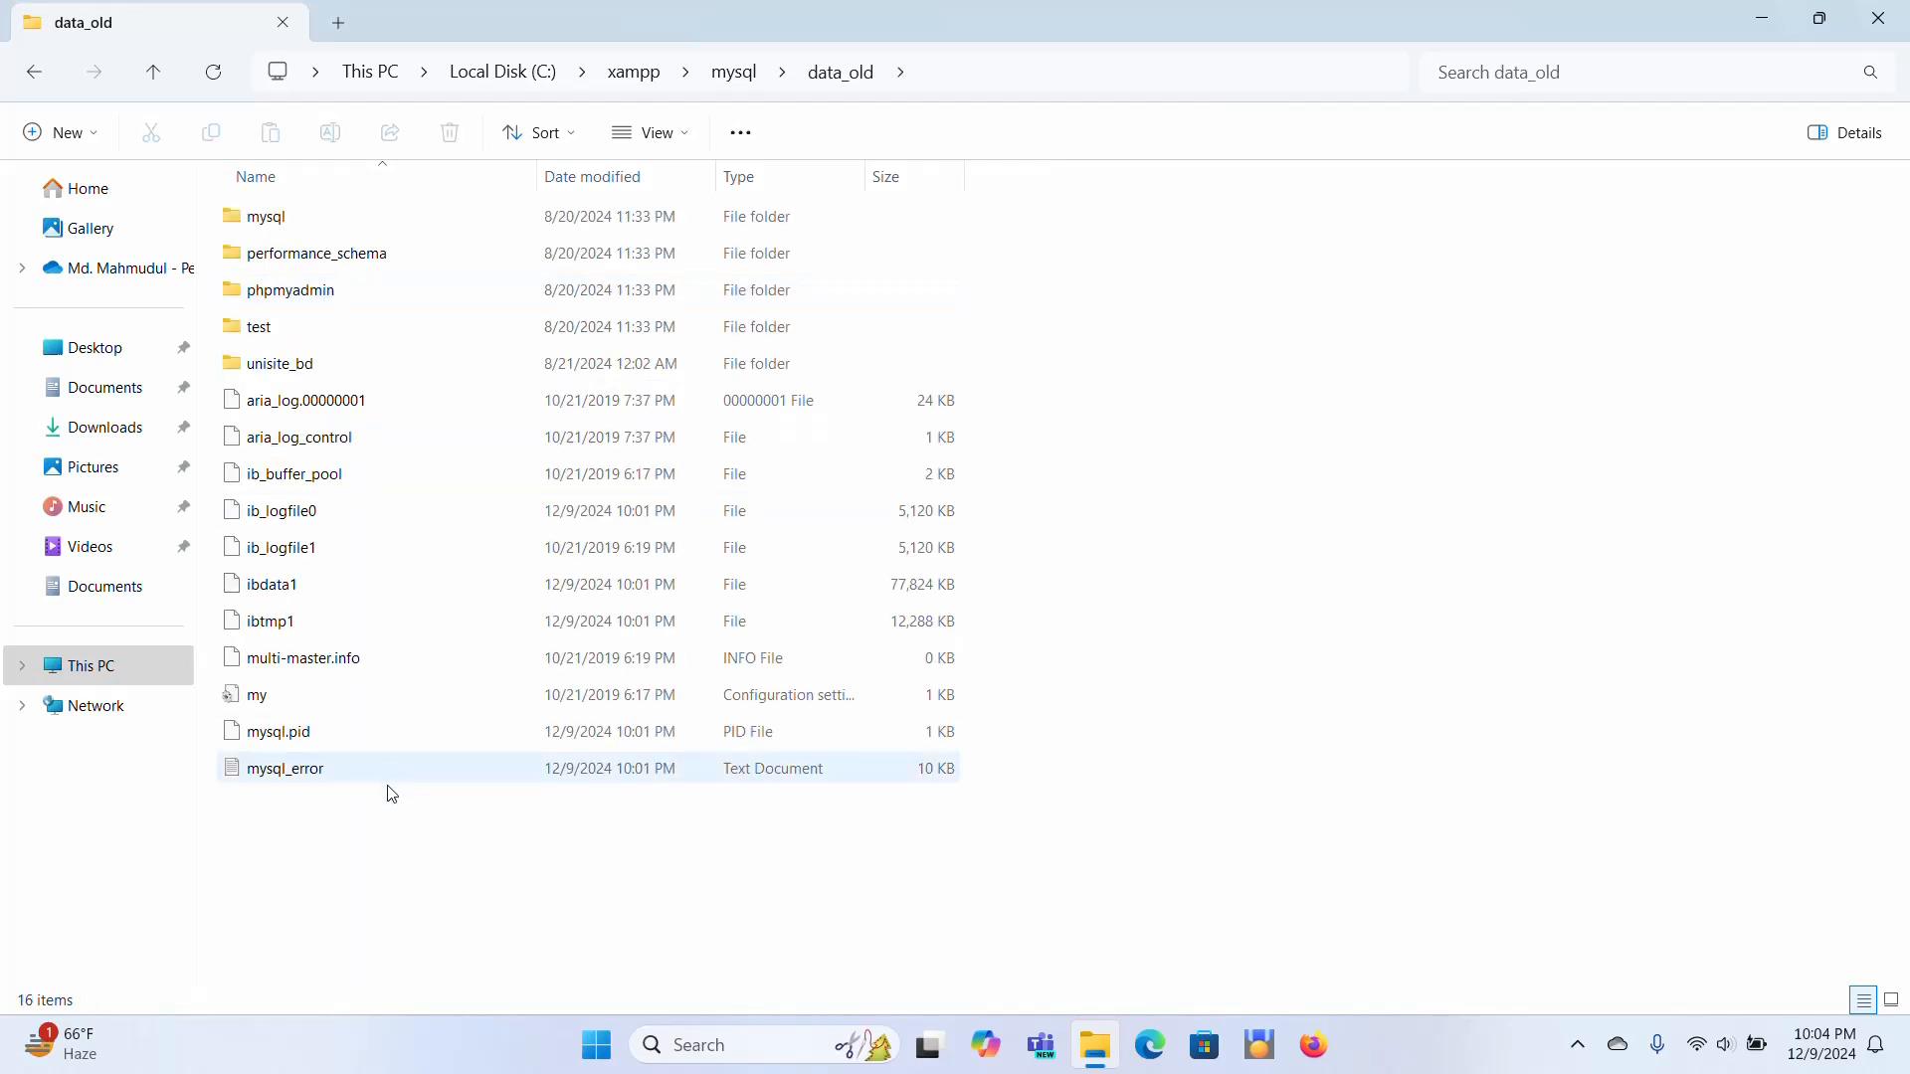
key("ctrl+a")
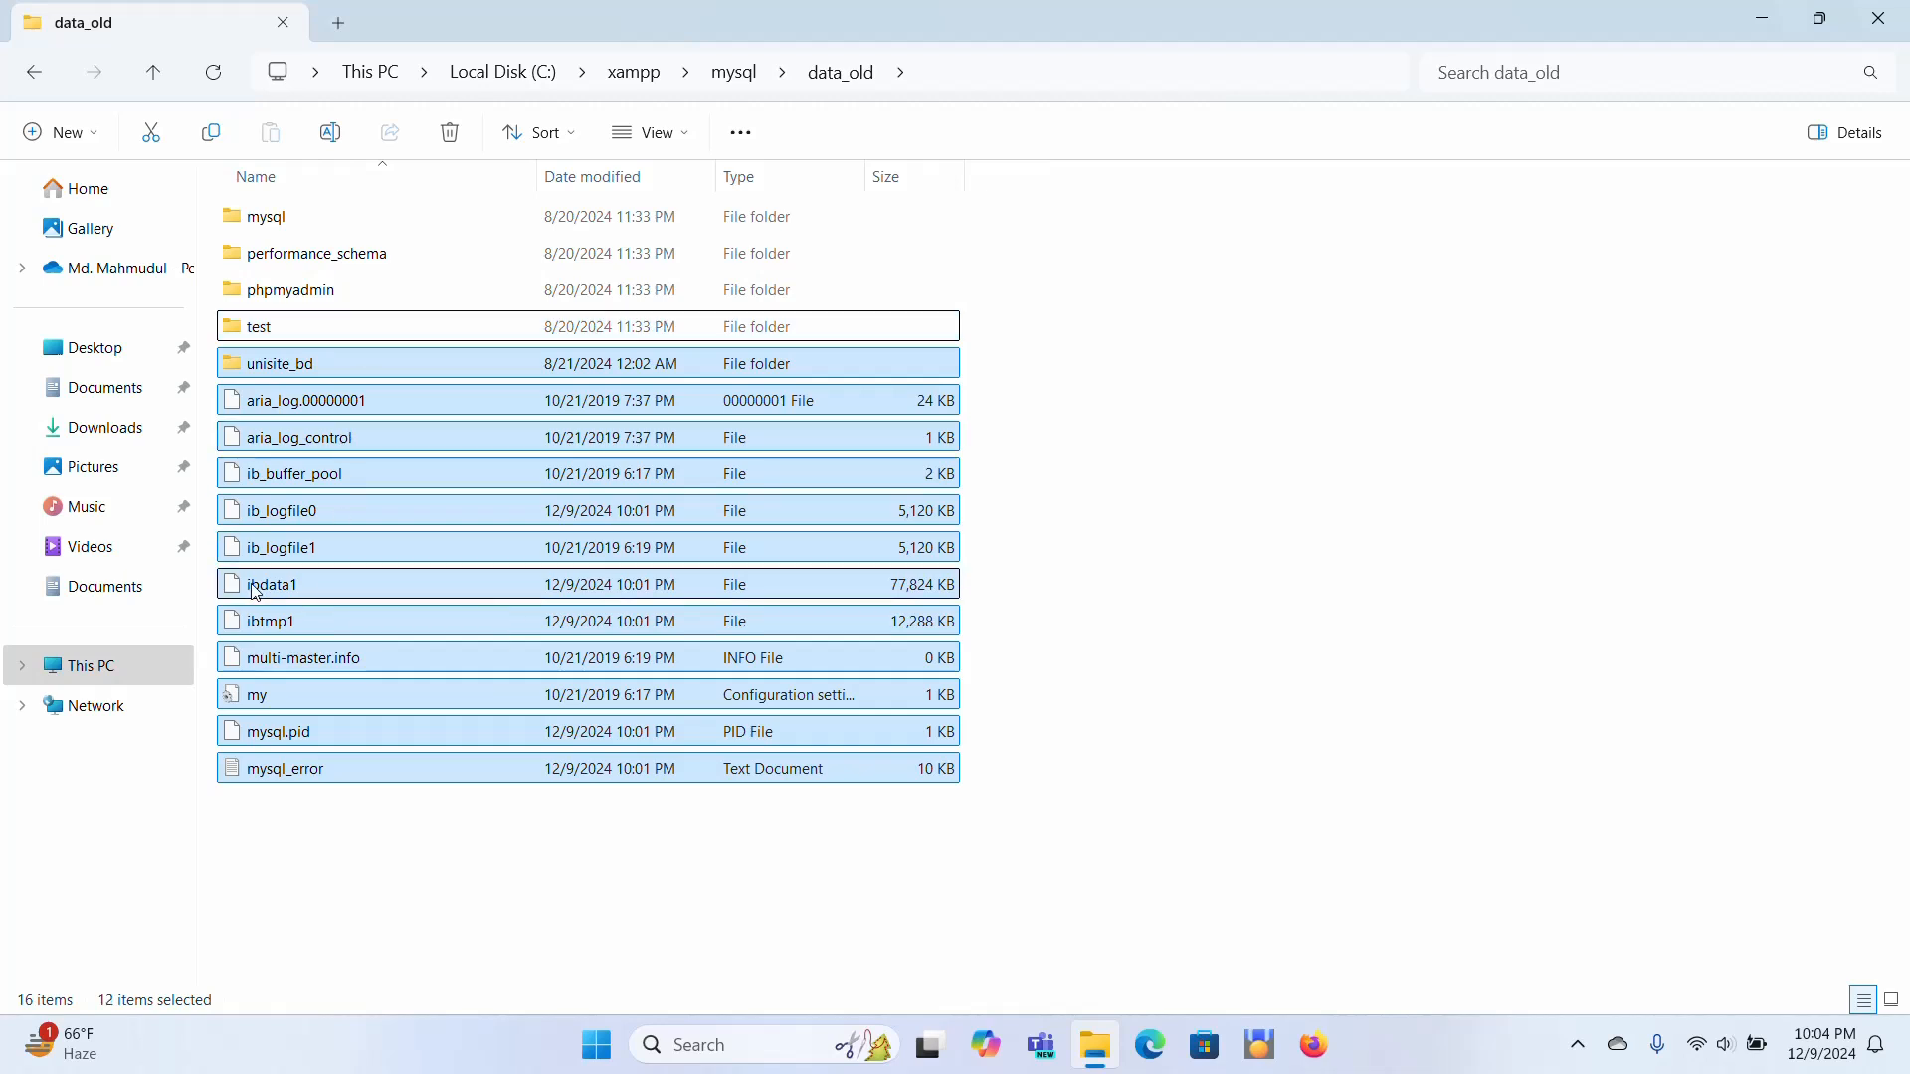
left_click(273, 583)
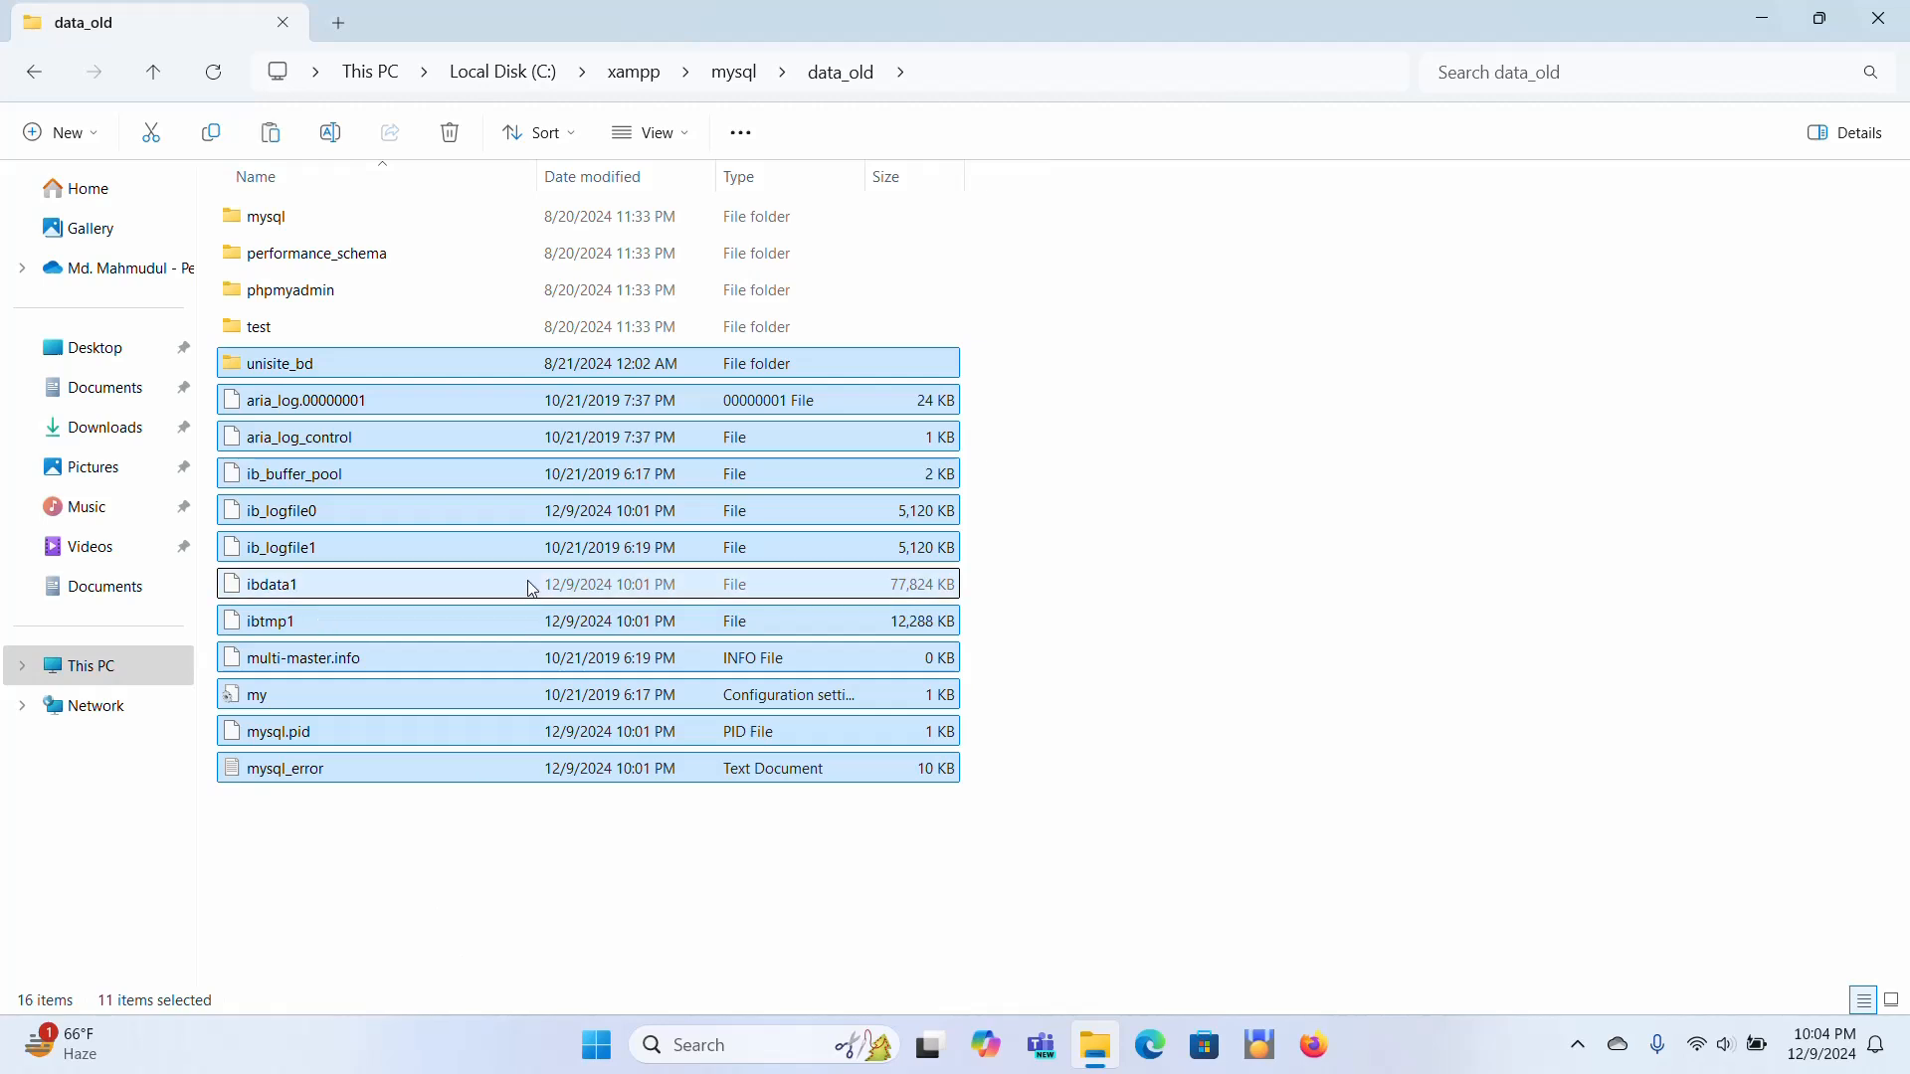
mouse_move(528, 368)
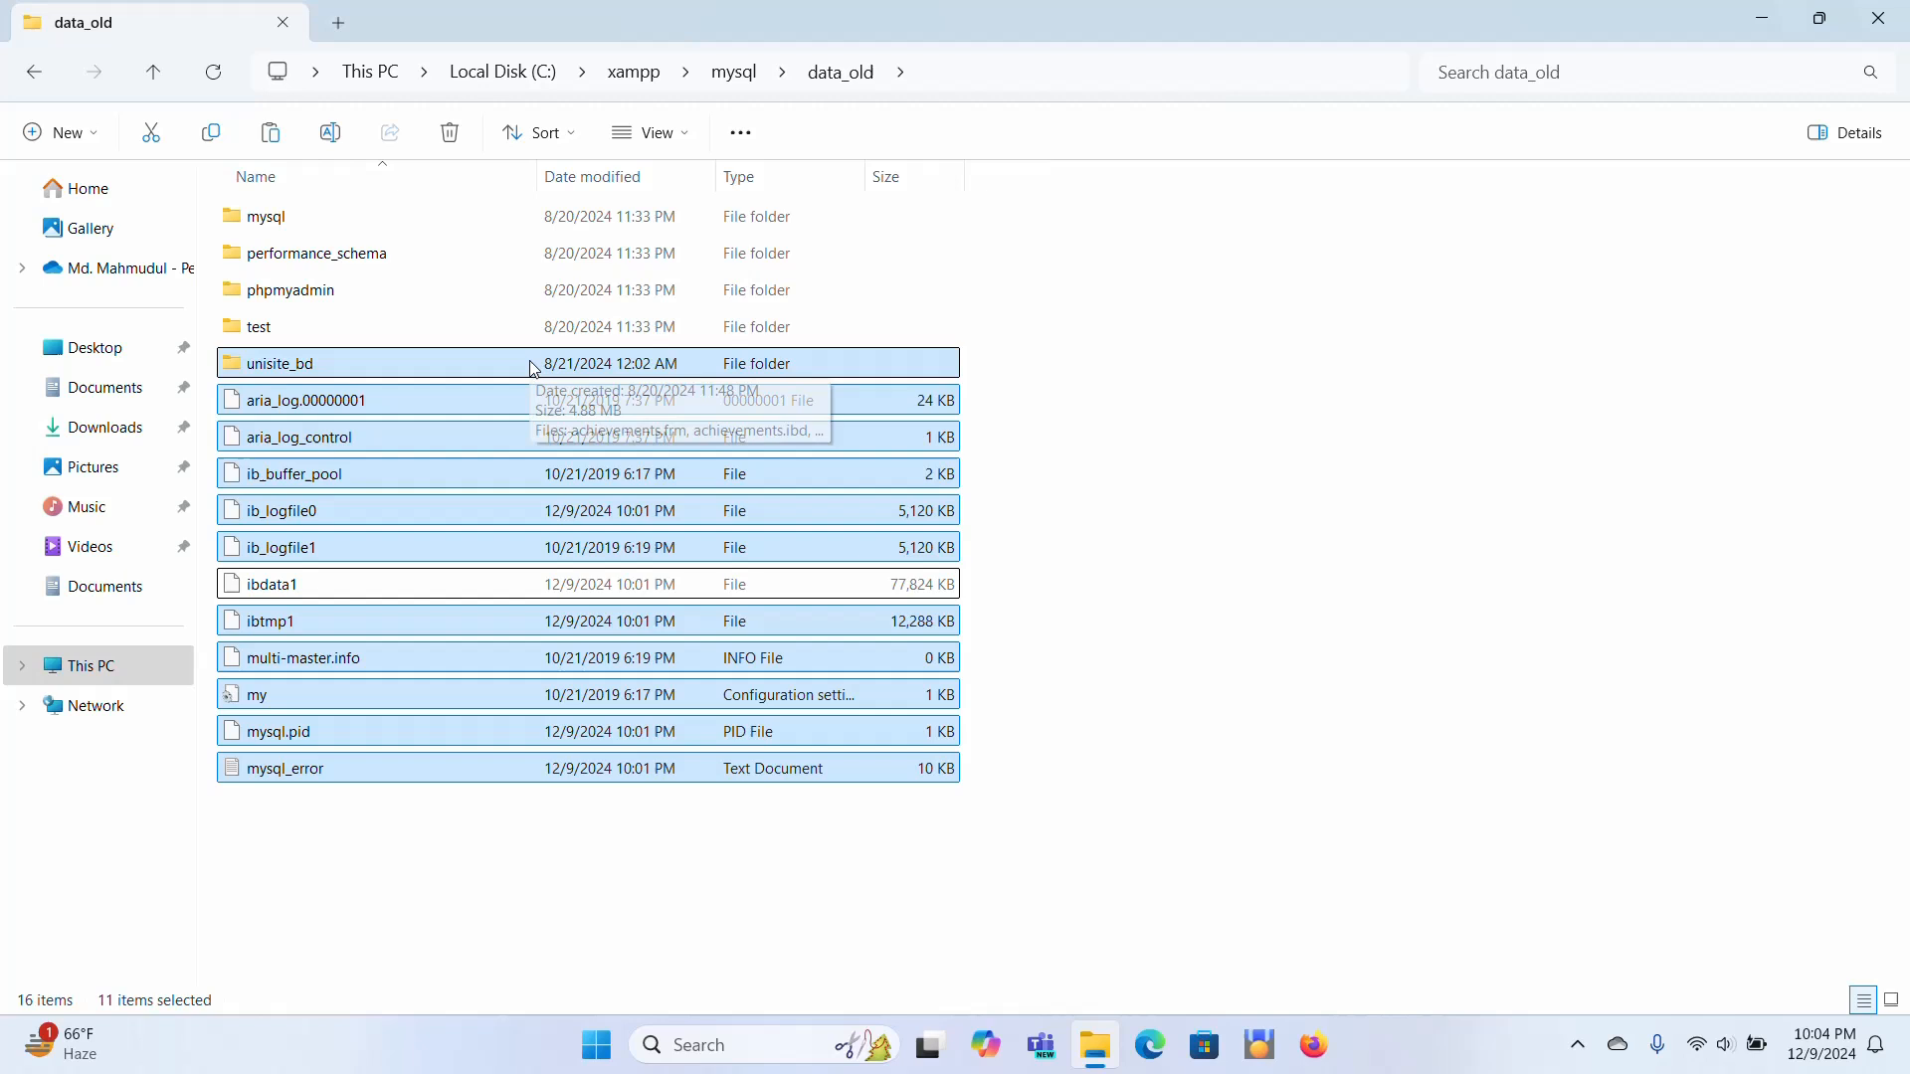
right_click(529, 368)
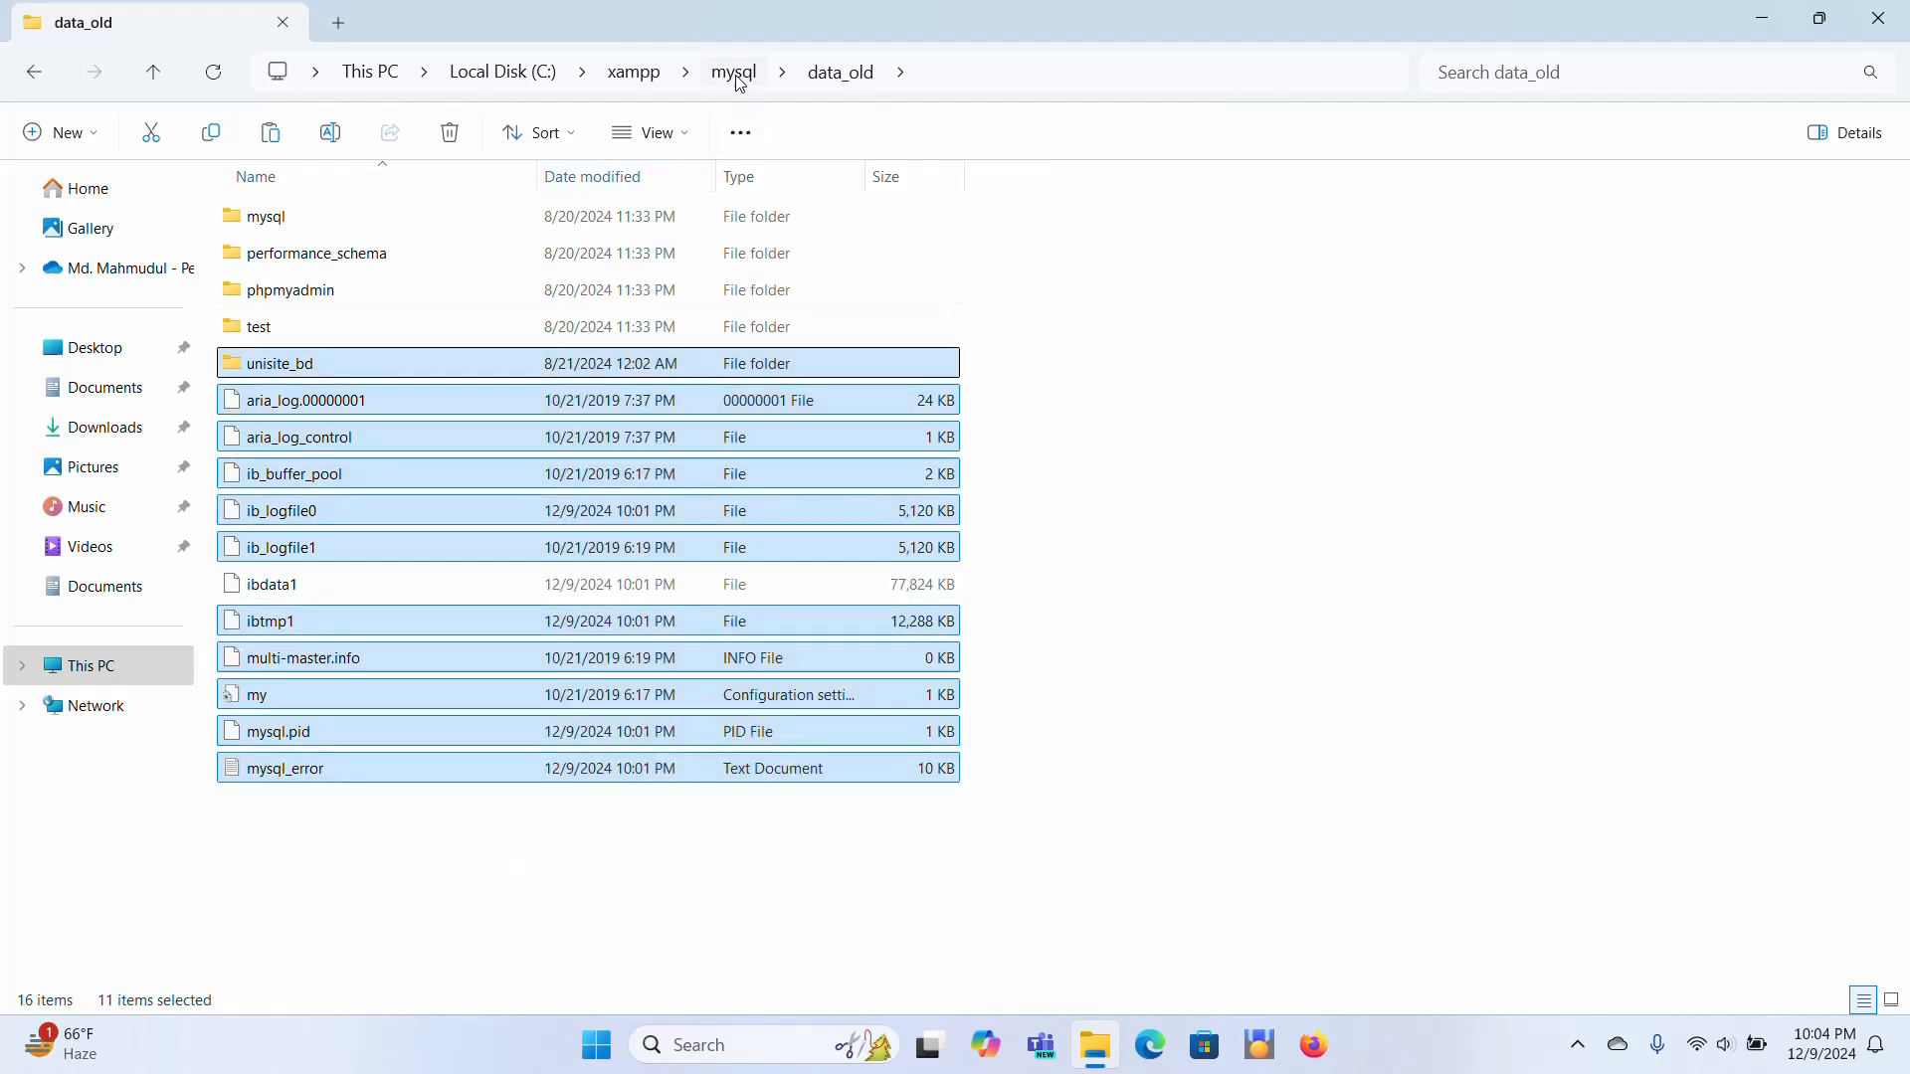
Paste the copied data_old items into the new data folder and return to mysql
left_click(732, 71)
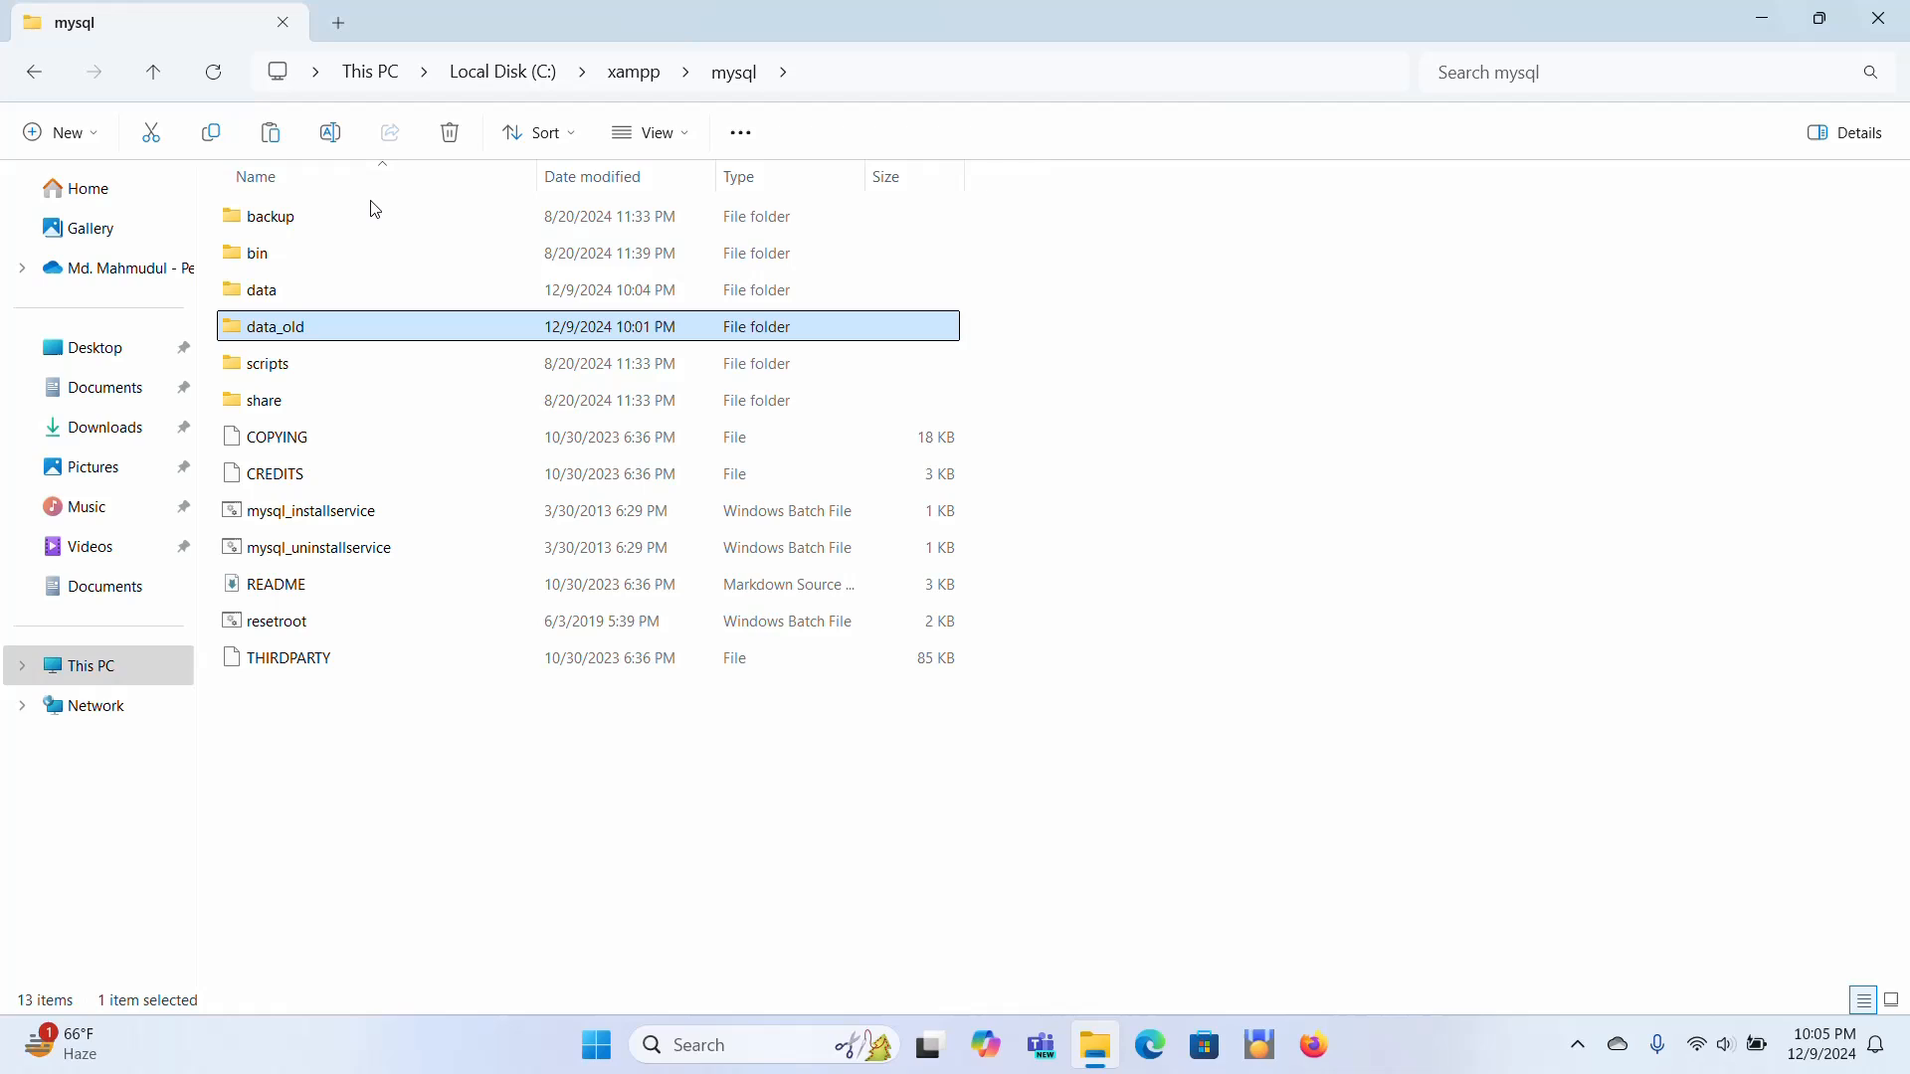
double_click(262, 290)
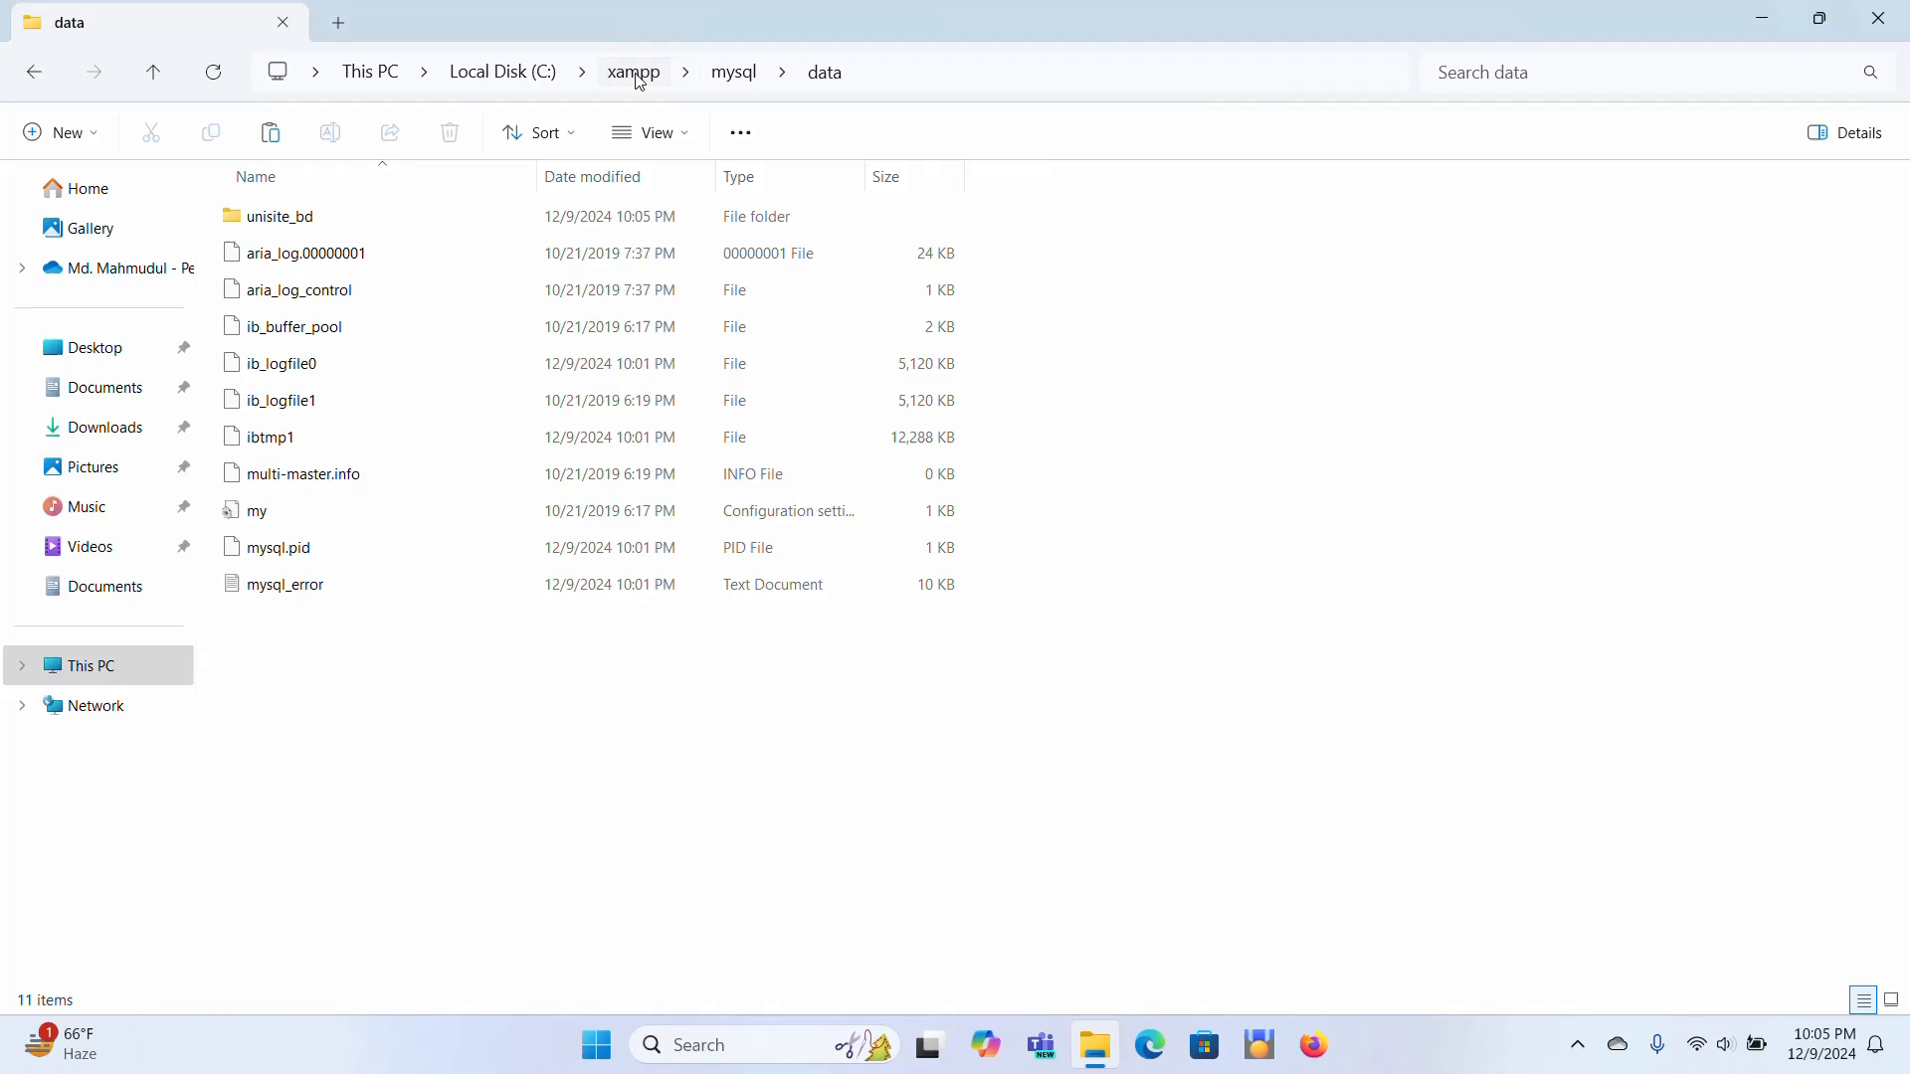
mouse_move(733, 72)
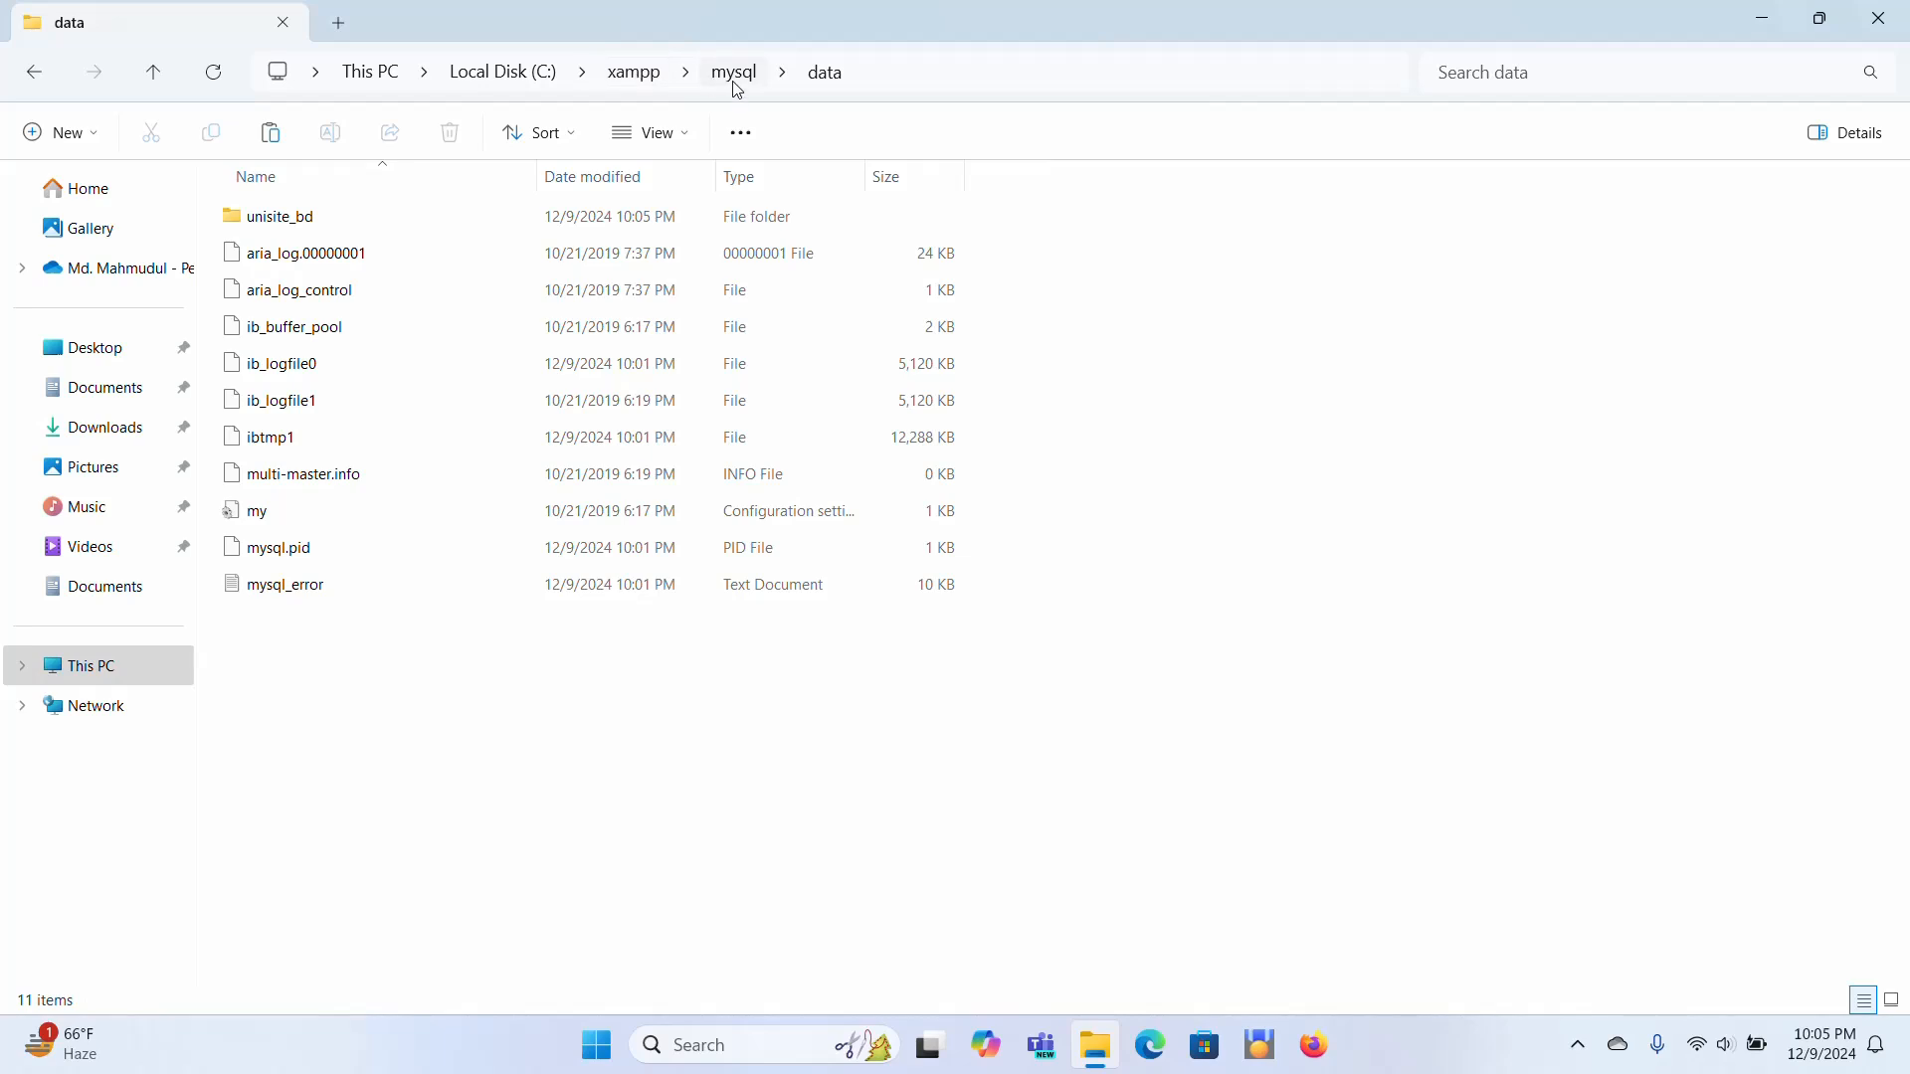
left_click(732, 72)
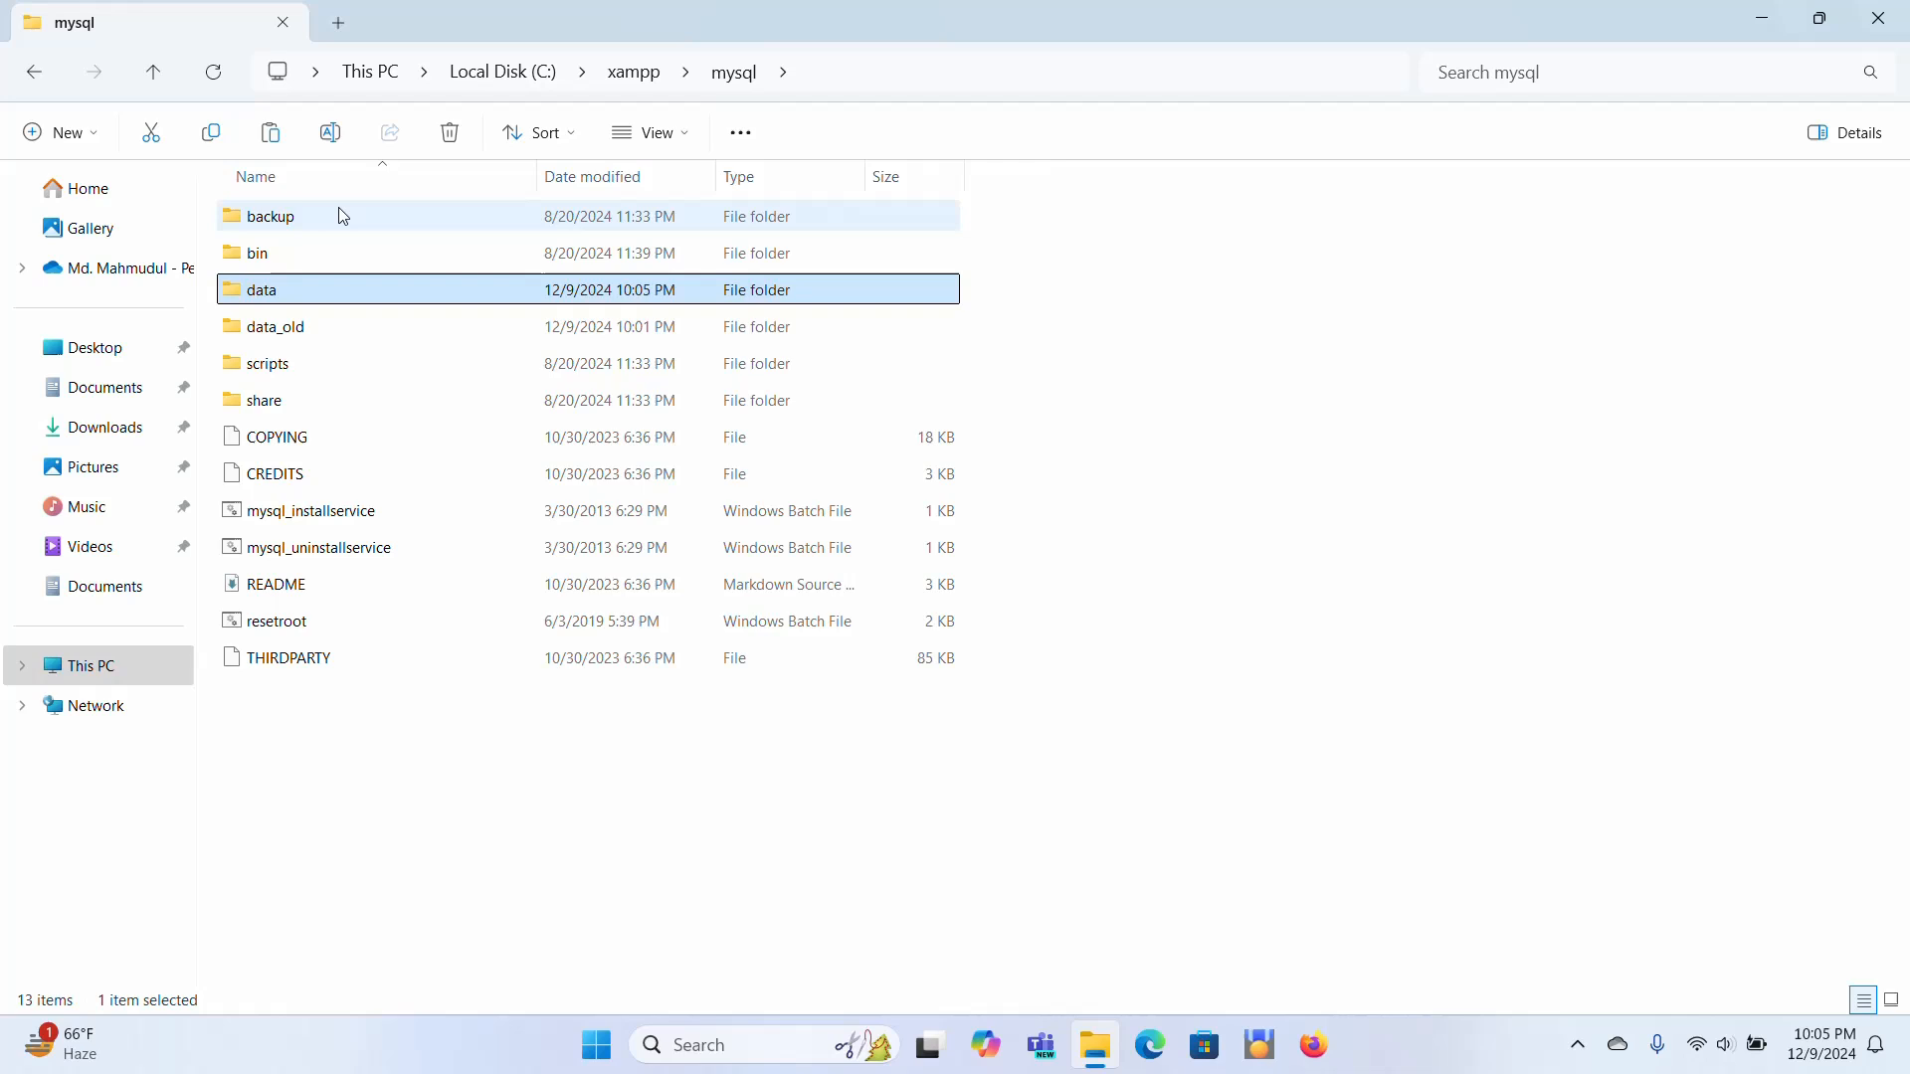
Copy all of the backup folder's contents except ibdata1 and return to mysql
double_click(270, 215)
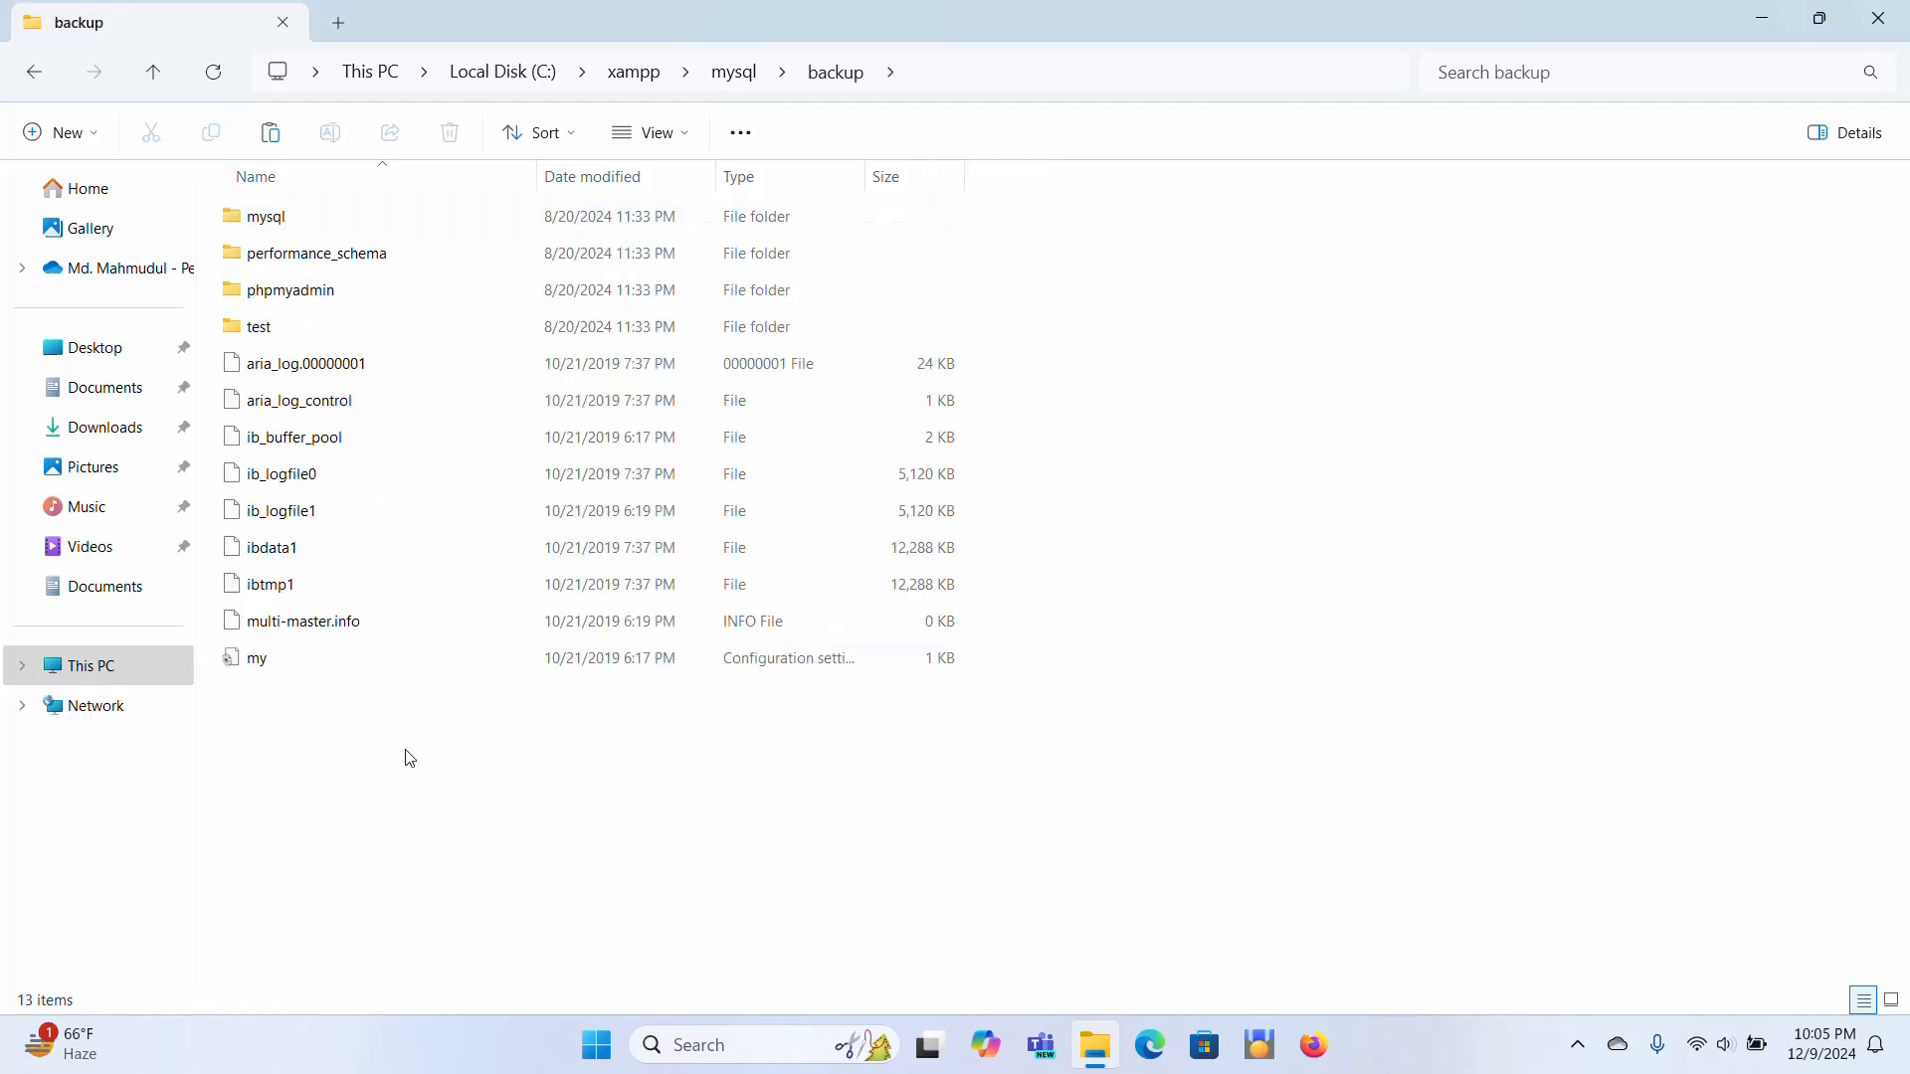
key("ctrl+a")
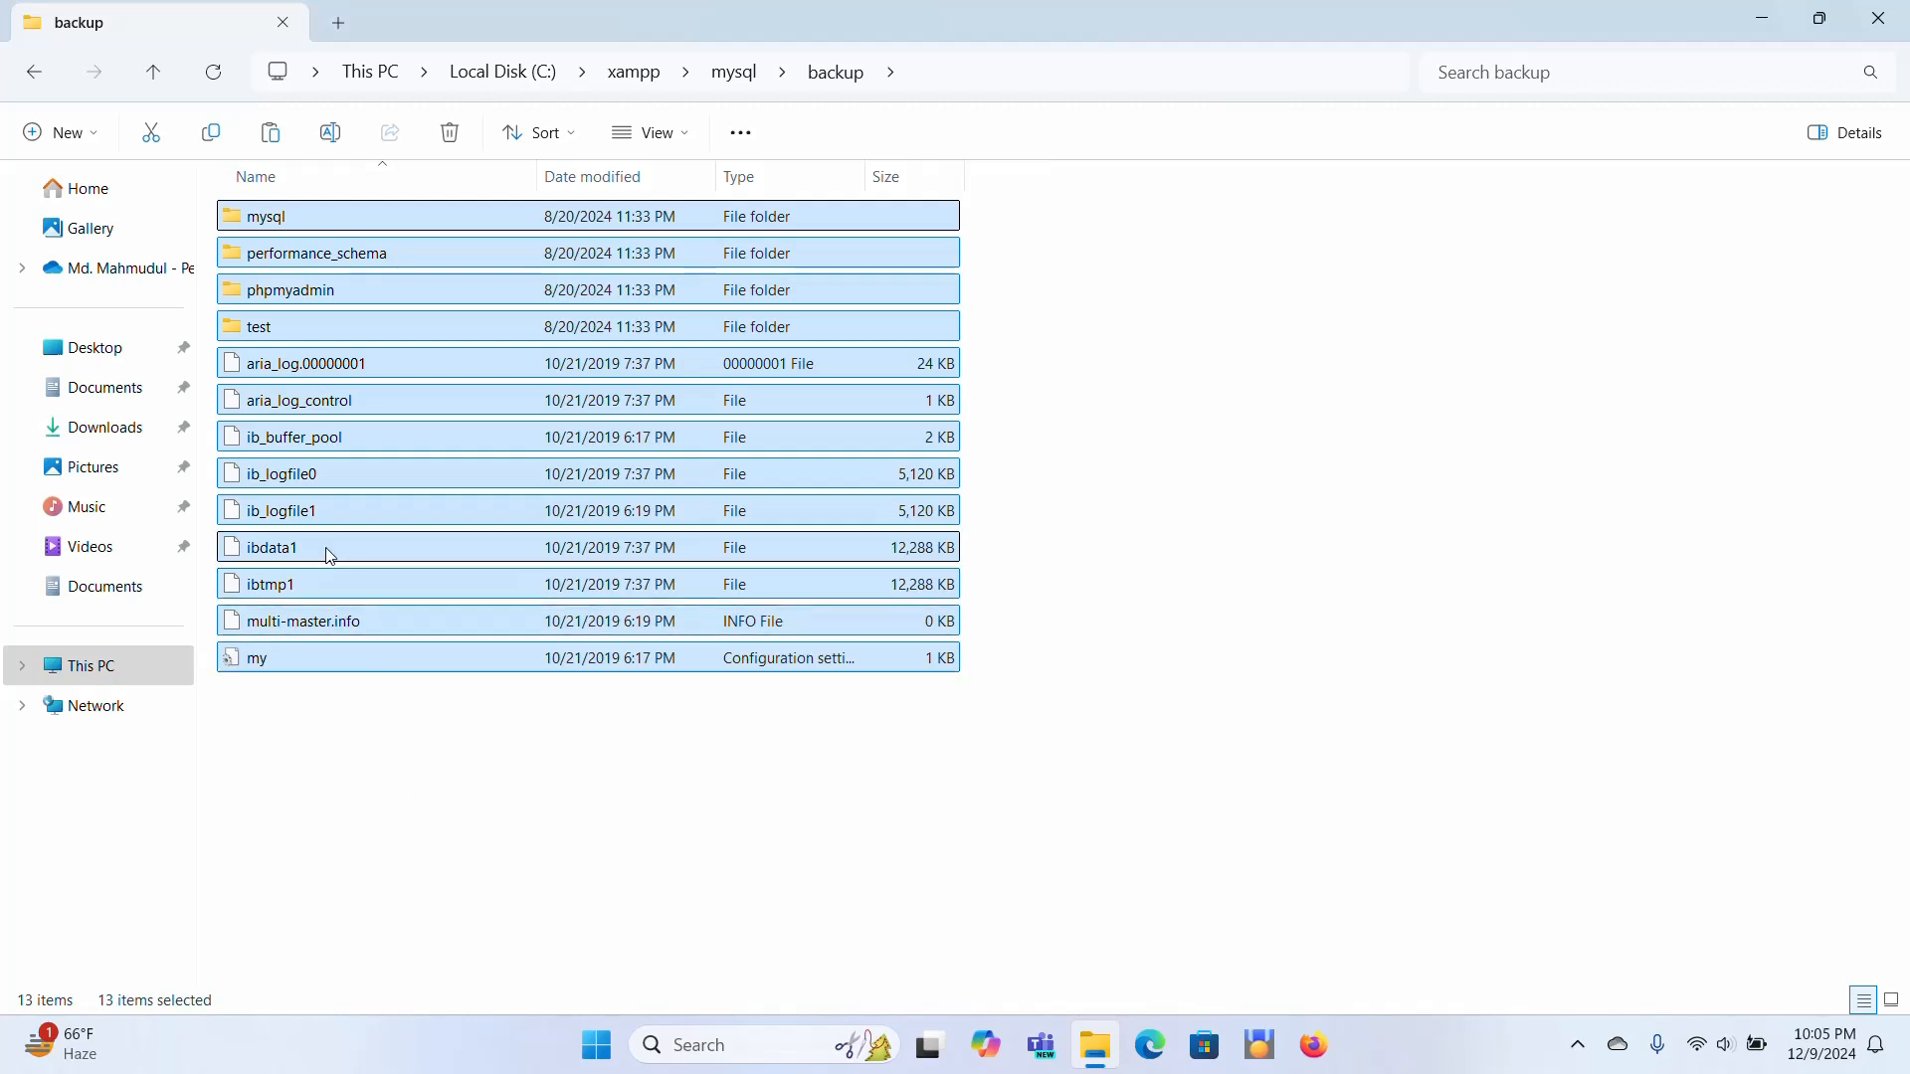
left_click(271, 547)
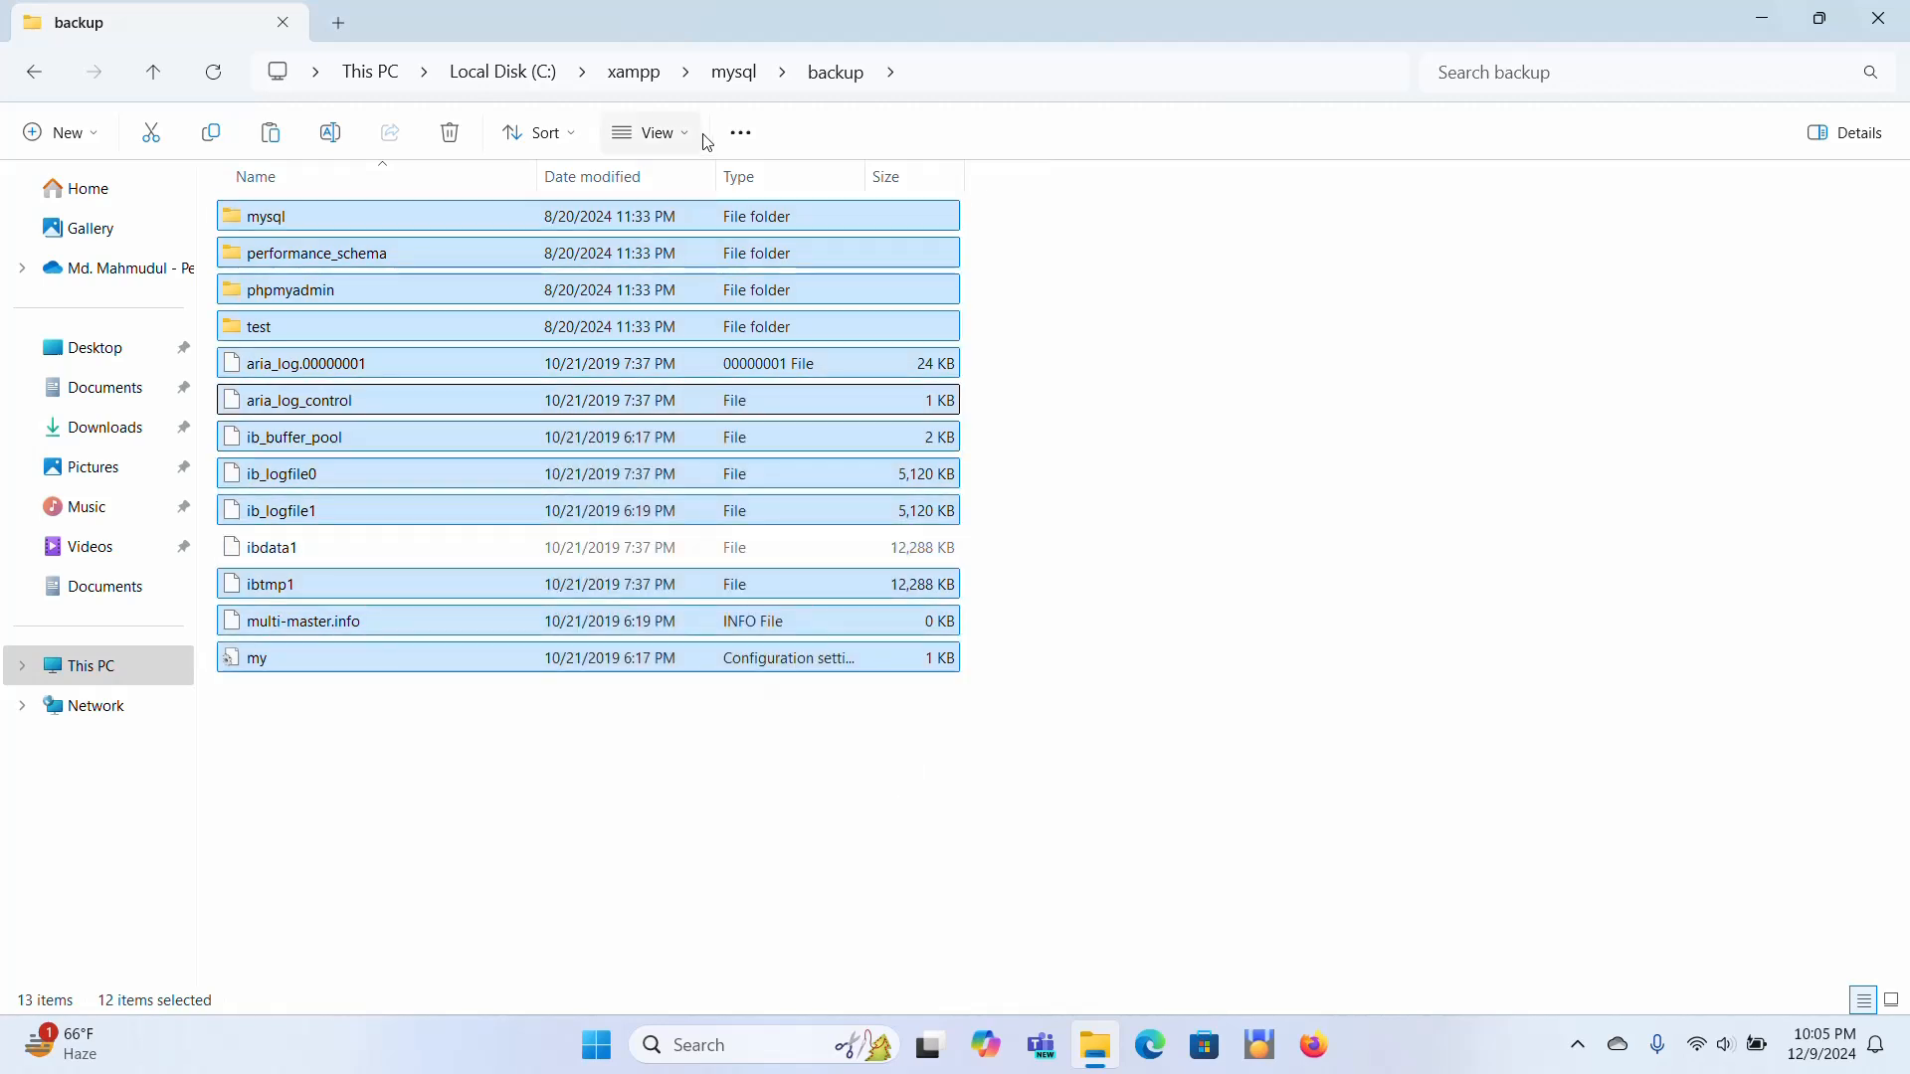
left_click(732, 72)
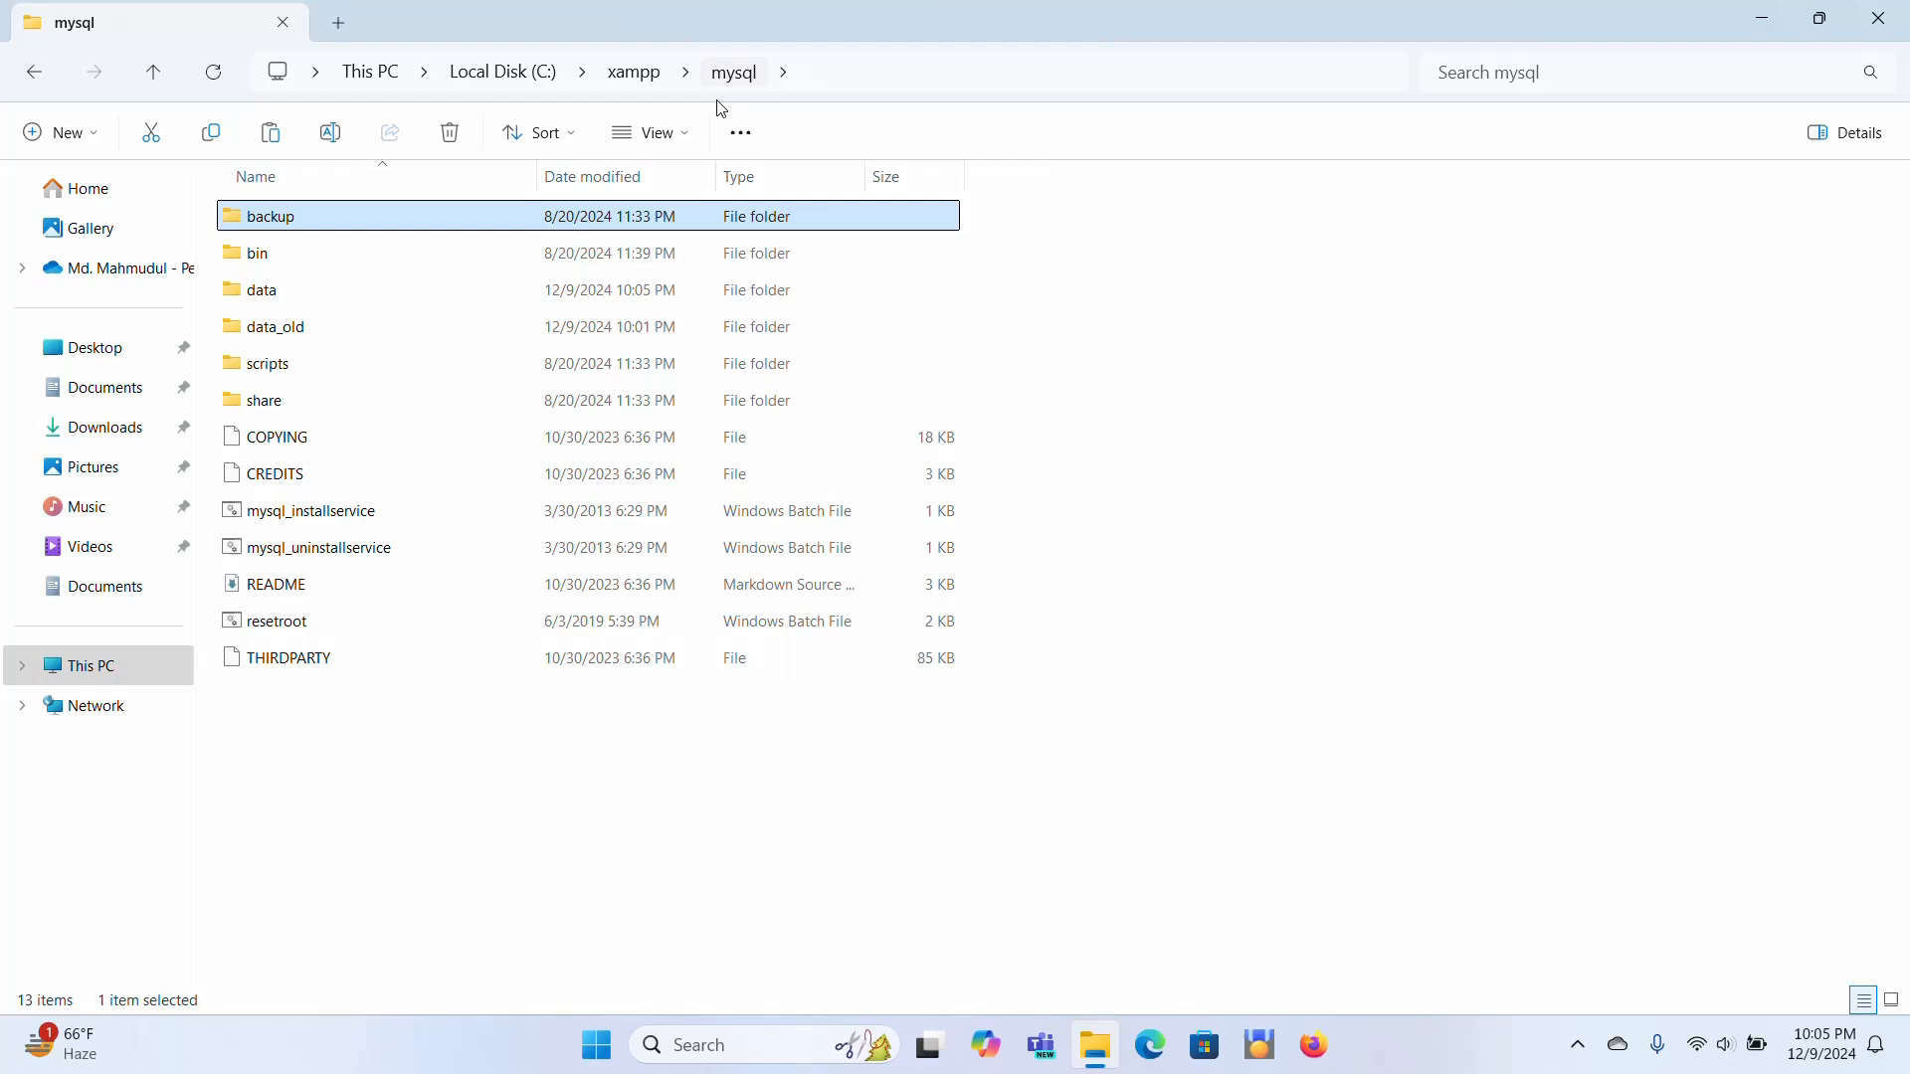
Paste the backup items into data, replacing the eight same-named files
left_click(289, 659)
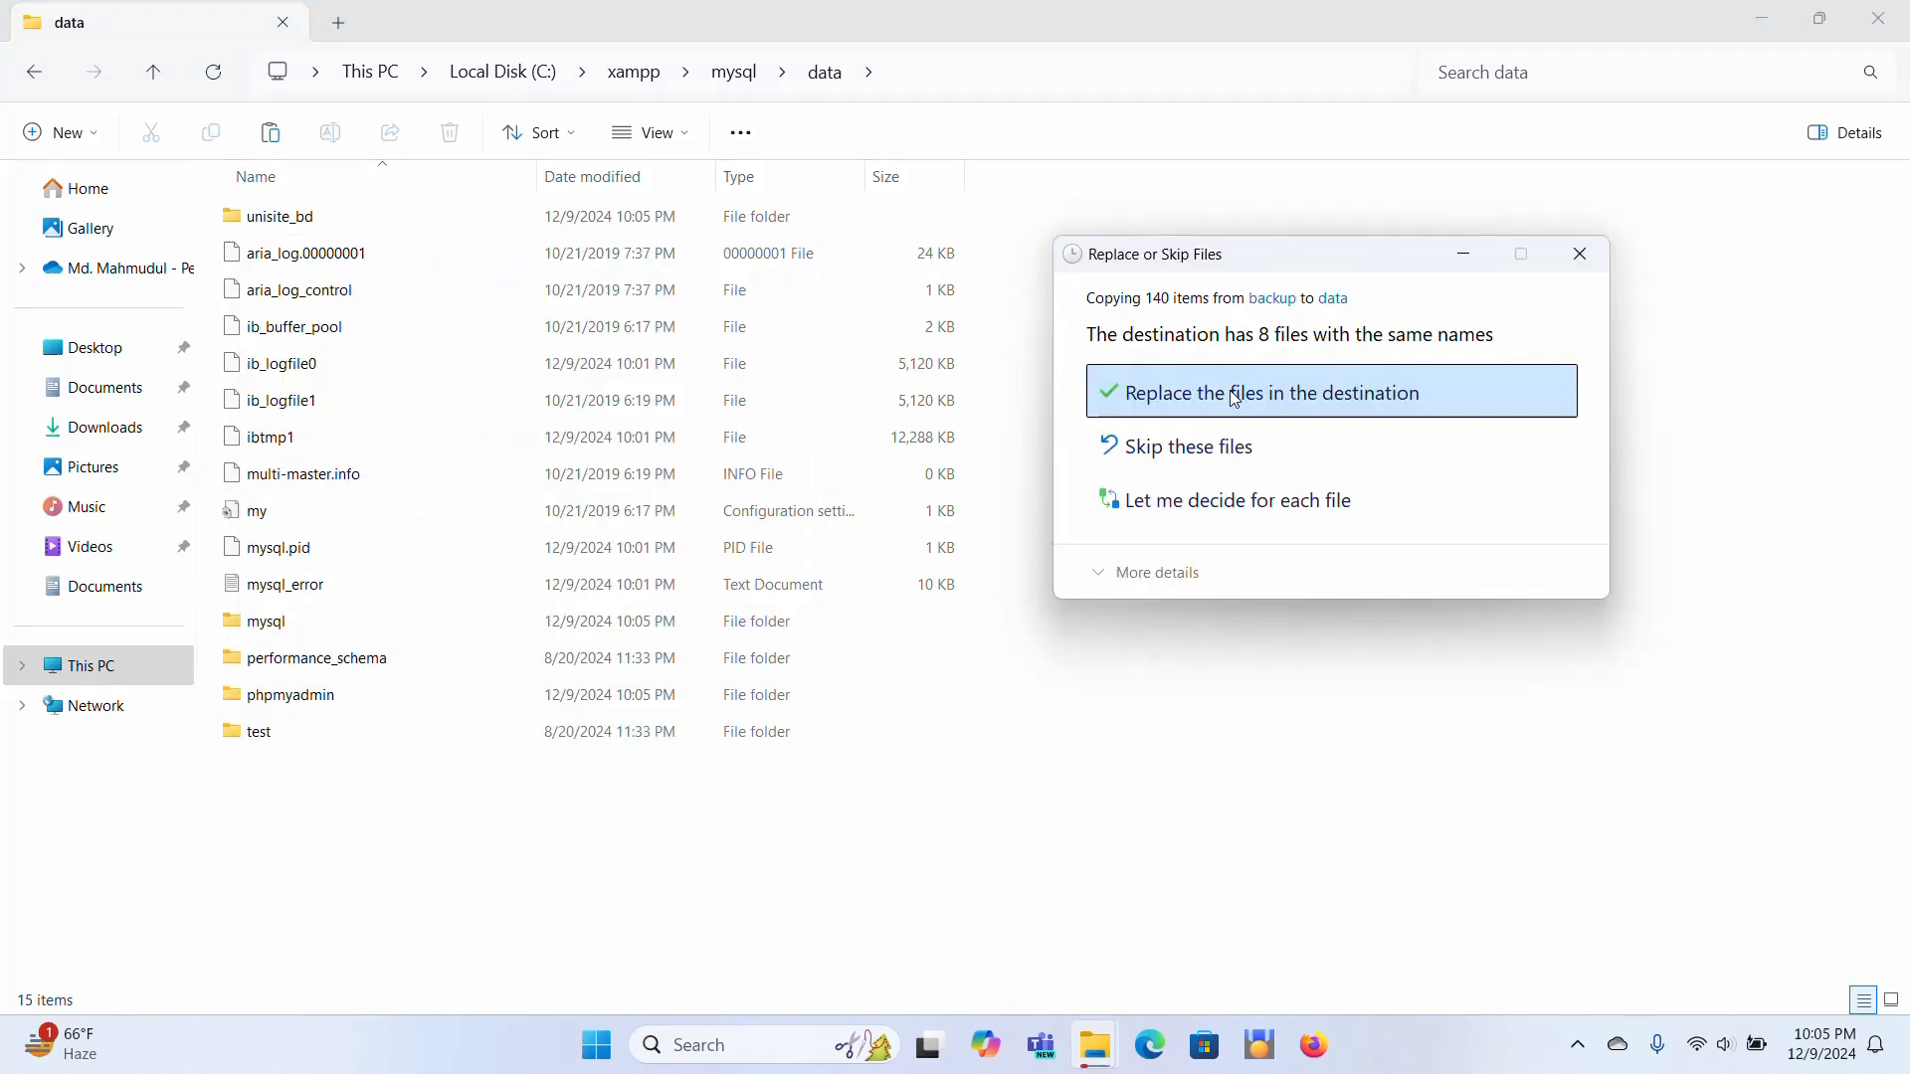
left_click(1271, 392)
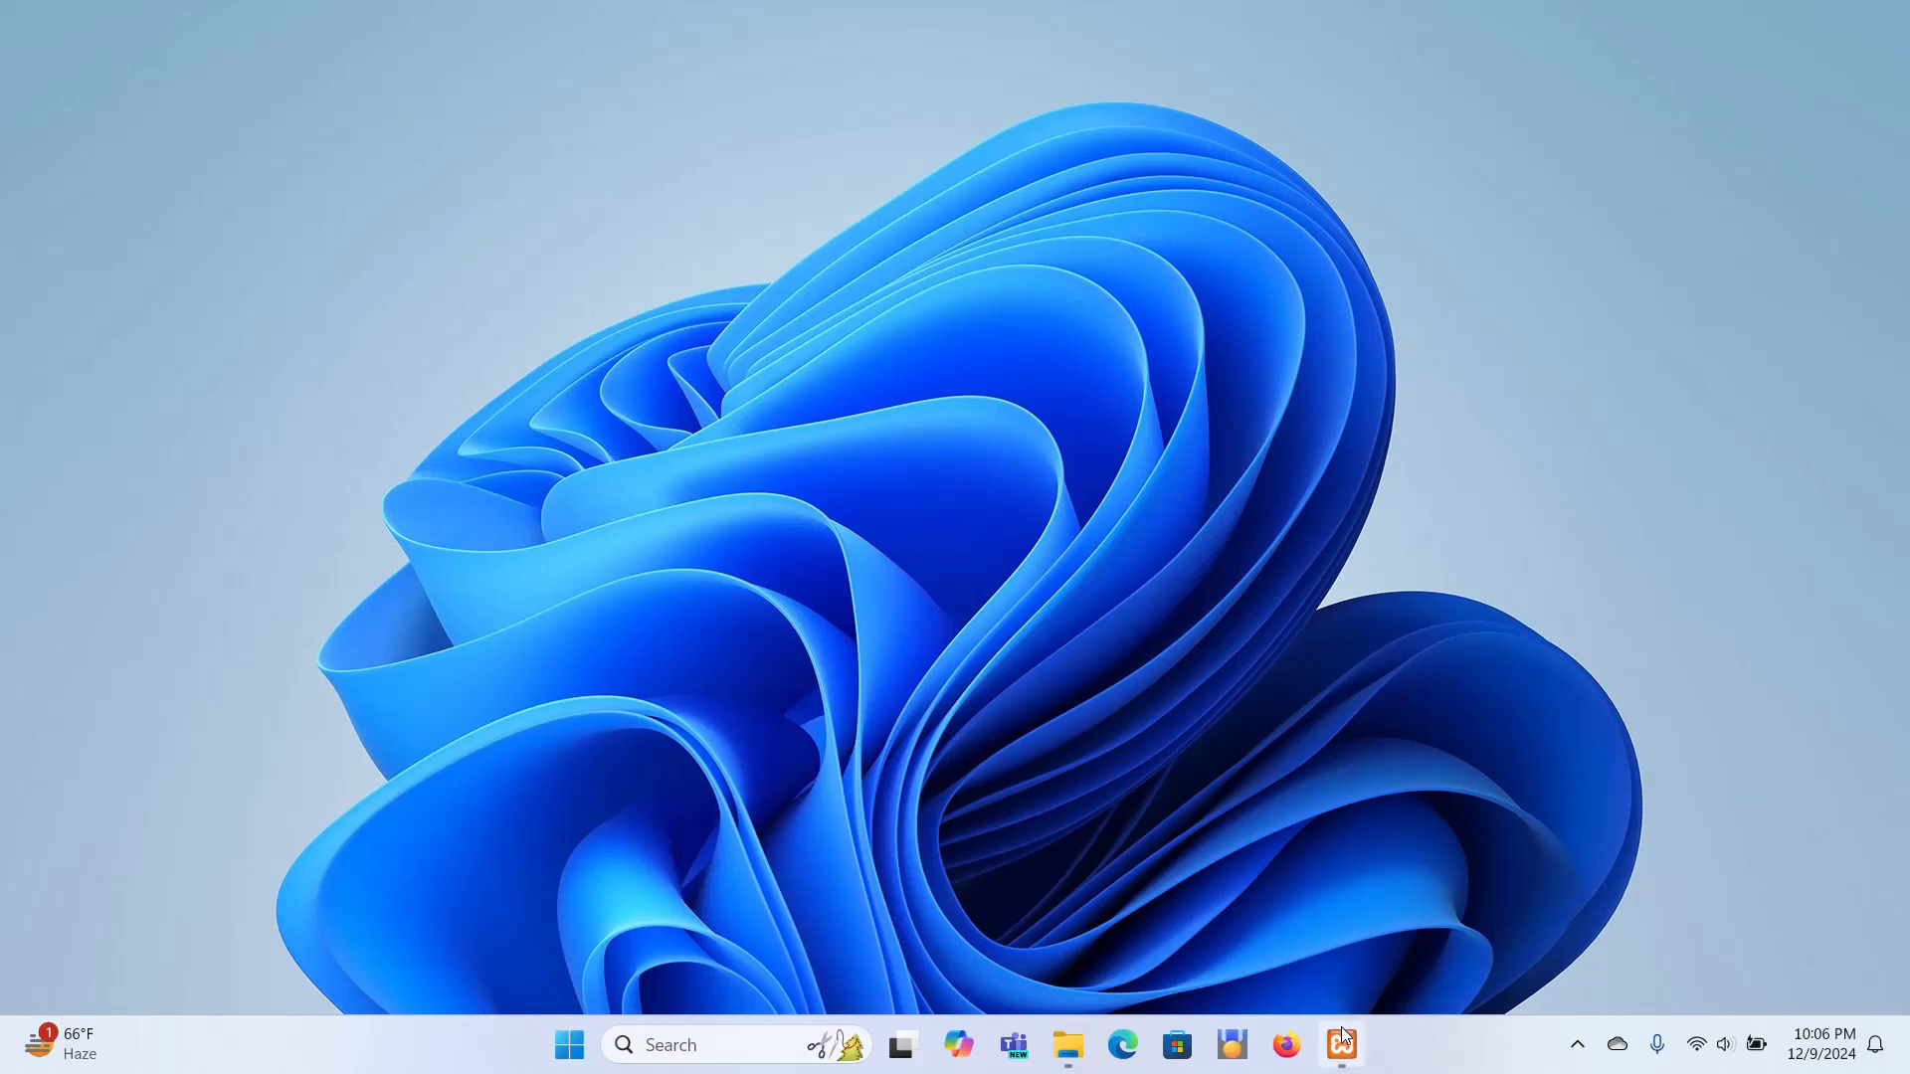
Reopen XAMPP Control Panel and start the Apache and MySQL servers
left_click(1339, 1044)
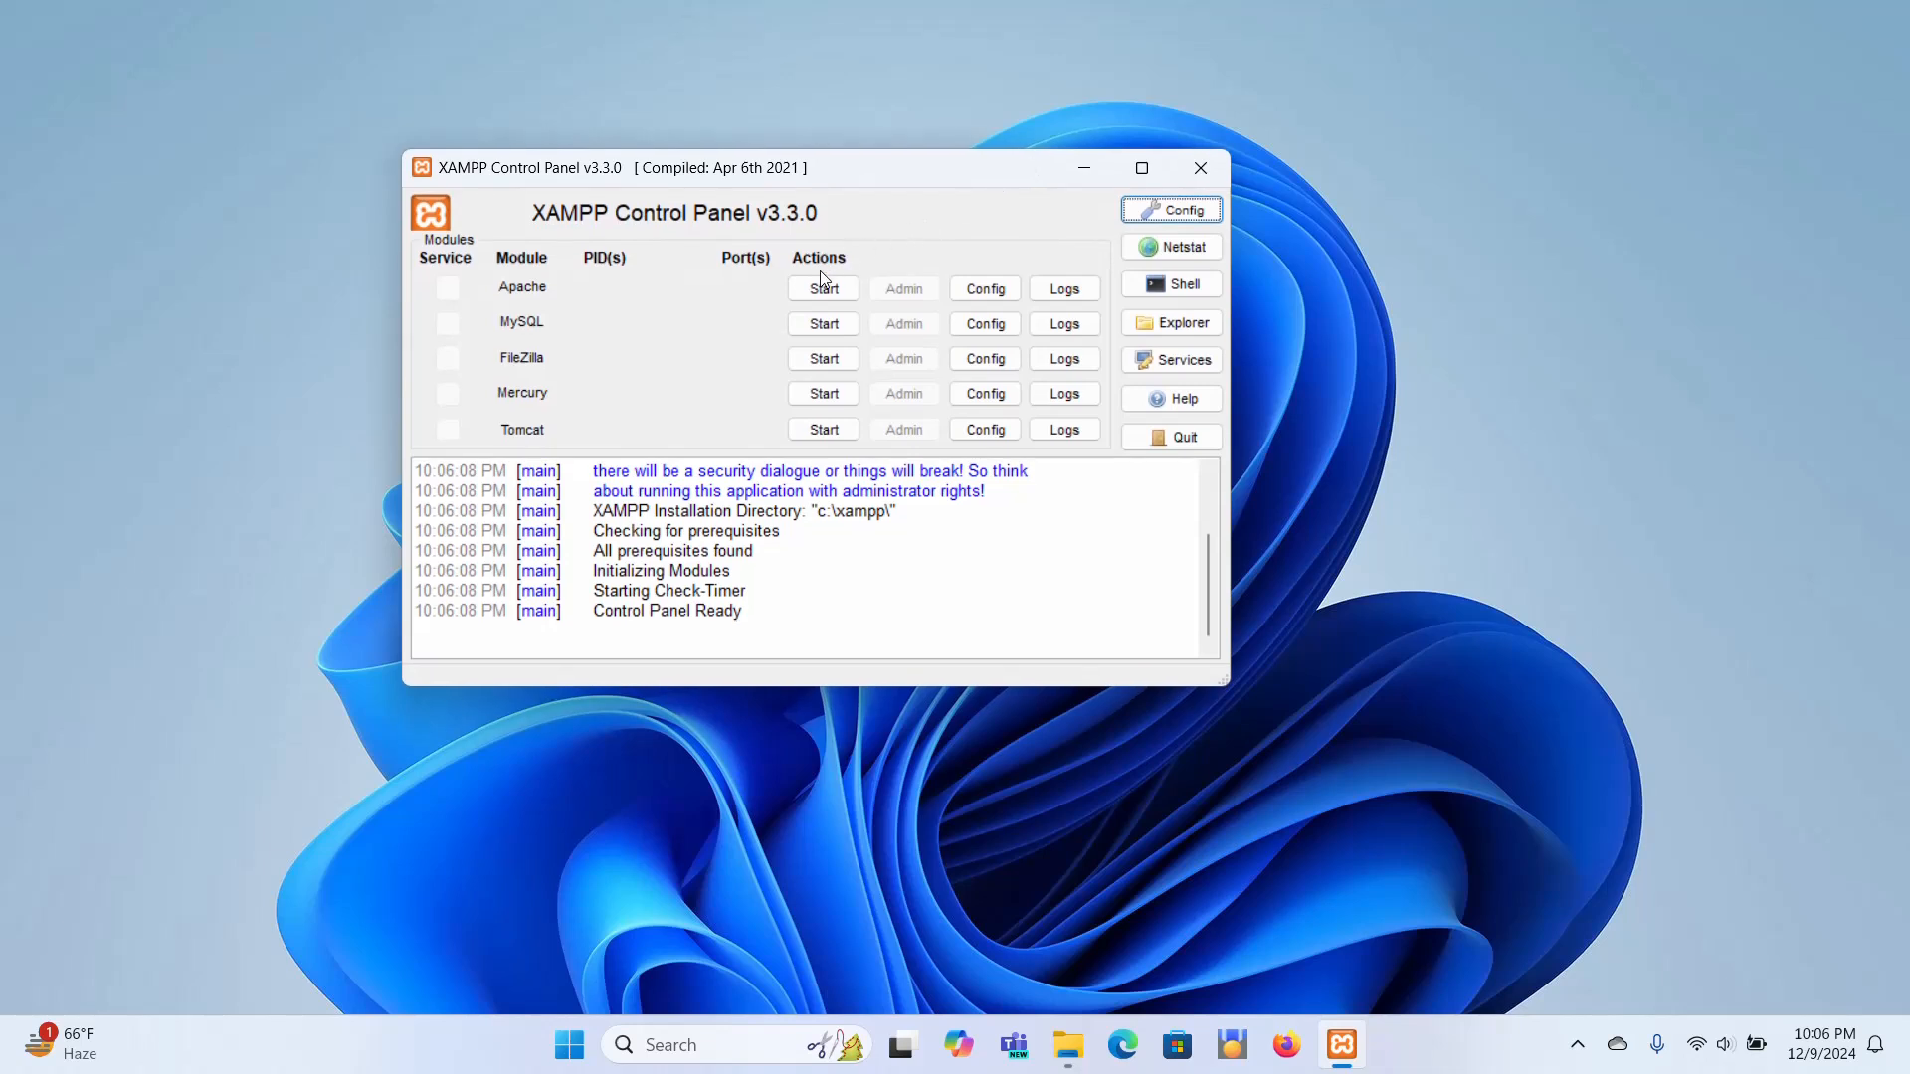
left_click(822, 289)
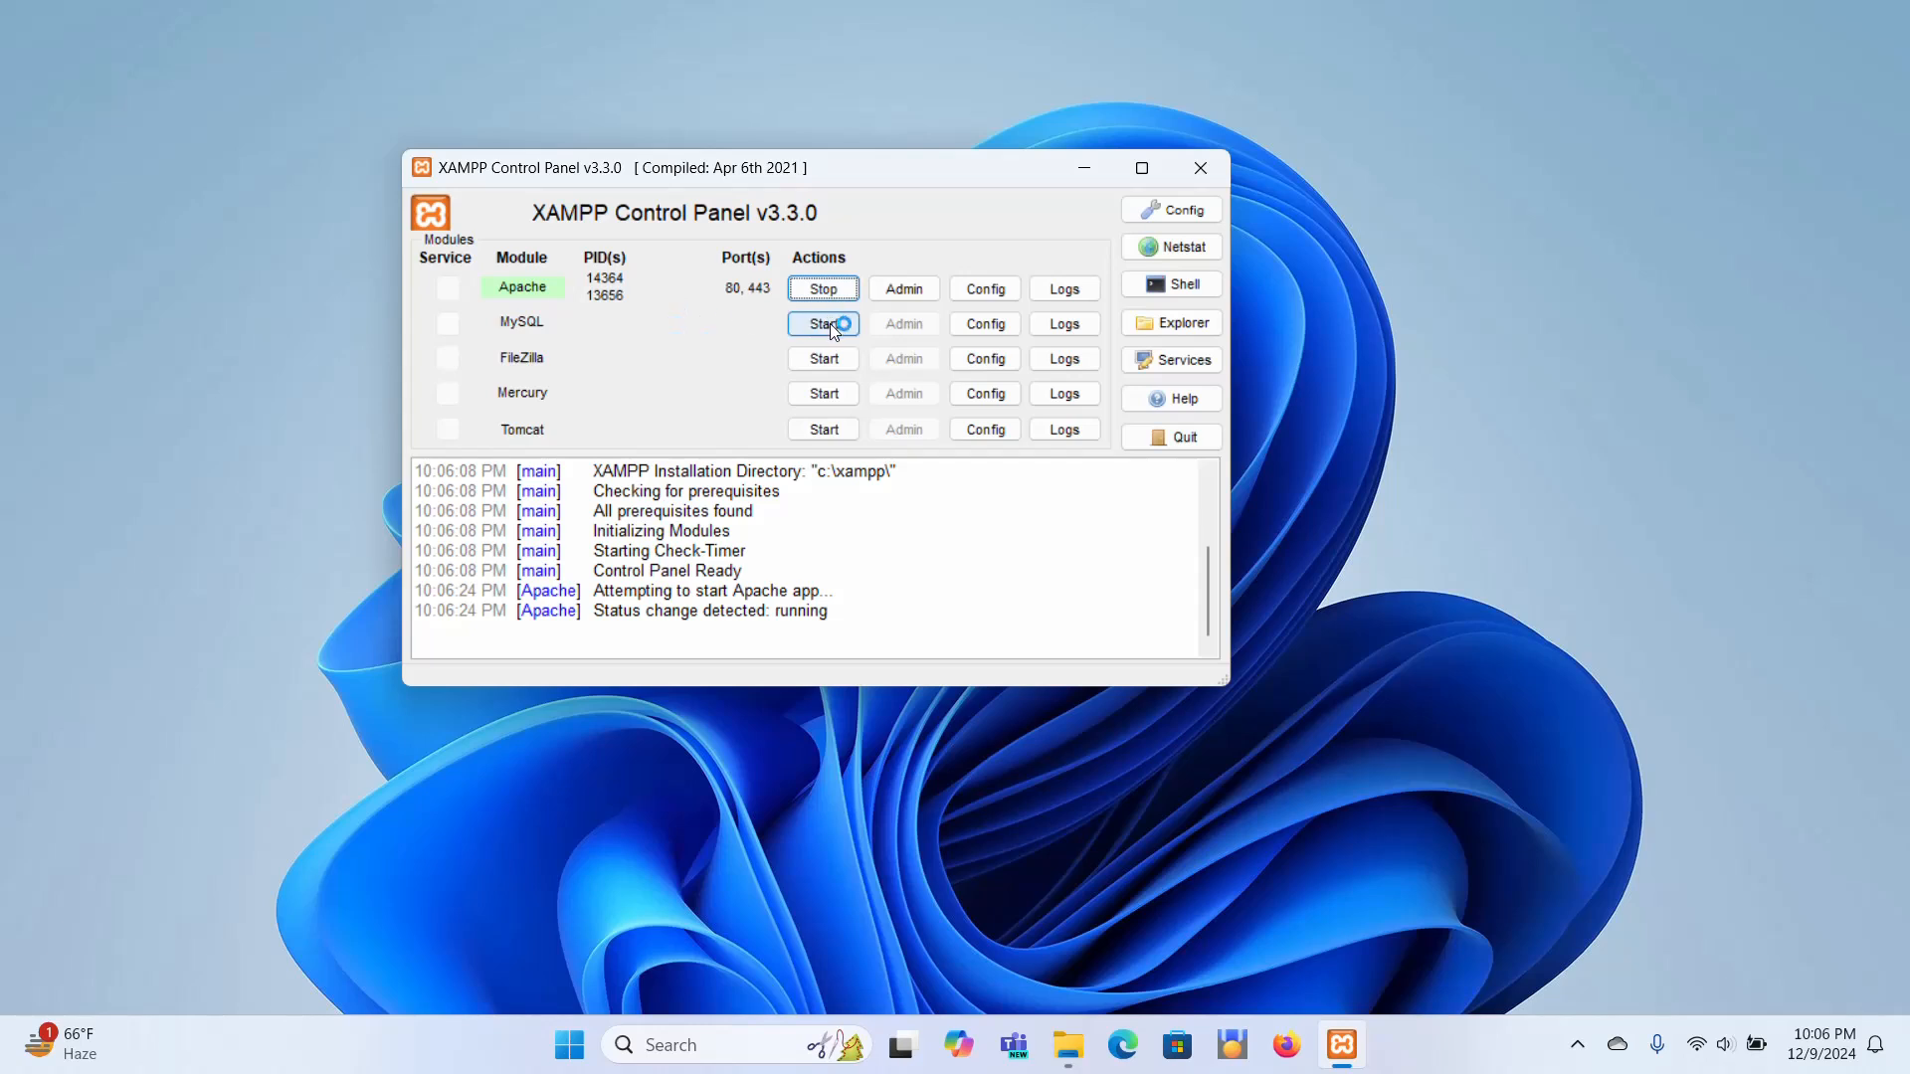
left_click(822, 322)
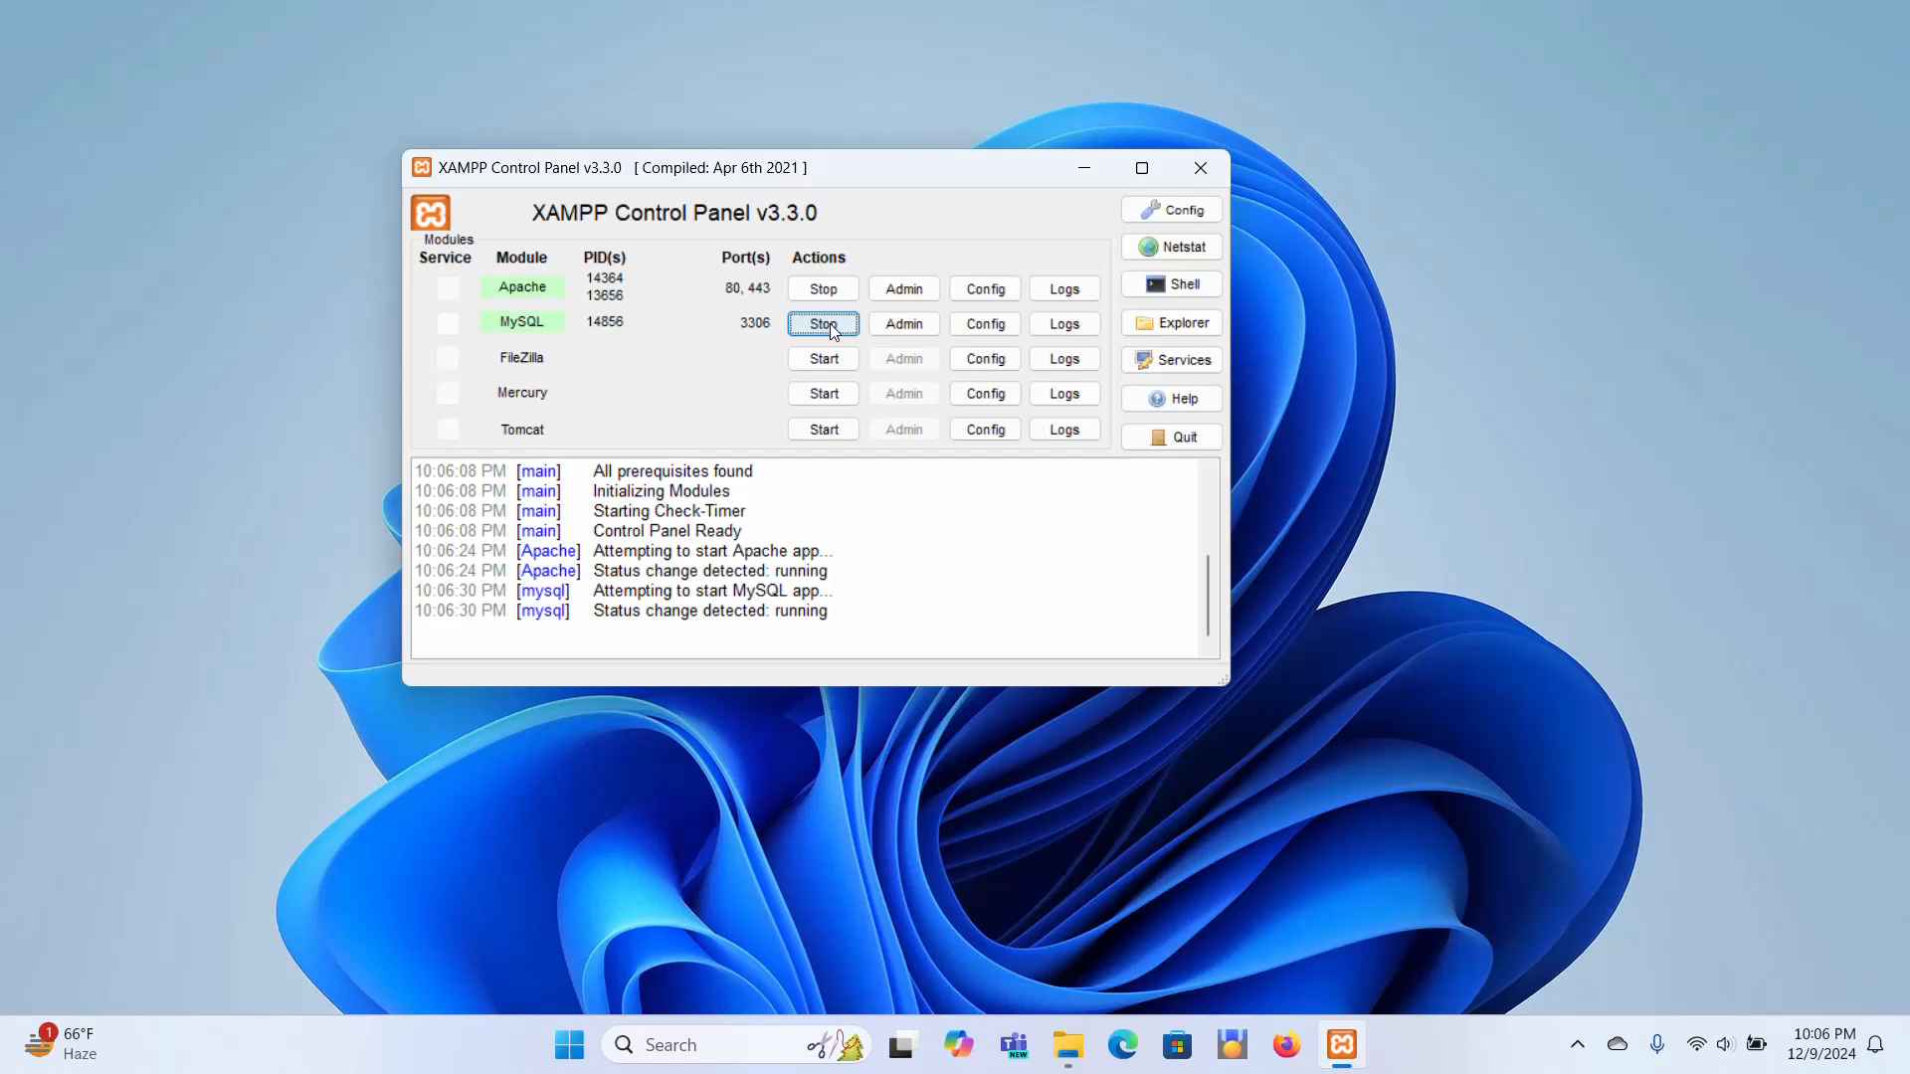
mouse_move(1287, 1044)
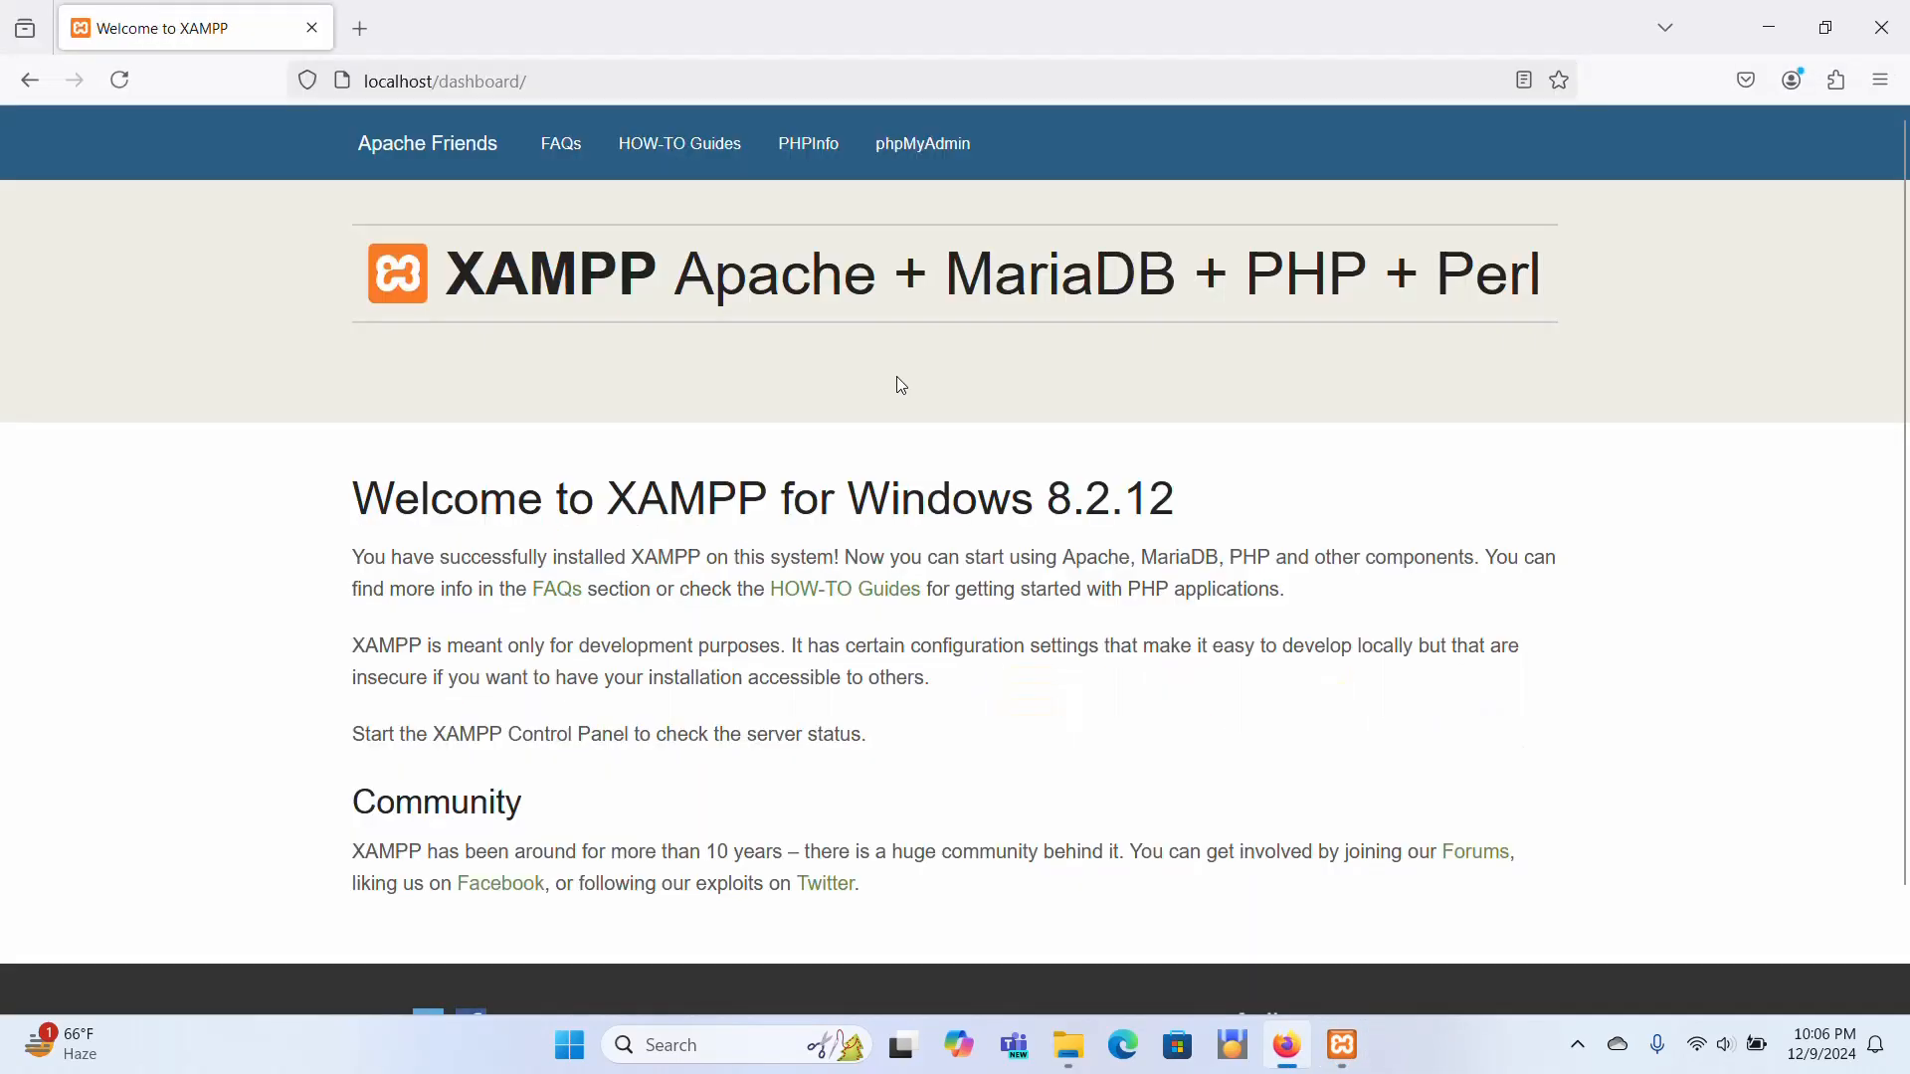
Load phpMyAdmin to see unisite_bd among the databases, then minimize the browser
left_click(921, 143)
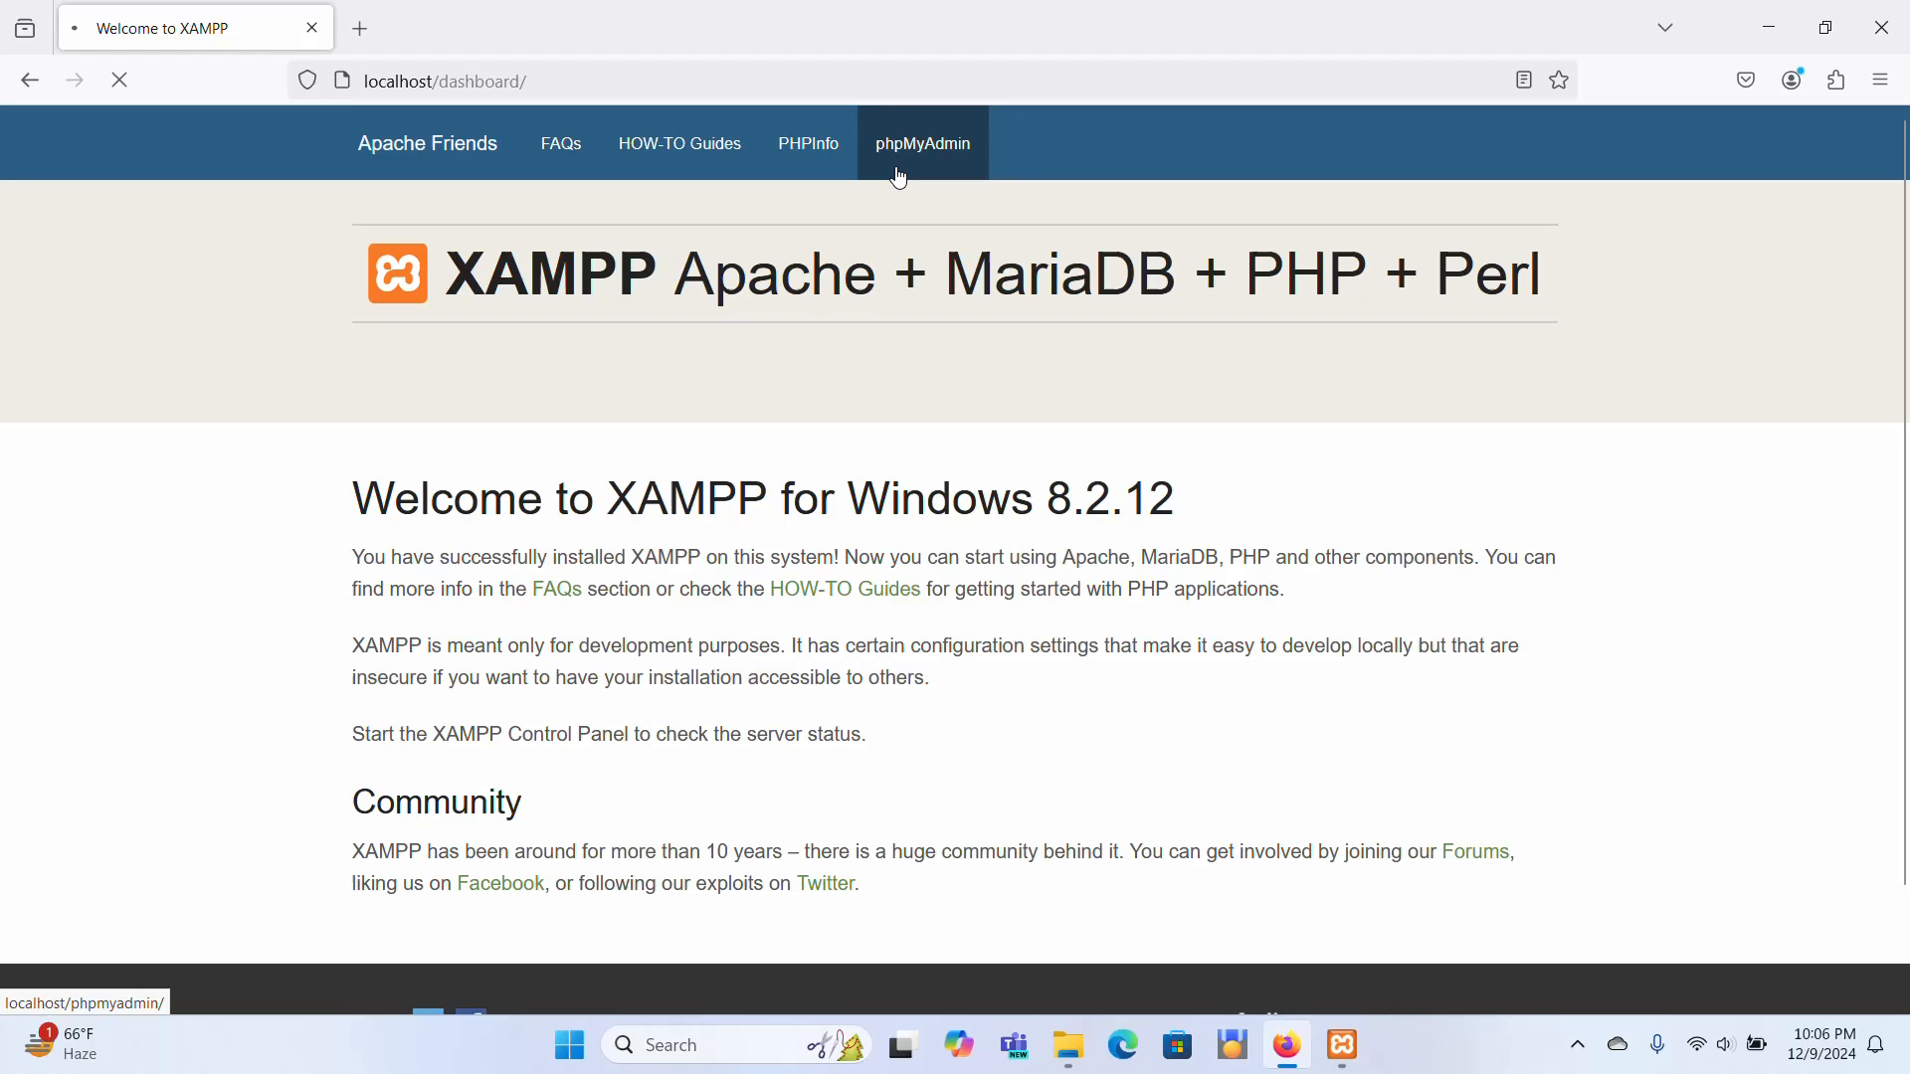
left_click(921, 143)
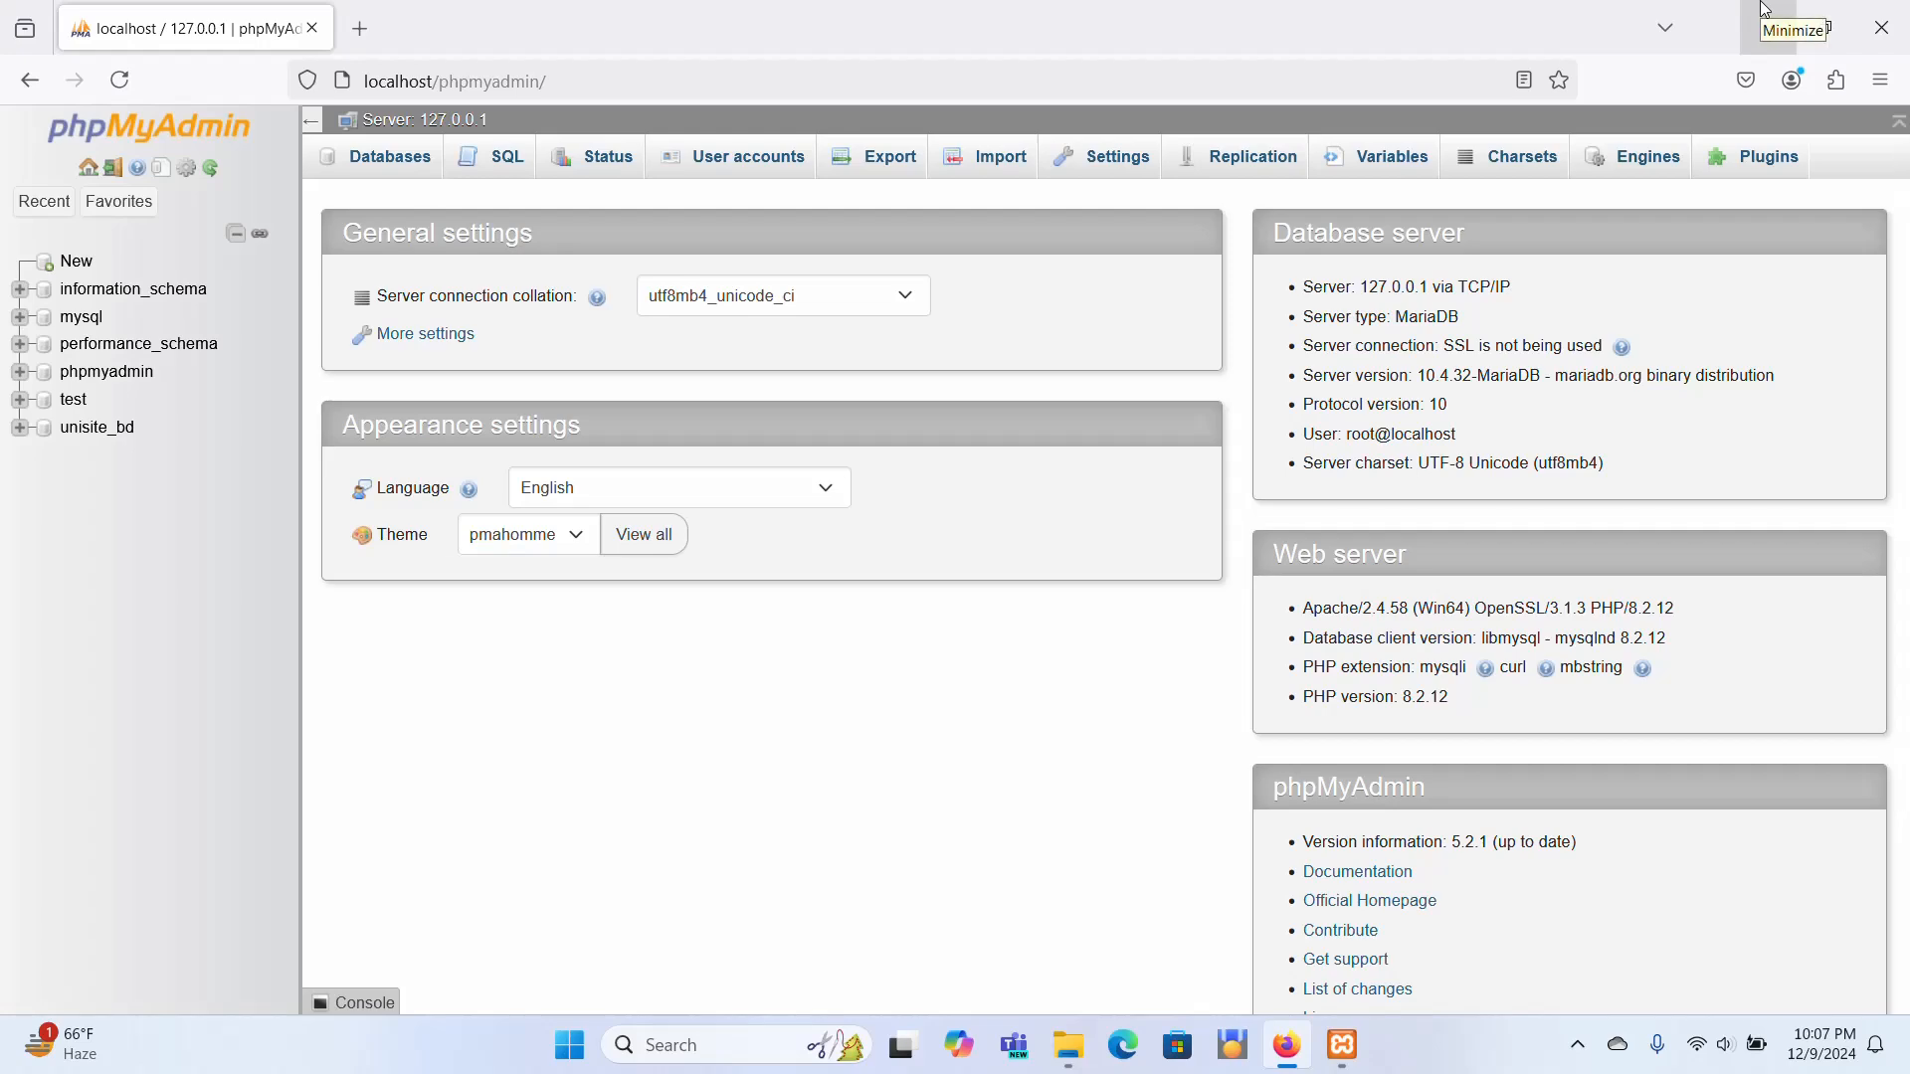
left_click(1788, 30)
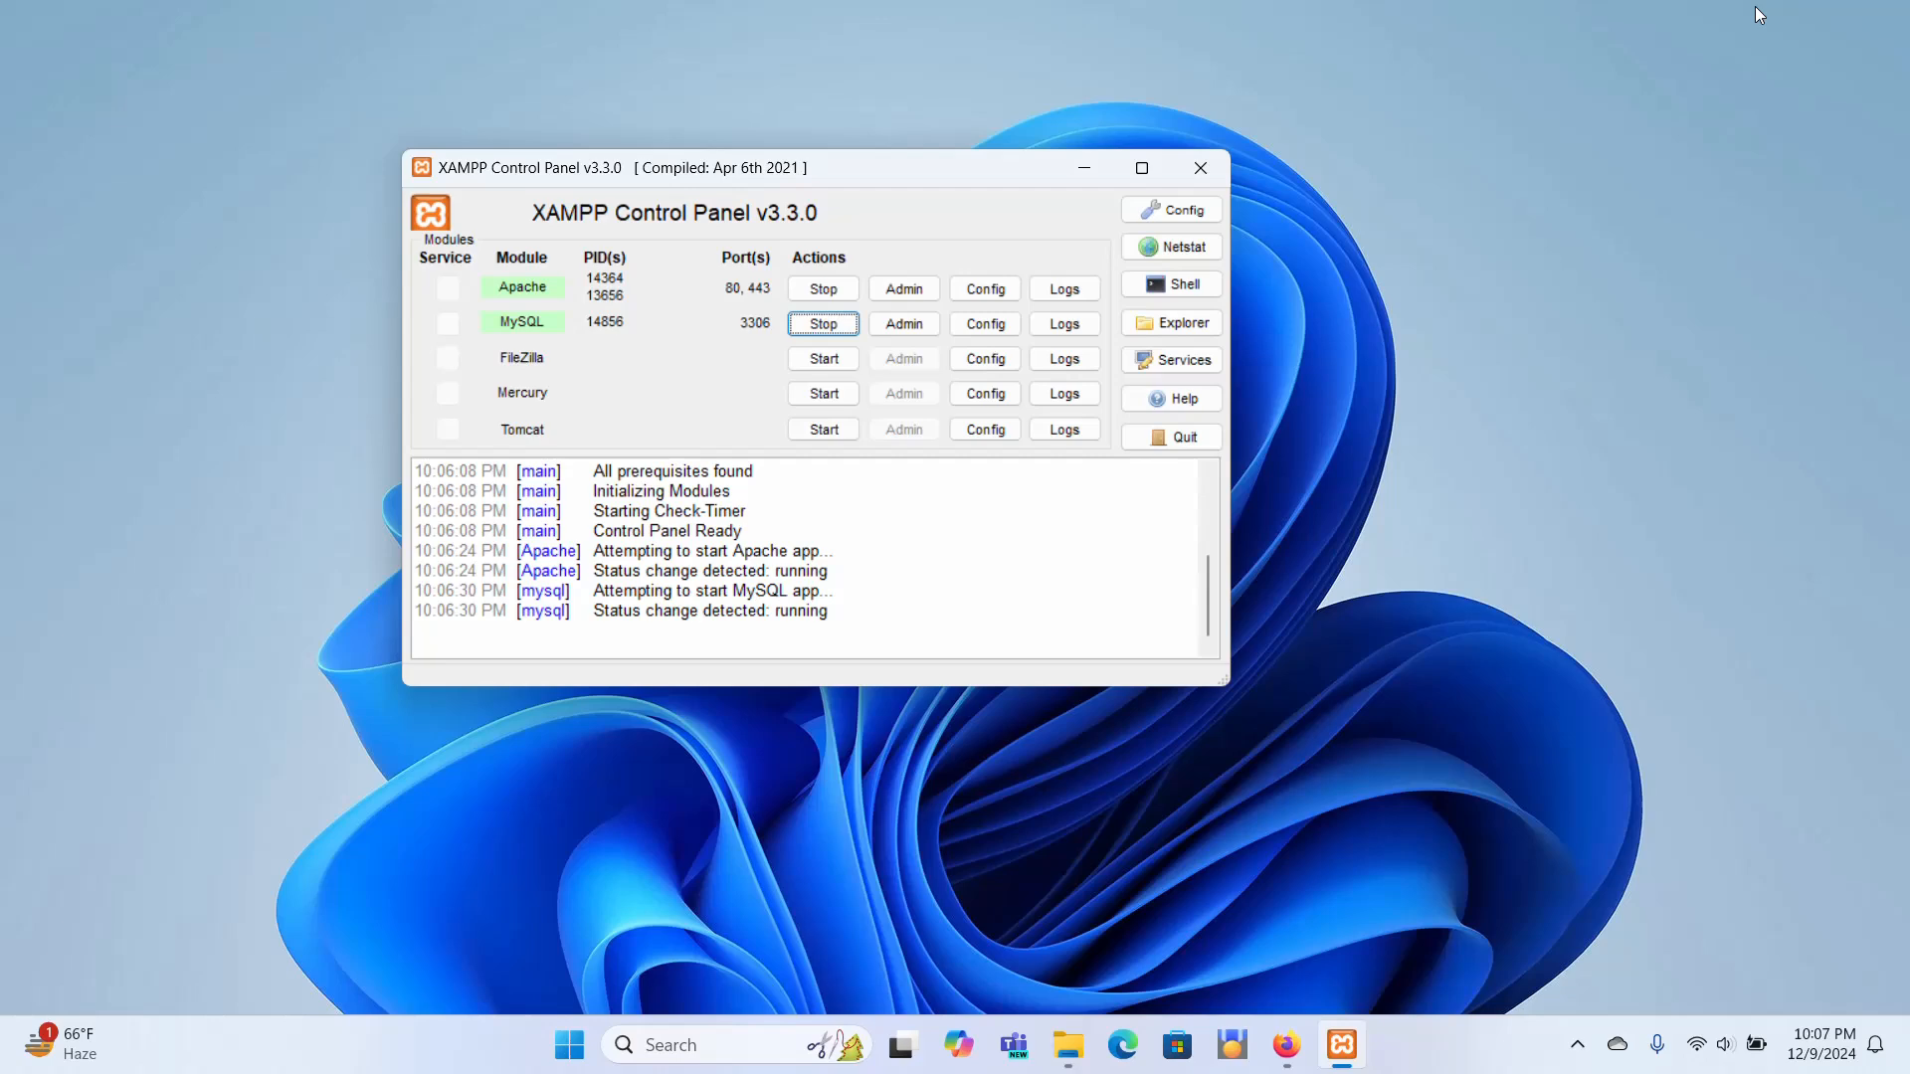